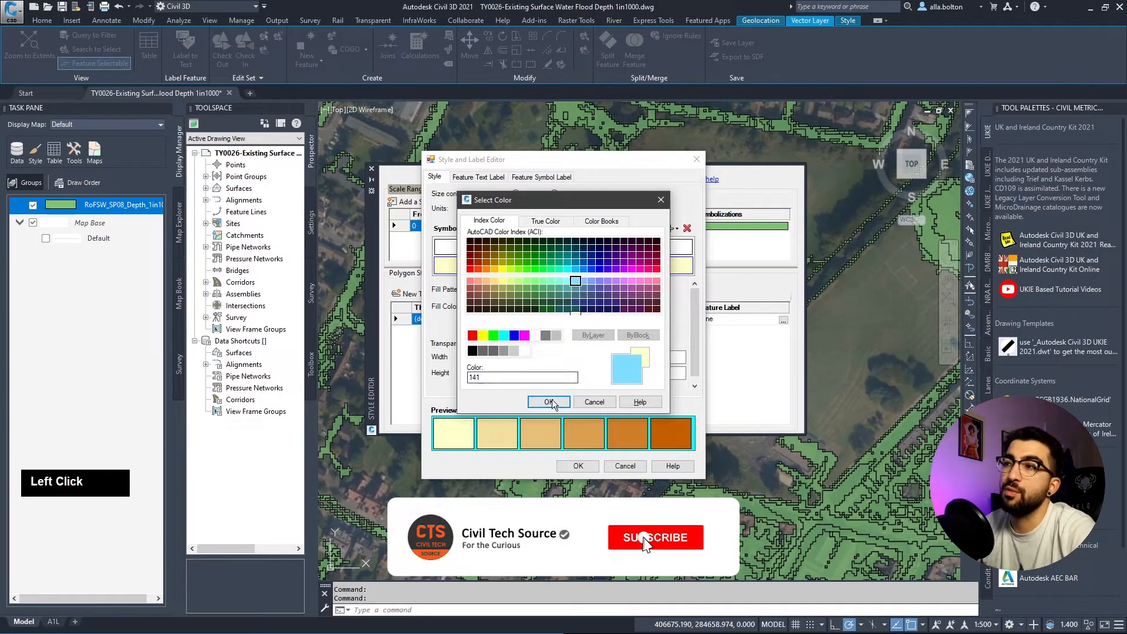
Step: Confirm index colour 141 (light blue) as the flood depth polygon fill
left_click(549, 402)
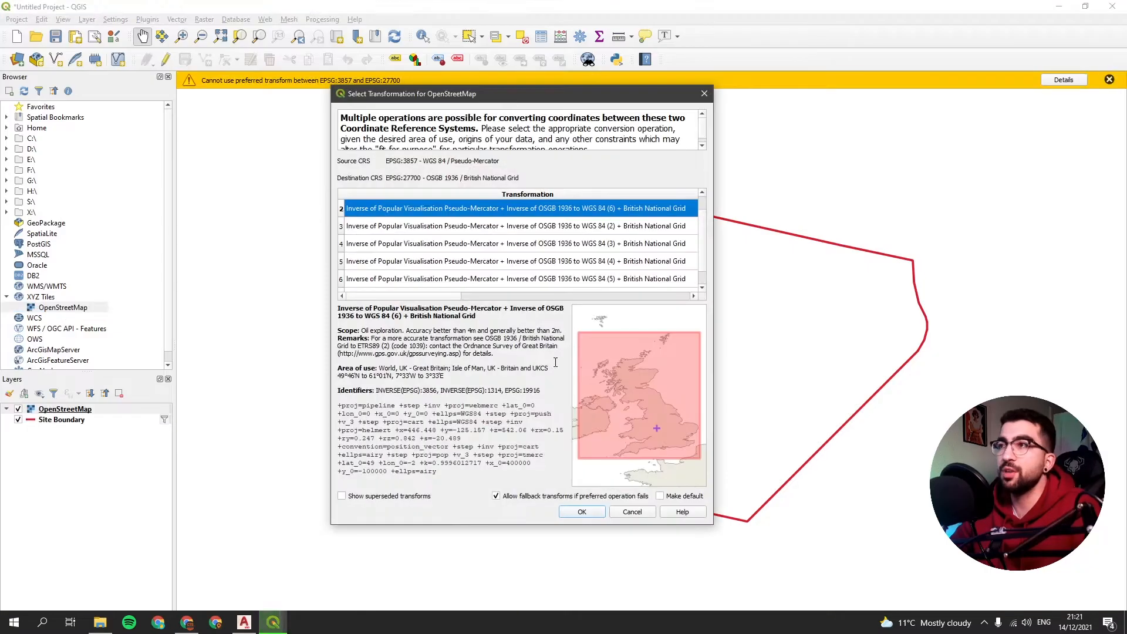
mouse_move(585, 550)
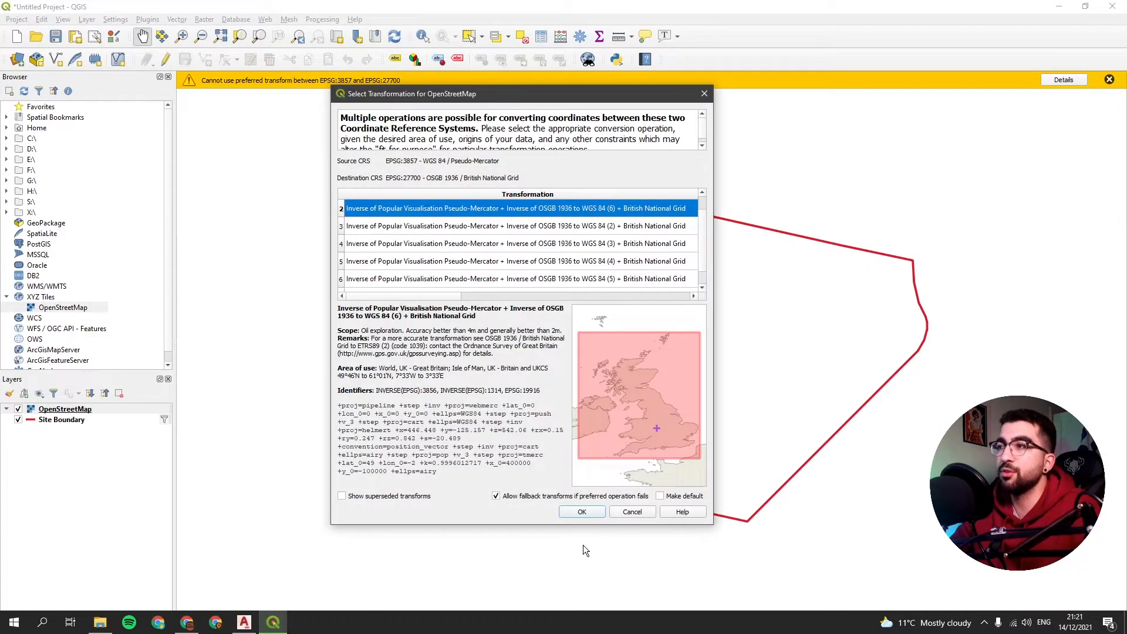
Step: Accept the first Pseudo-Mercator to British National Grid transformation for OpenStreetMap
left_click(582, 512)
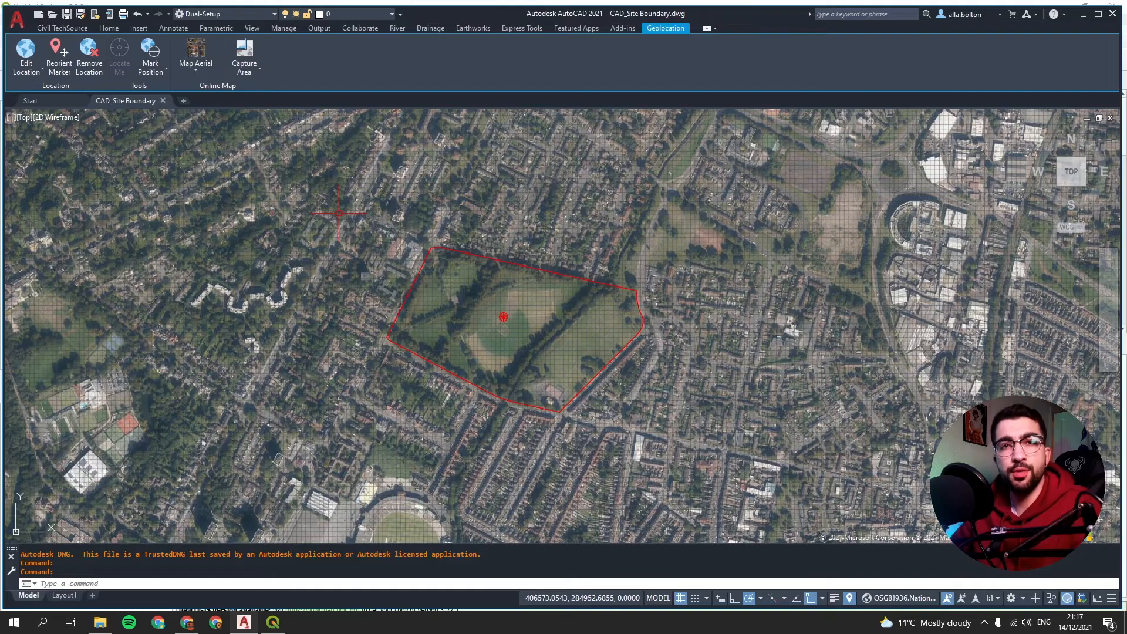
mouse_move(752, 289)
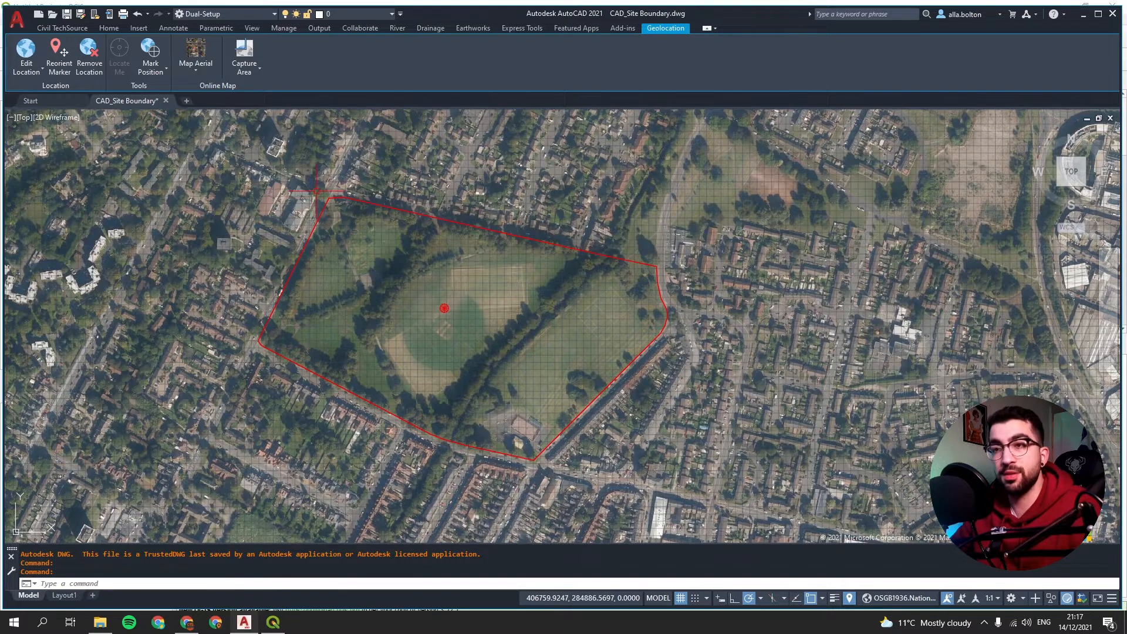
Step: View the boundary drawing on the Layout1 sheet with the Insert ribbon tools
left_click(63, 596)
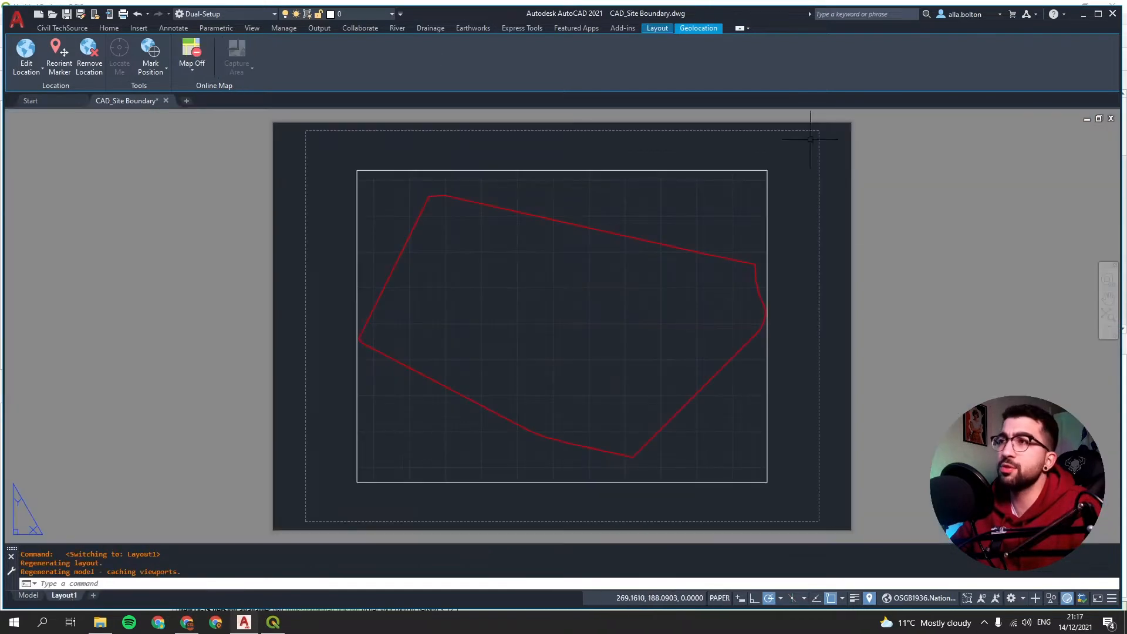
left_click(138, 28)
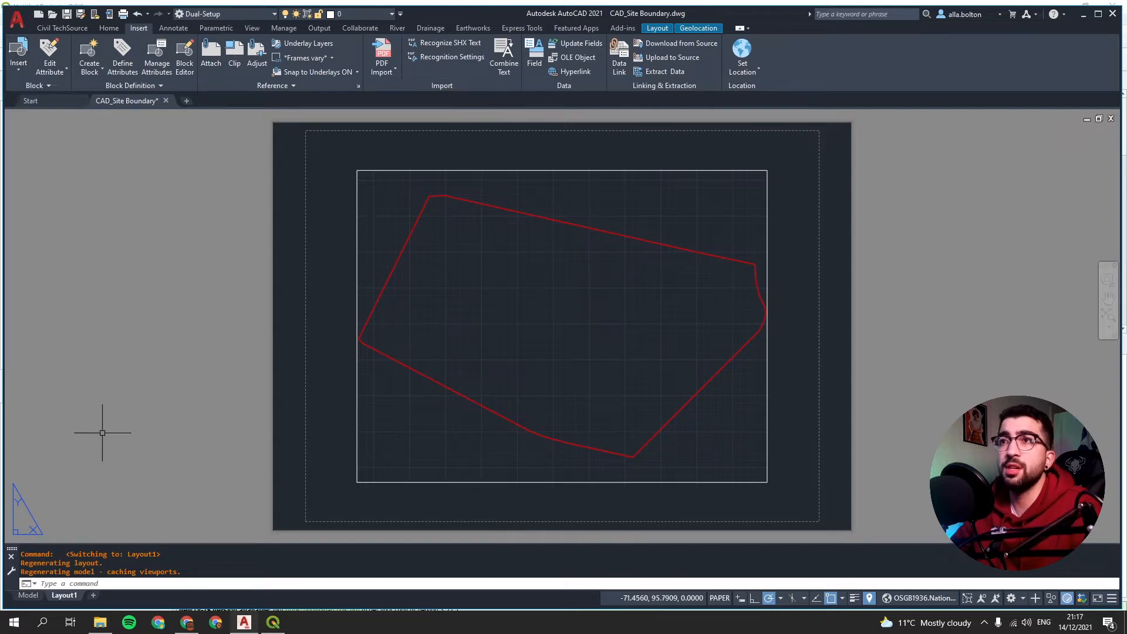
left_click(28, 595)
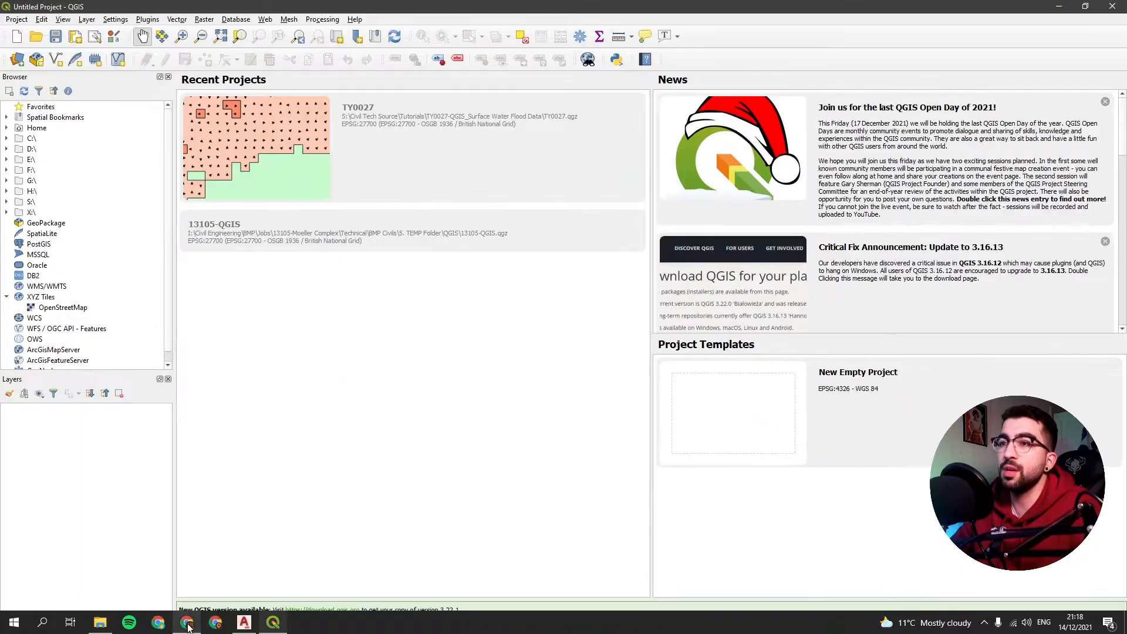
Step: On the DEFRA site, outline Calthorpe Park and download the SP08 tile
left_click(186, 622)
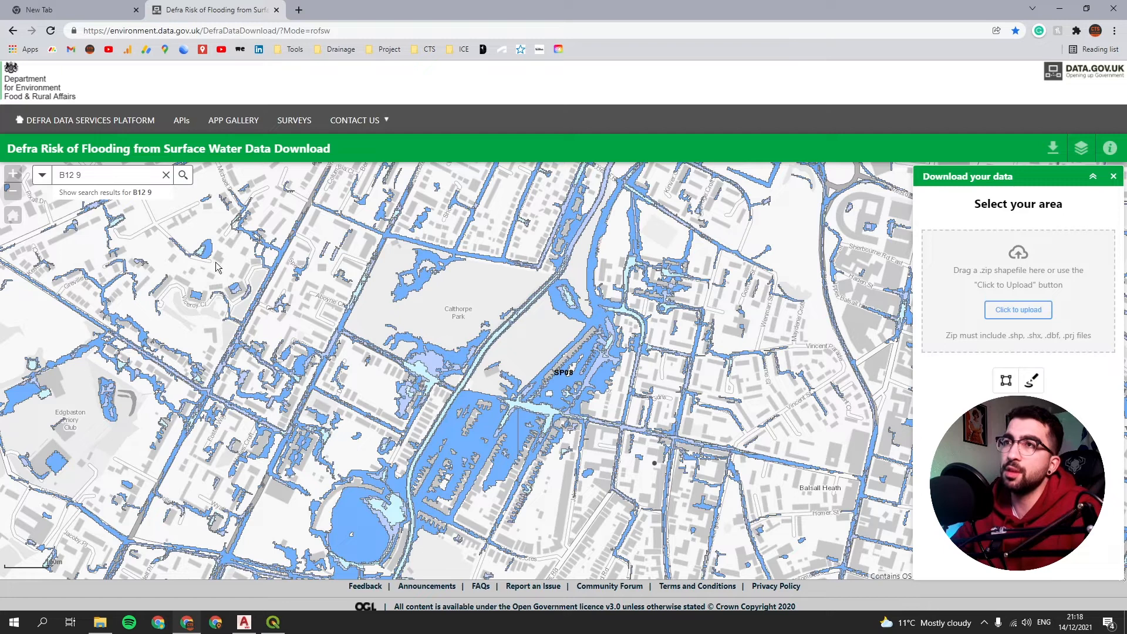
mouse_move(441, 322)
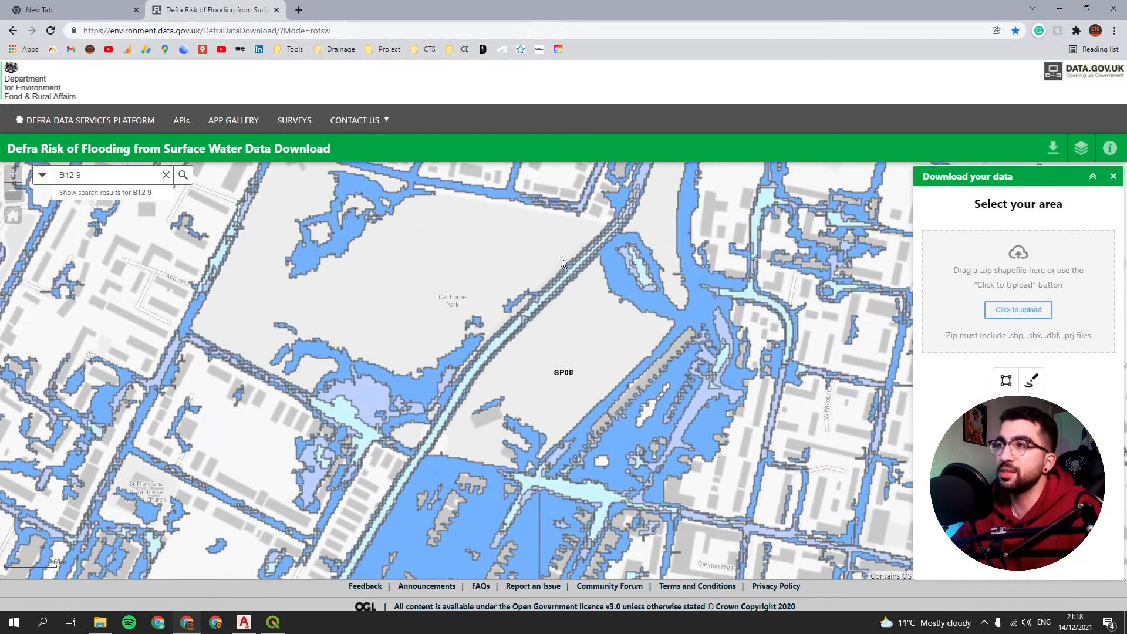
scroll("down", 3)
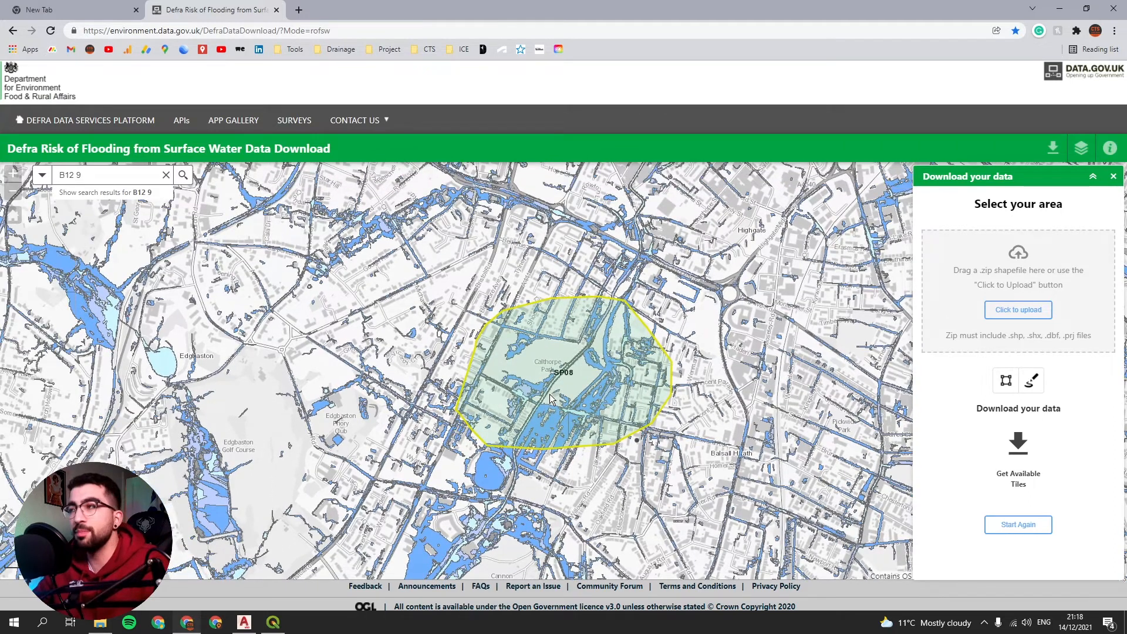
mouse_move(588, 349)
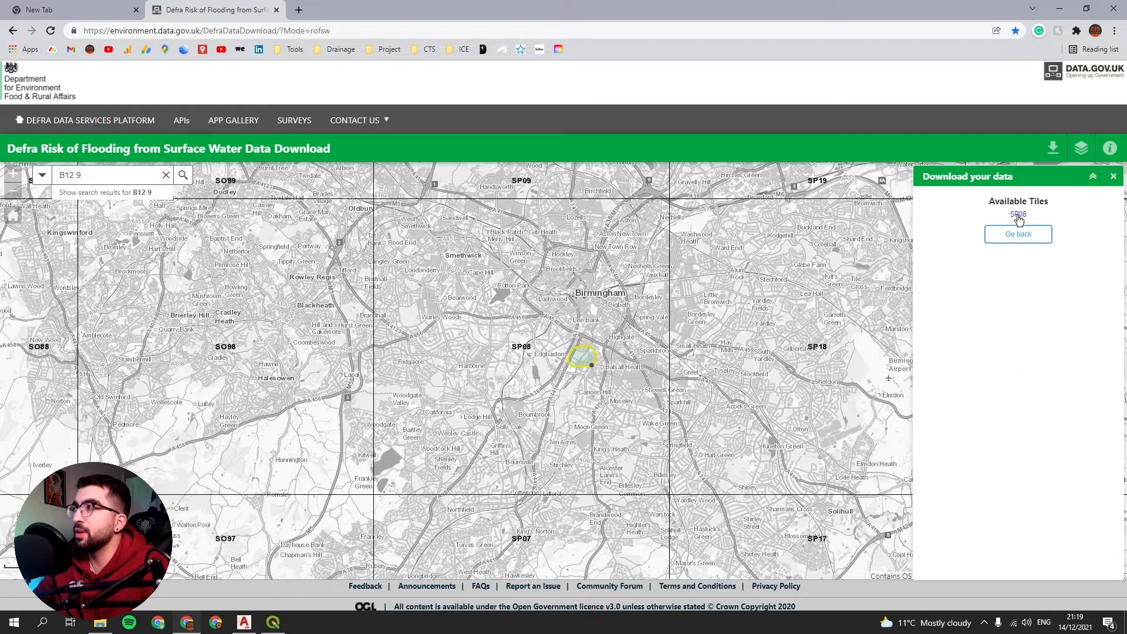
left_click(1018, 215)
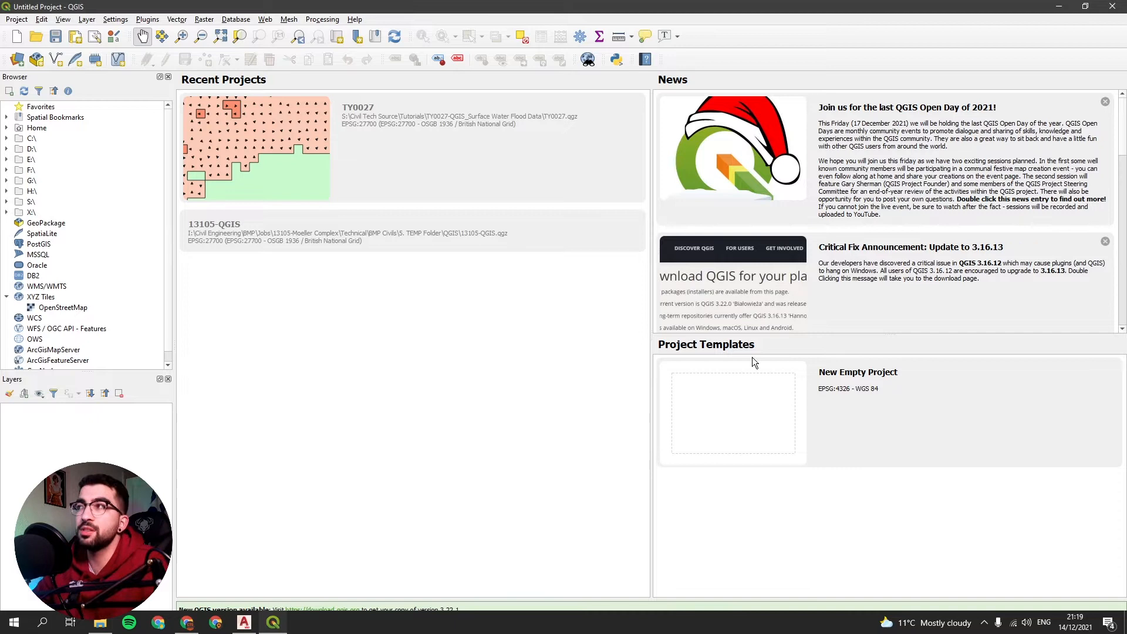
mouse_move(342, 367)
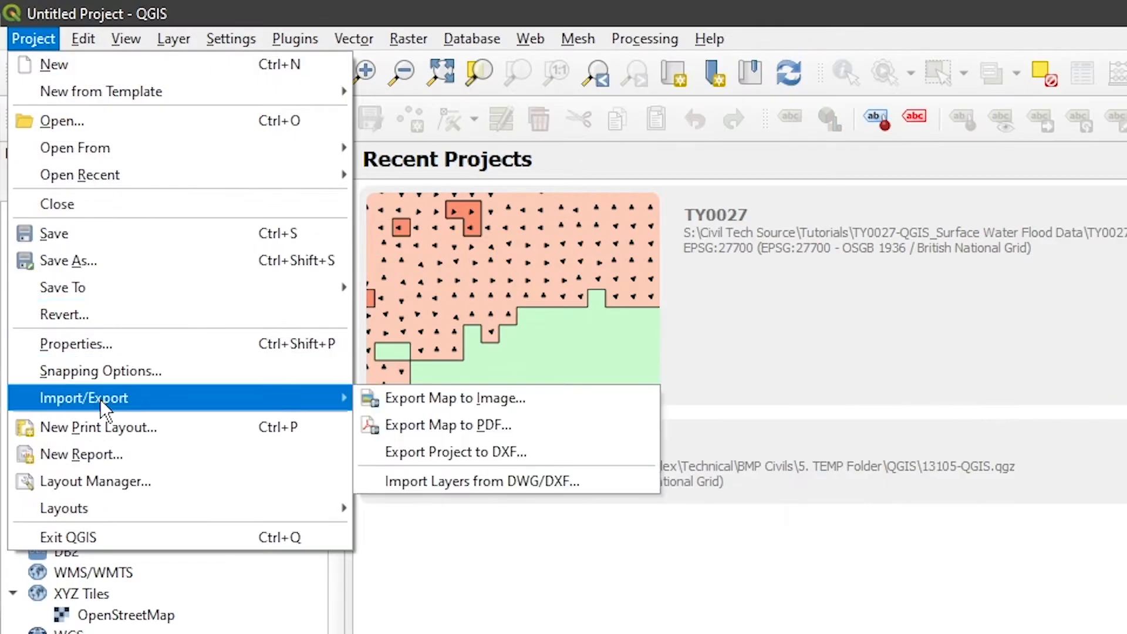
mouse_move(482, 481)
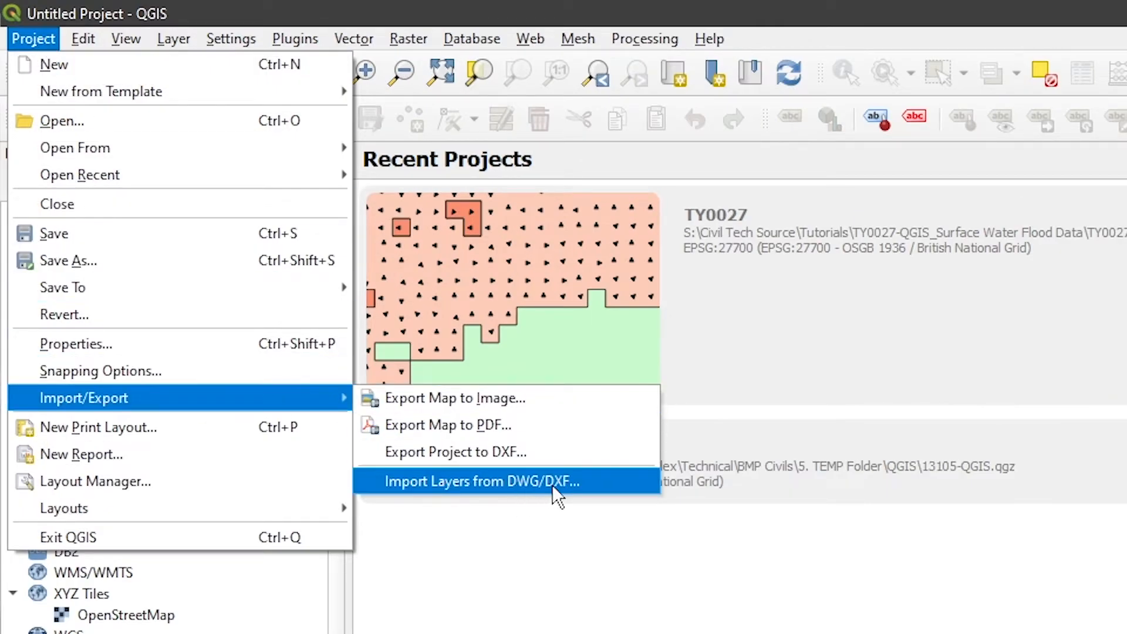
Step: Start the DWG/DXF import and create a new 'Target Package' GeoPackage
left_click(482, 481)
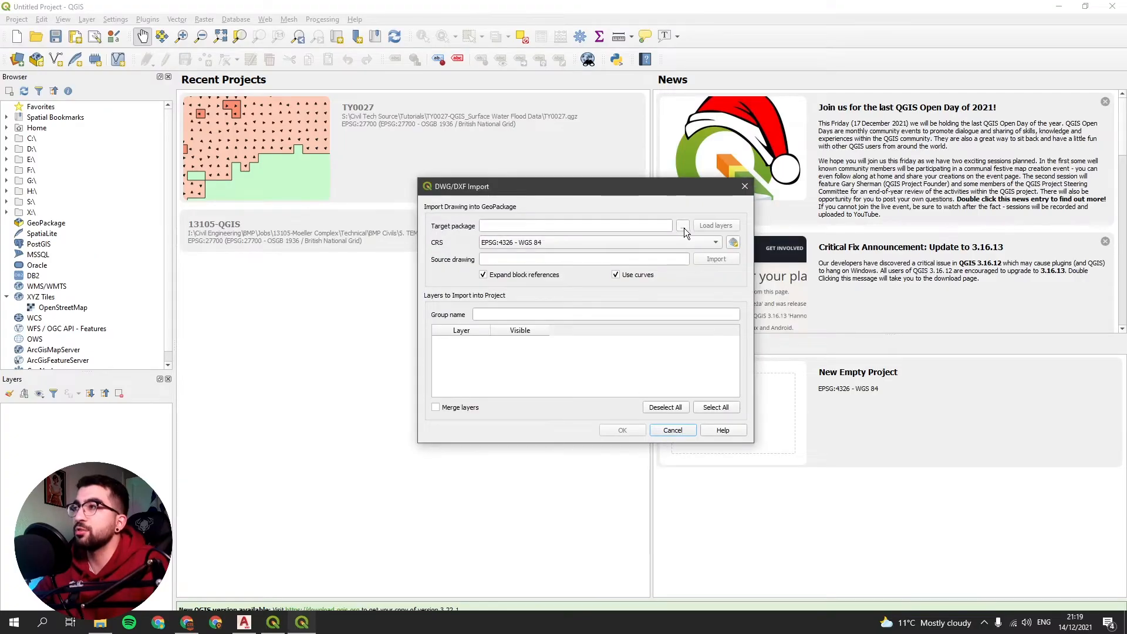
left_click(682, 224)
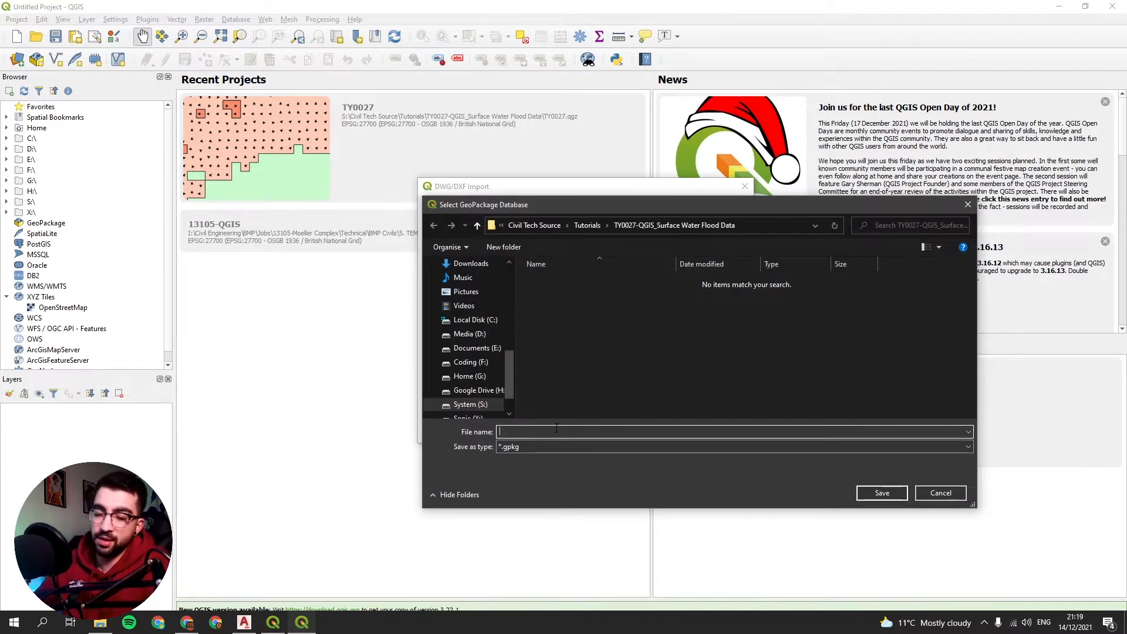
type("Target Pac")
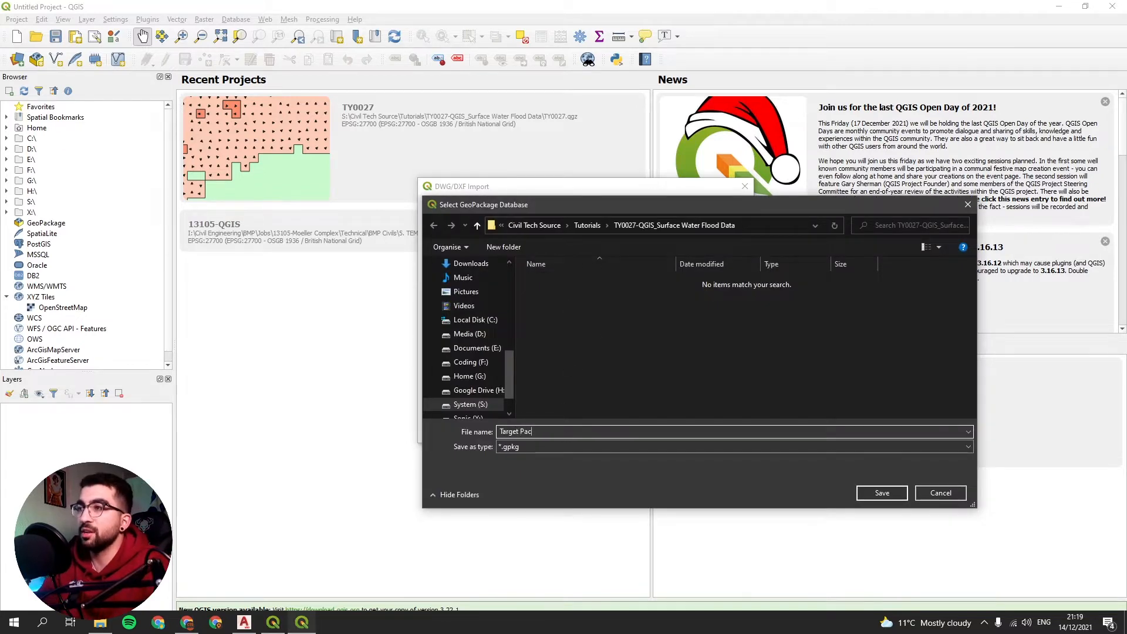
type("kage")
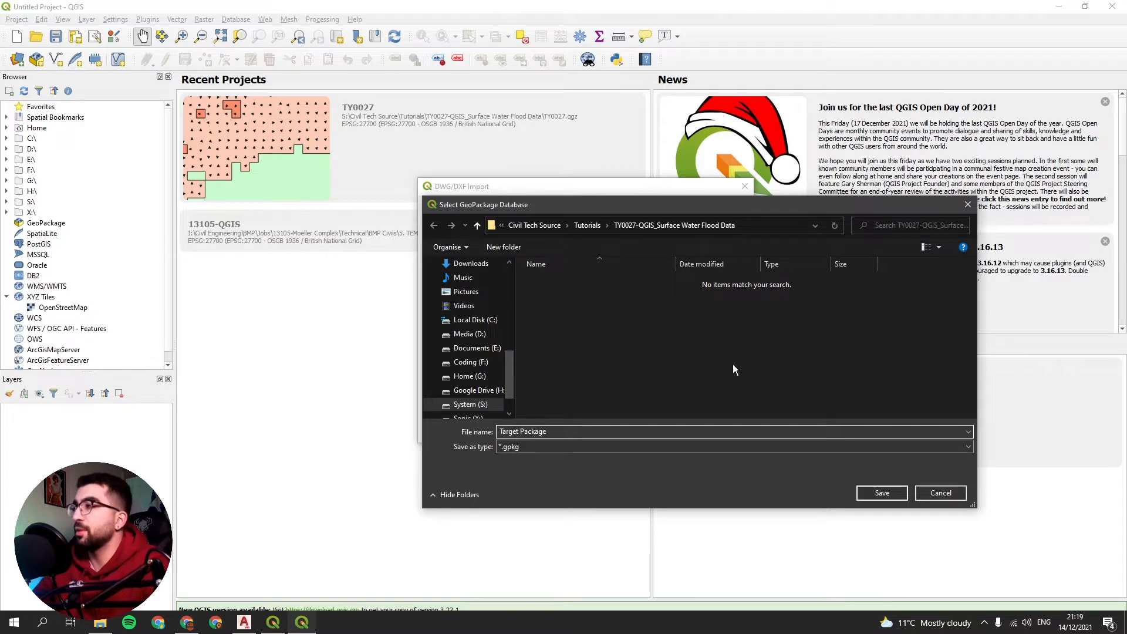
left_click(881, 492)
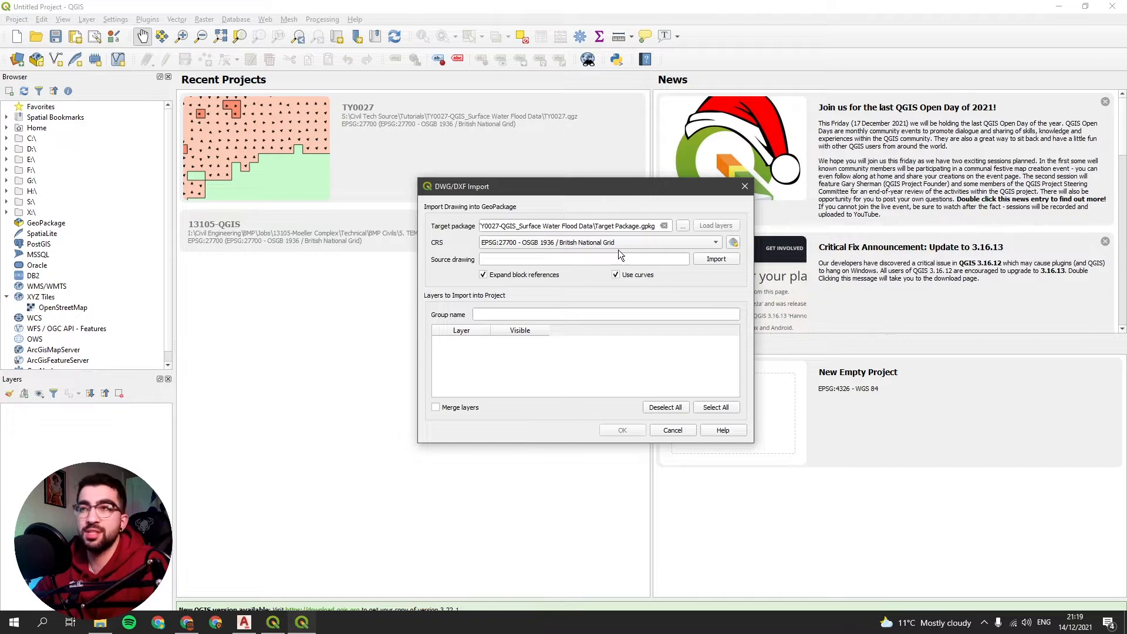
Step: Import the site boundary drawing in EPSG:27700, excluding layer 0
left_click(734, 243)
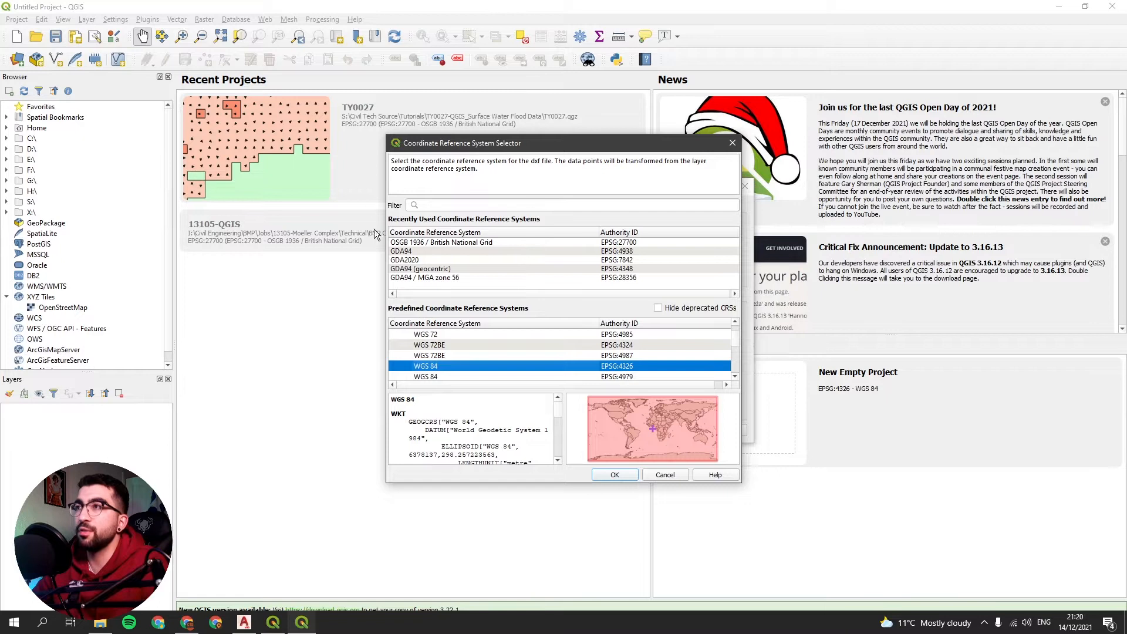
left_click(615, 475)
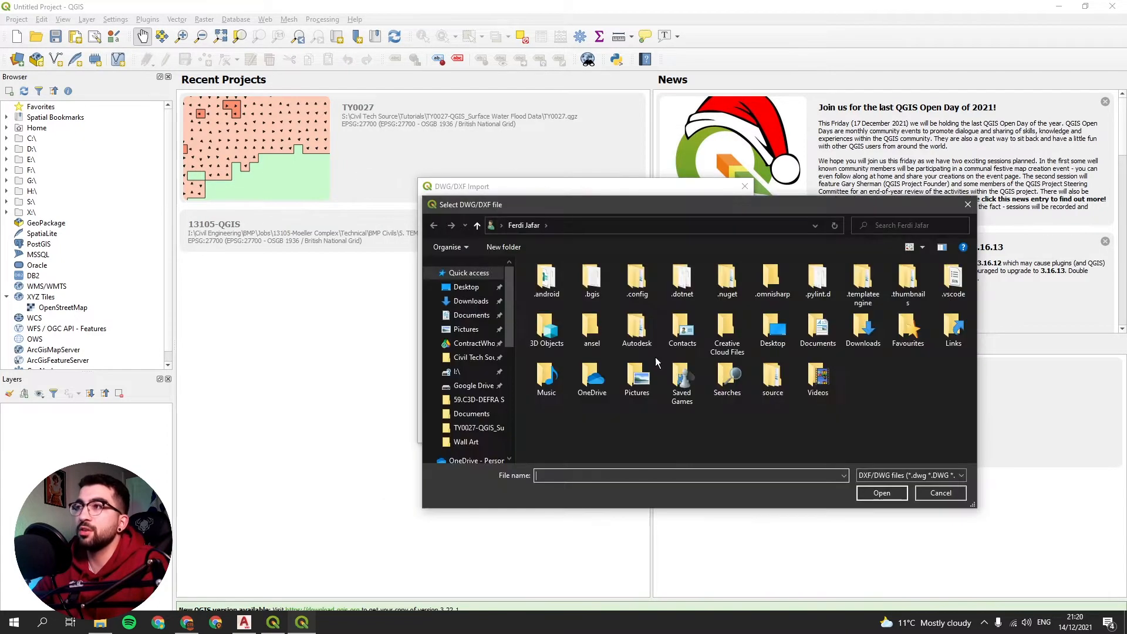
left_click(474, 358)
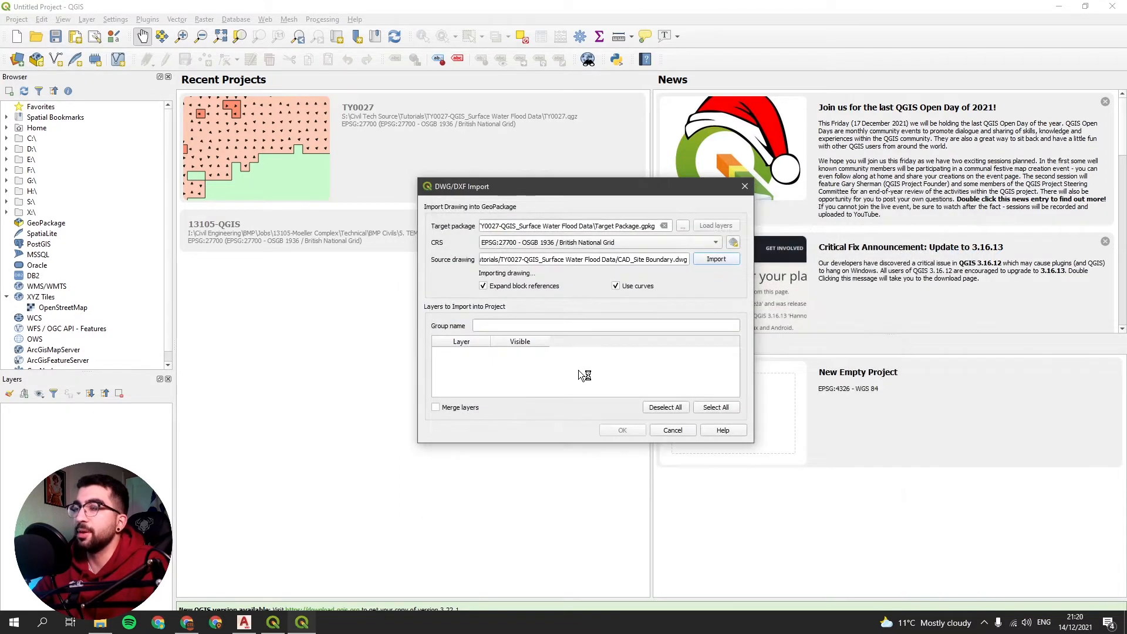
left_click(715, 259)
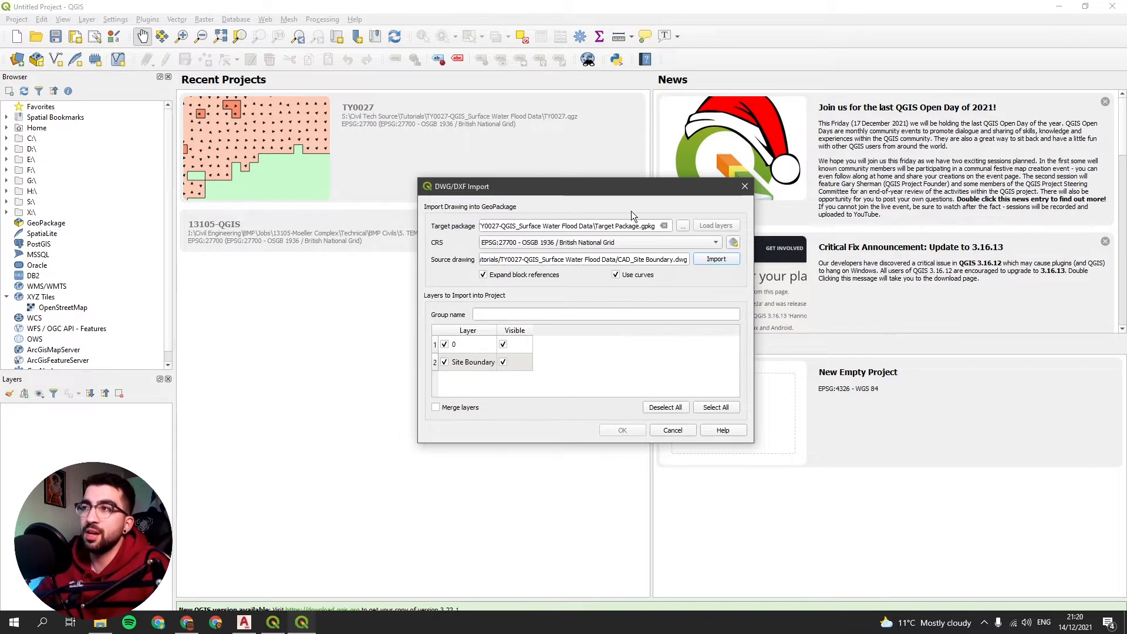
left_click(503, 344)
type("1")
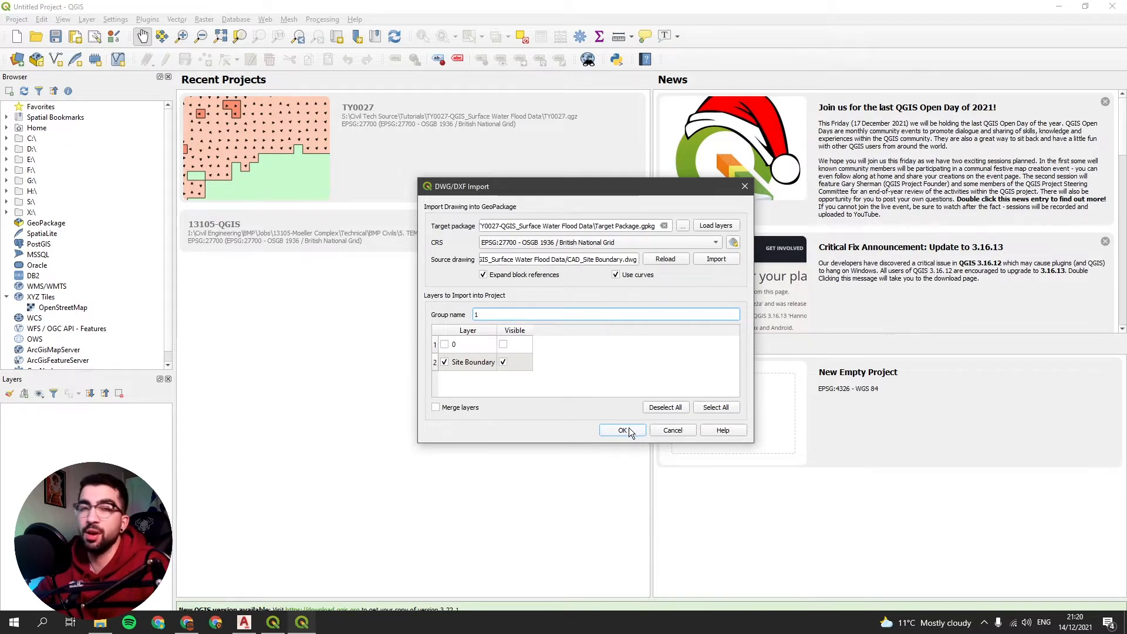
left_click(621, 430)
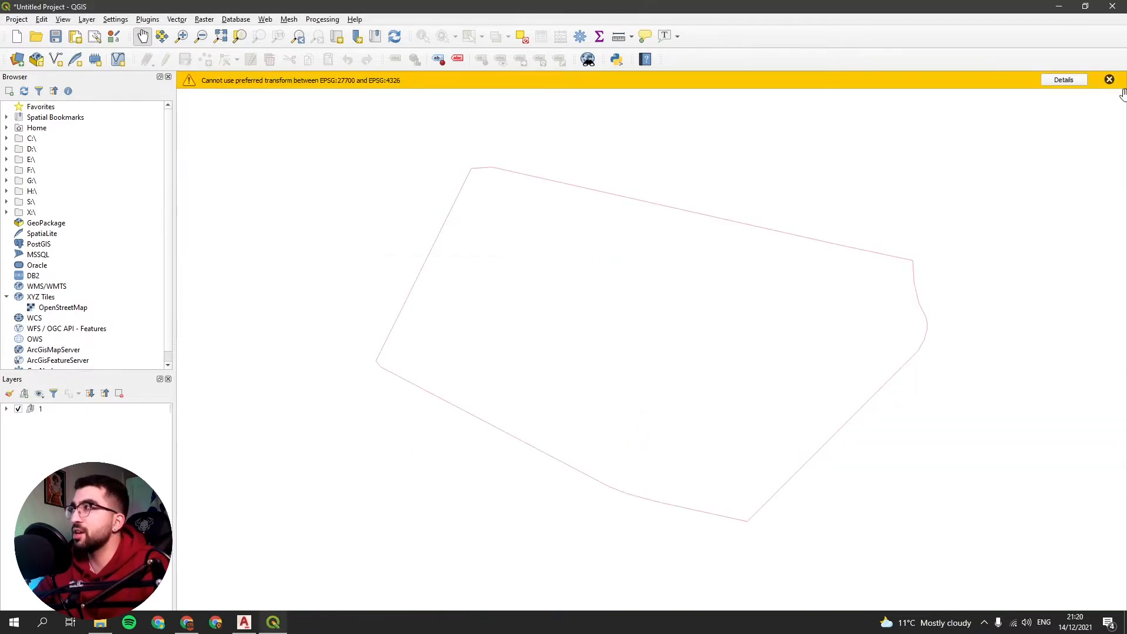
Step: Rename the imported boundary layer to 'Site Boundary' and open its style settings
left_click(1109, 80)
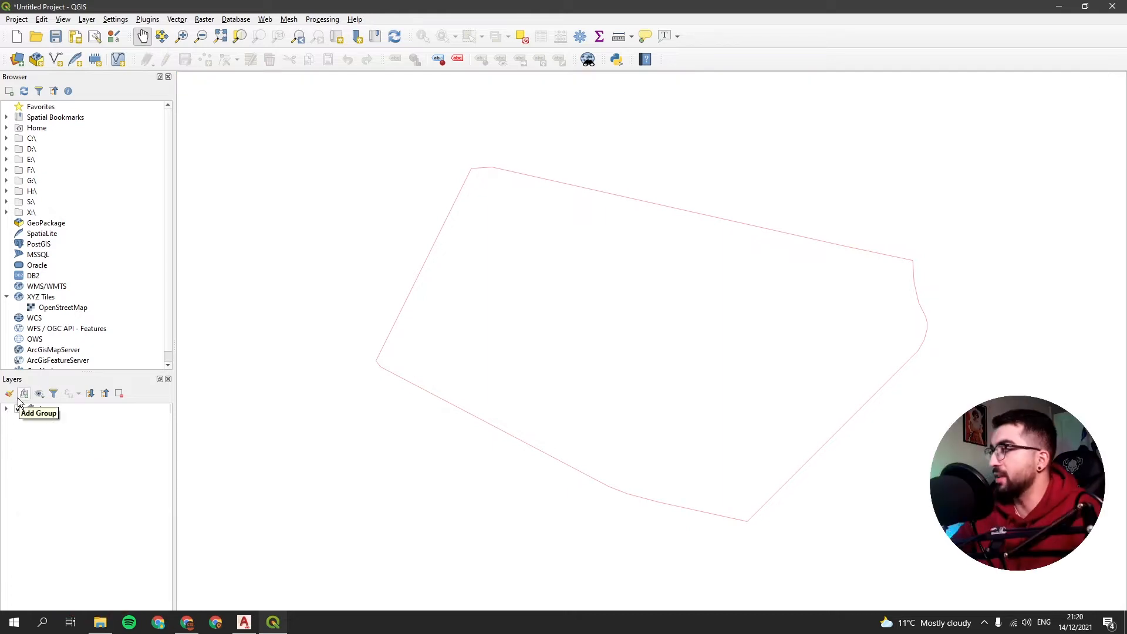
left_click(25, 394)
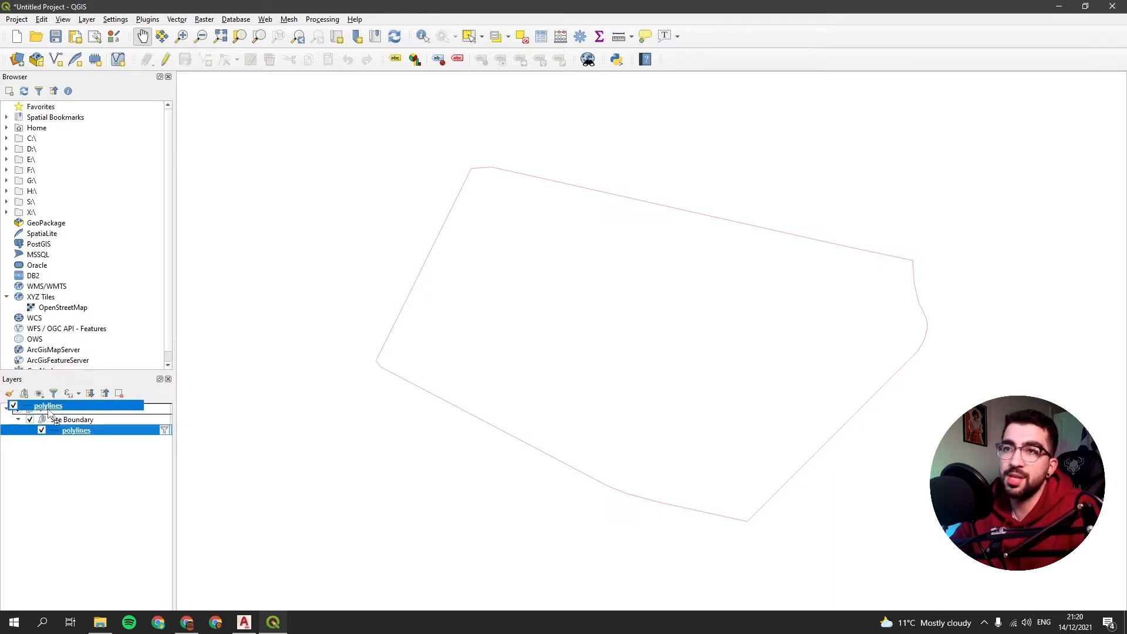
right_click(48, 406)
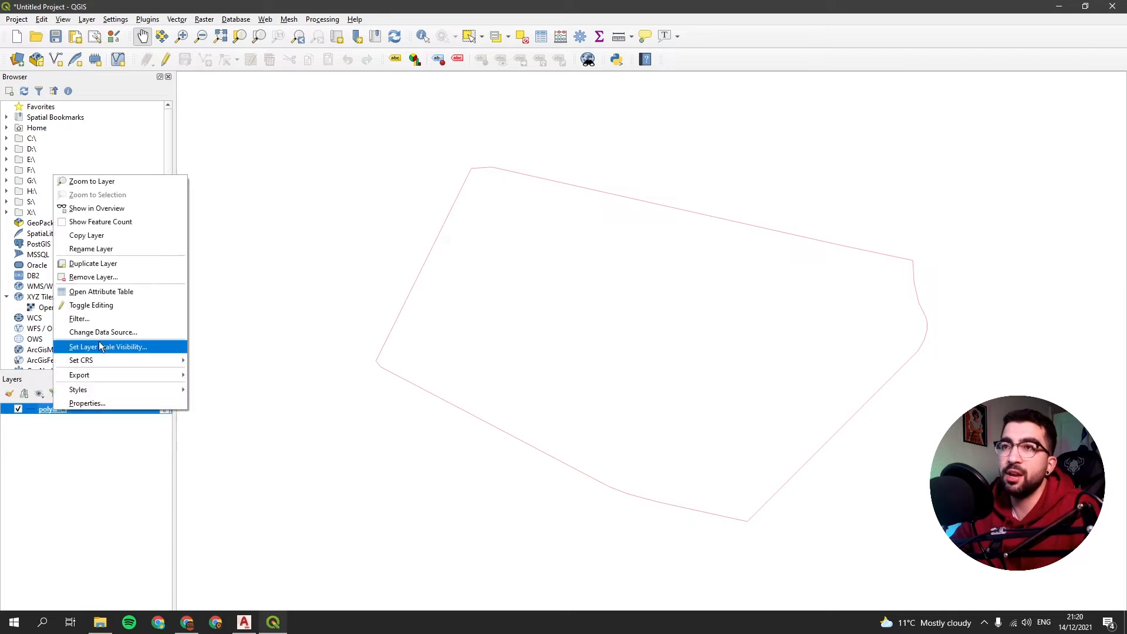
left_click(90, 249)
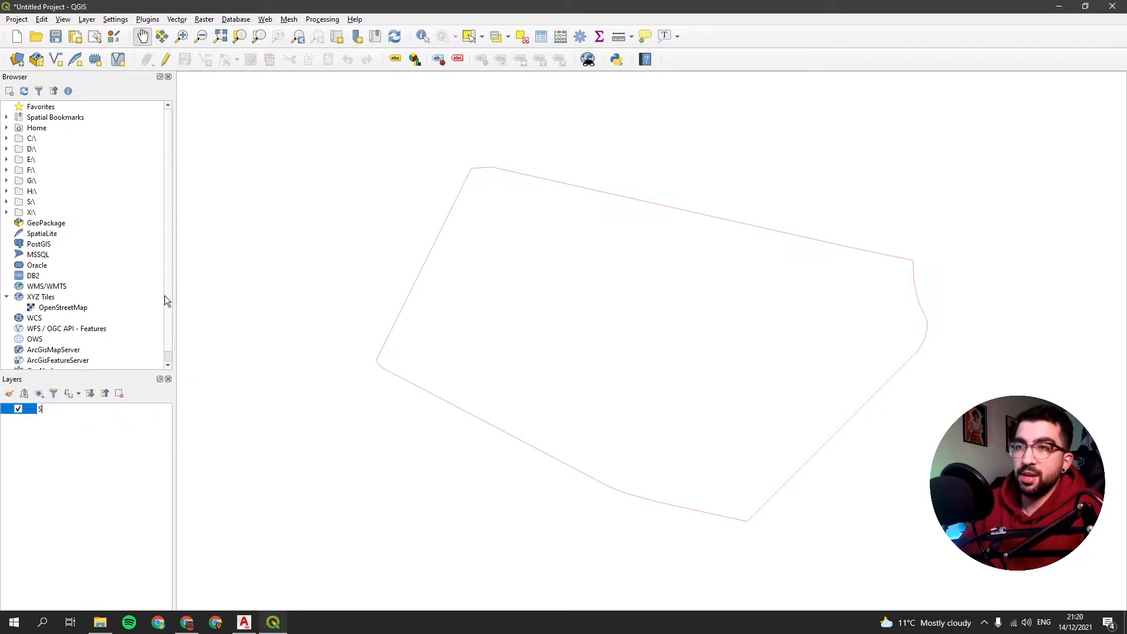
type("Site Boundary")
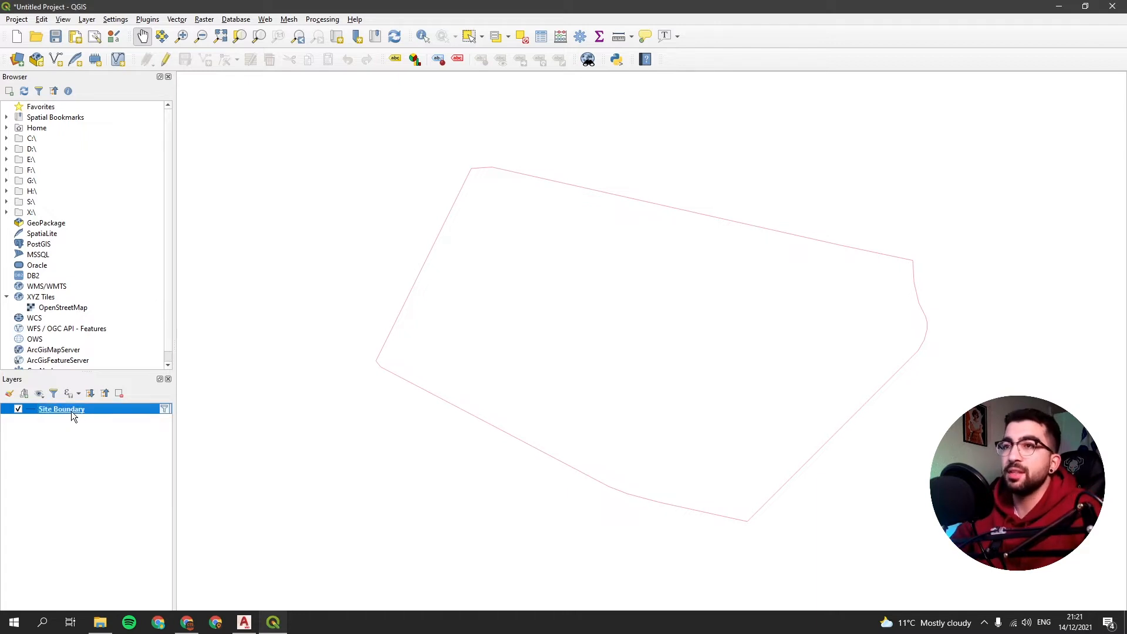
double_click(61, 409)
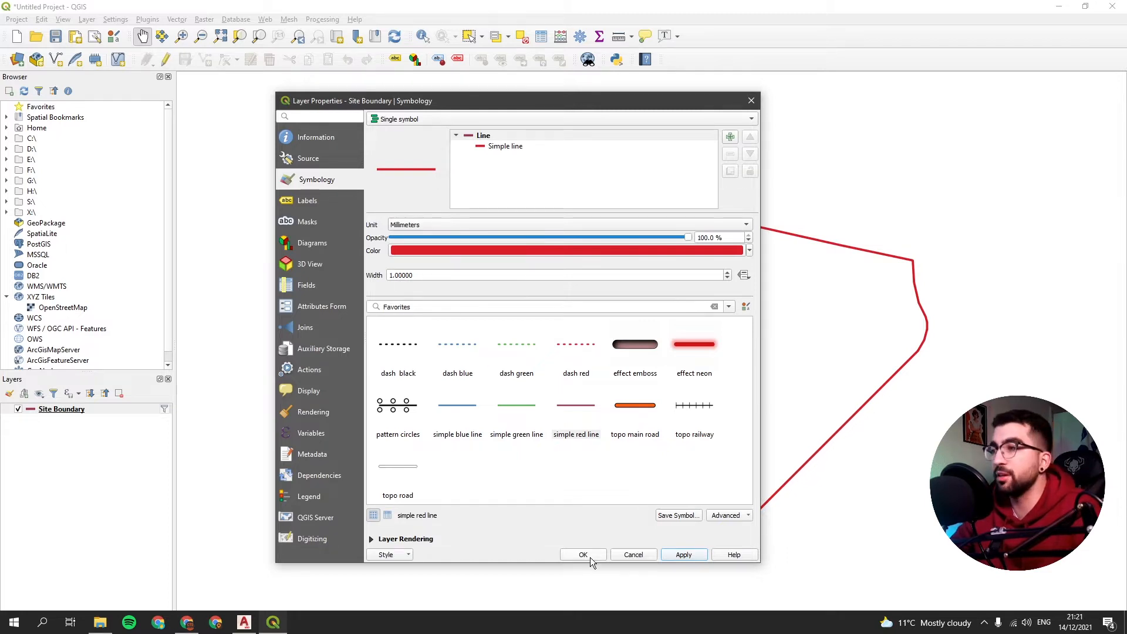
Step: Apply the red line style, add the OpenStreetMap basemap and keep Site Boundary above it
left_click(582, 554)
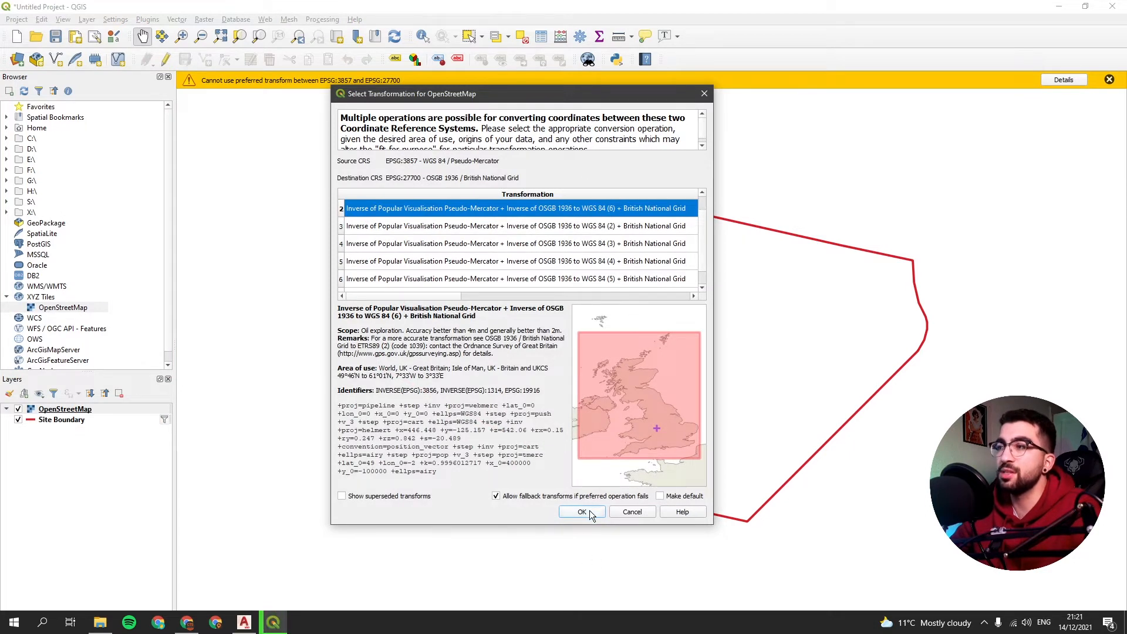
left_click(582, 512)
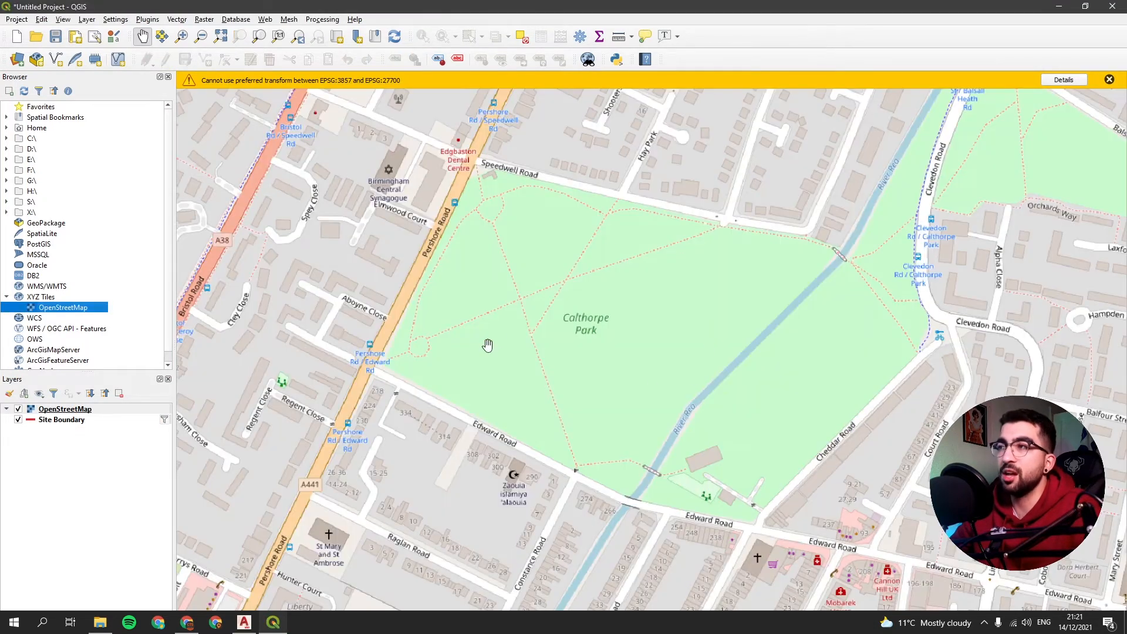
left_click(64, 408)
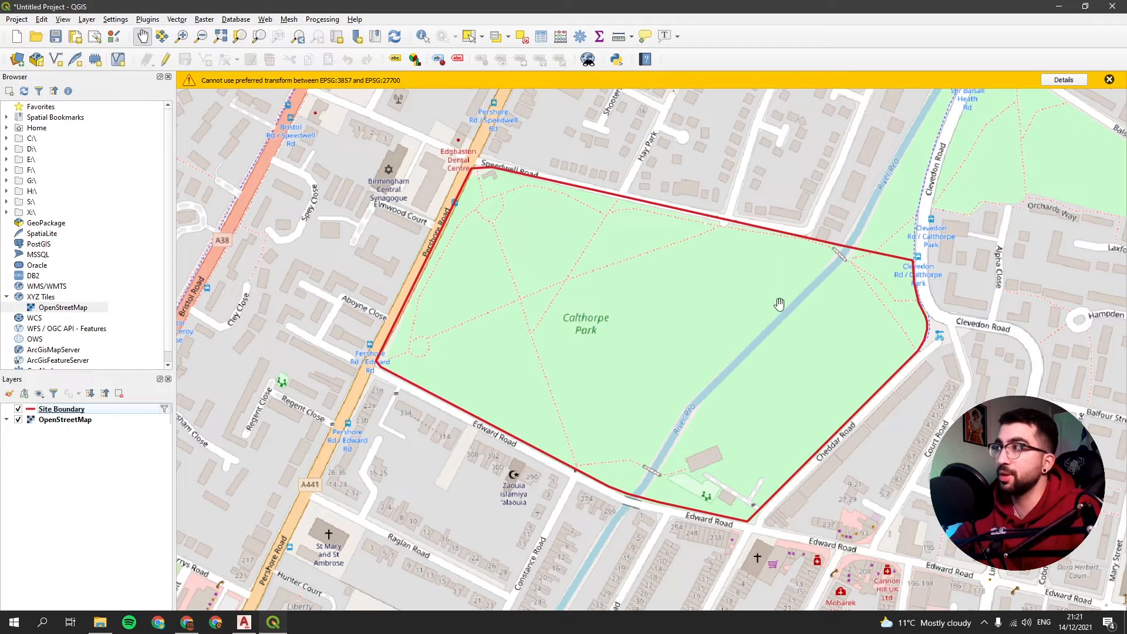
scroll("down", 3)
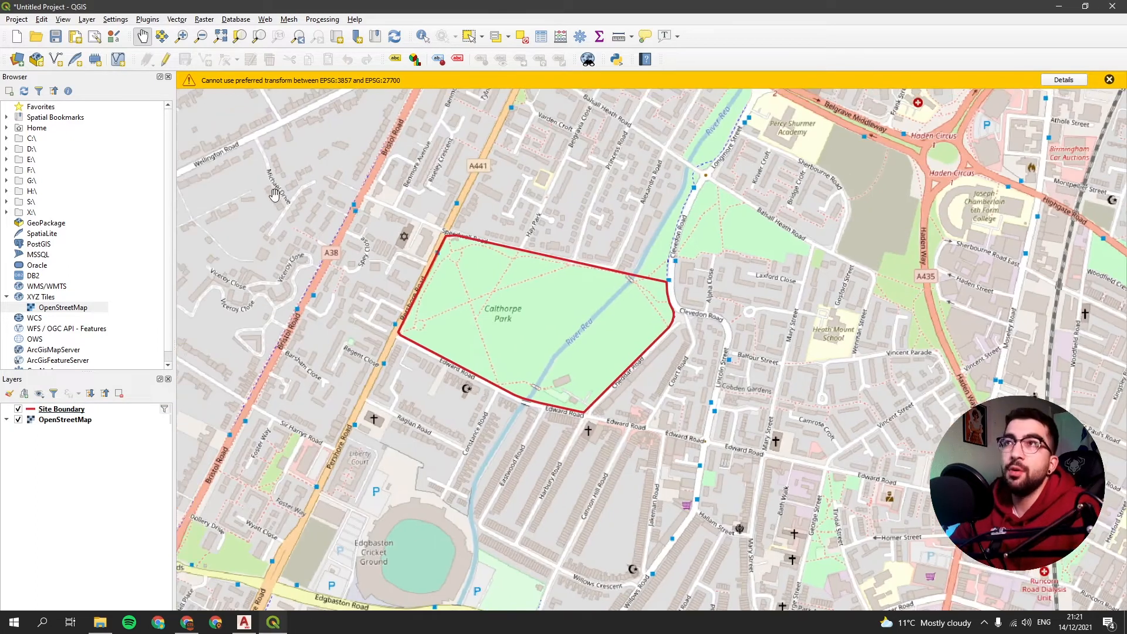
mouse_move(250, 204)
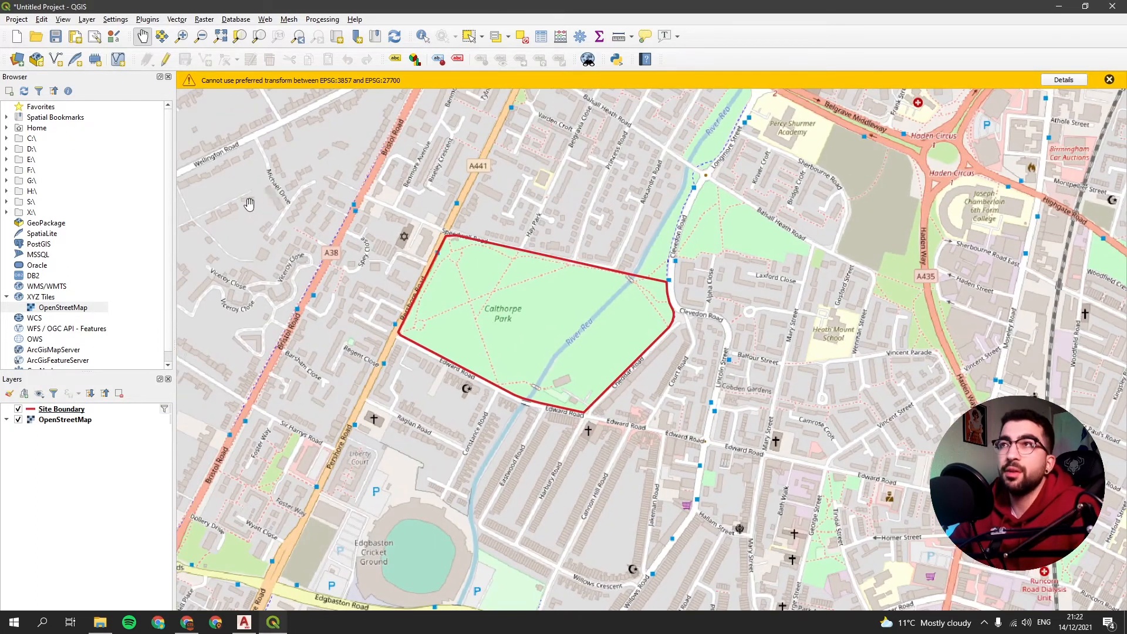
Step: Add the RoFSW-SP08.zip vector layers except Model_details and Suitability
left_click(86, 19)
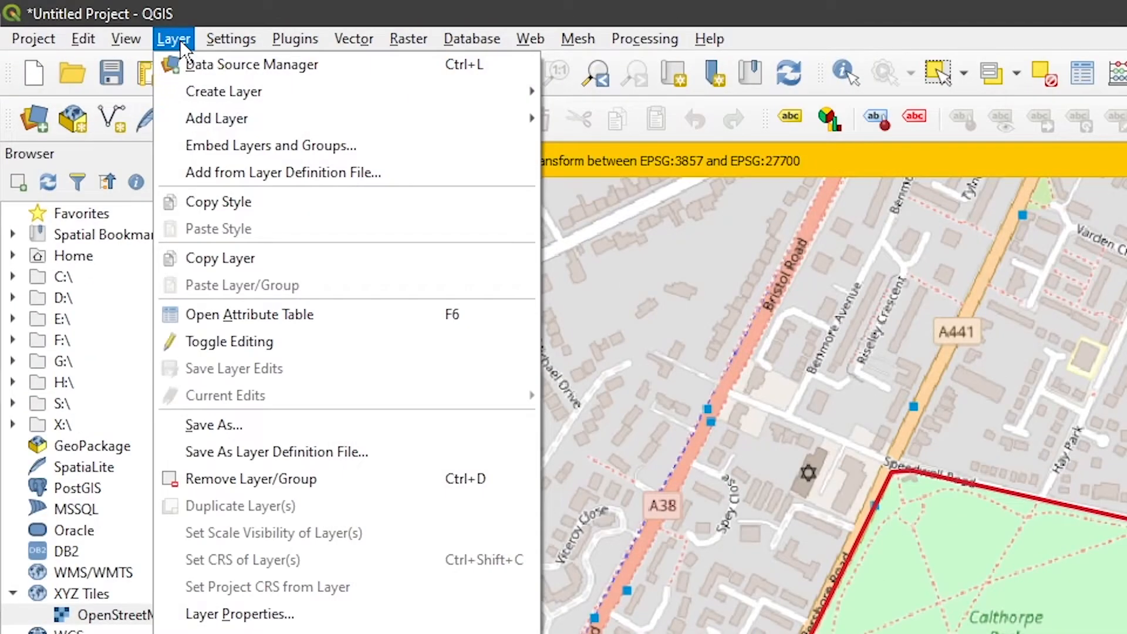
mouse_move(216, 119)
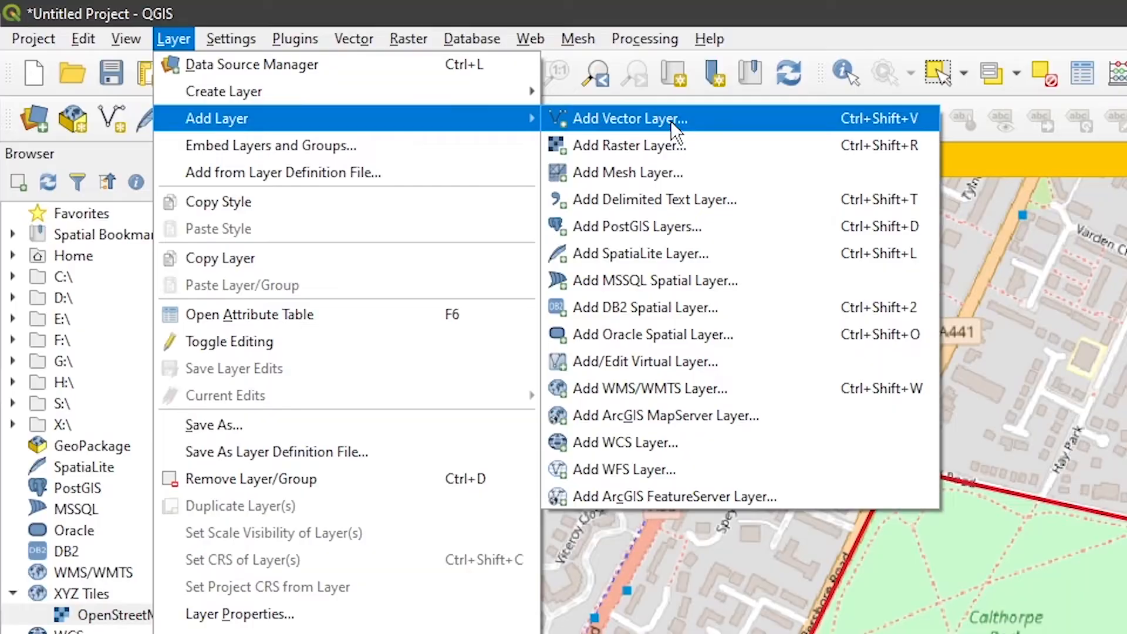
left_click(630, 119)
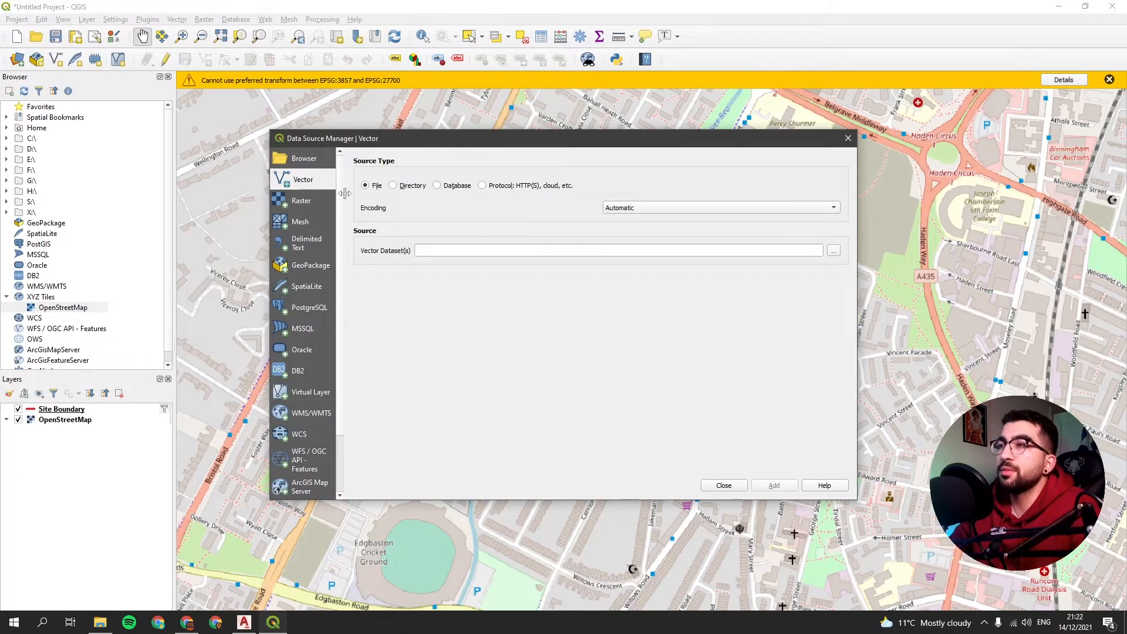
left_click(833, 250)
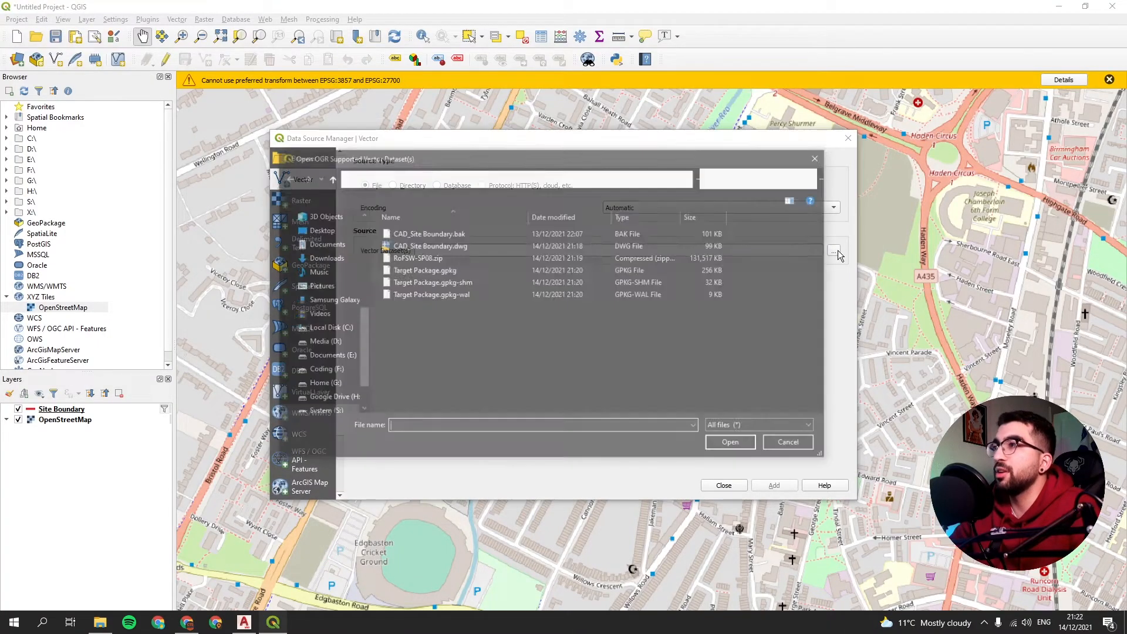
left_click(419, 257)
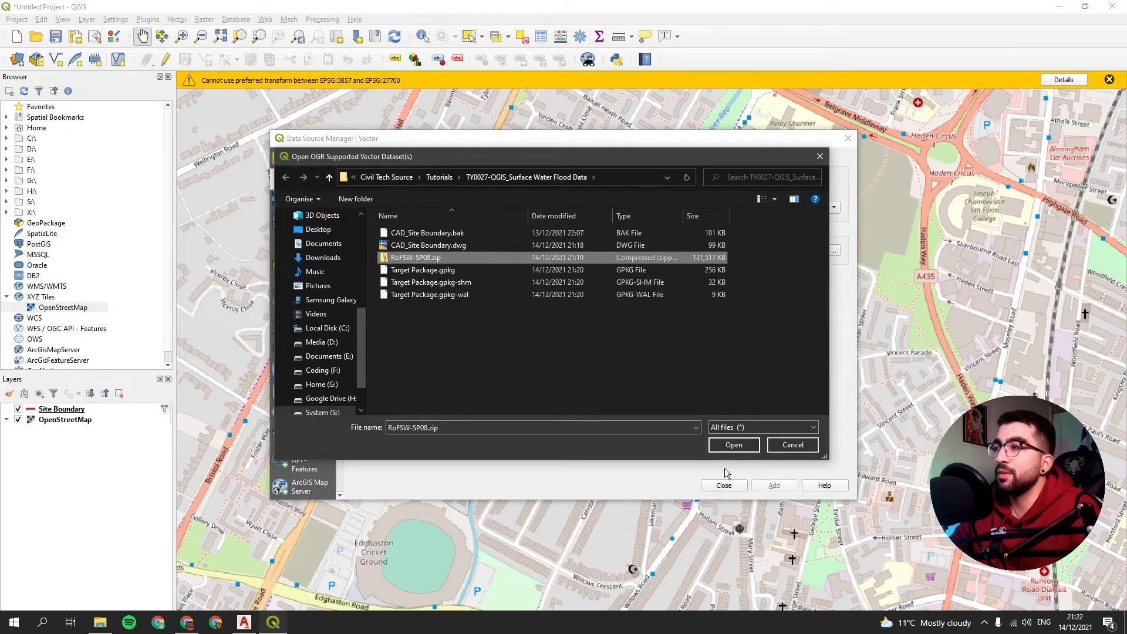
left_click(734, 444)
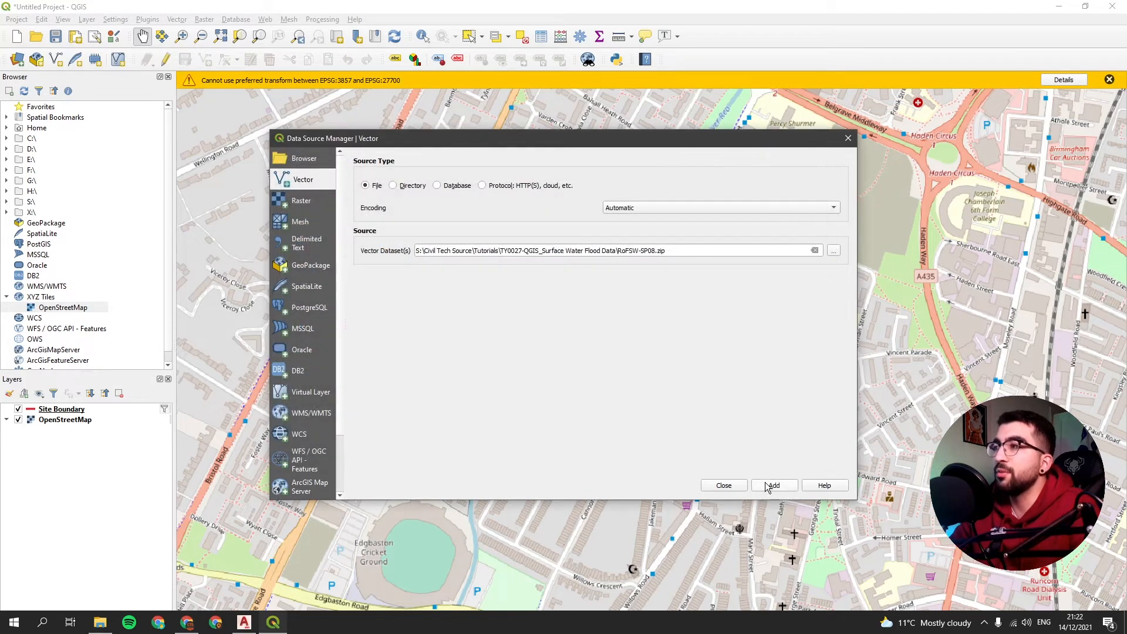
left_click(774, 486)
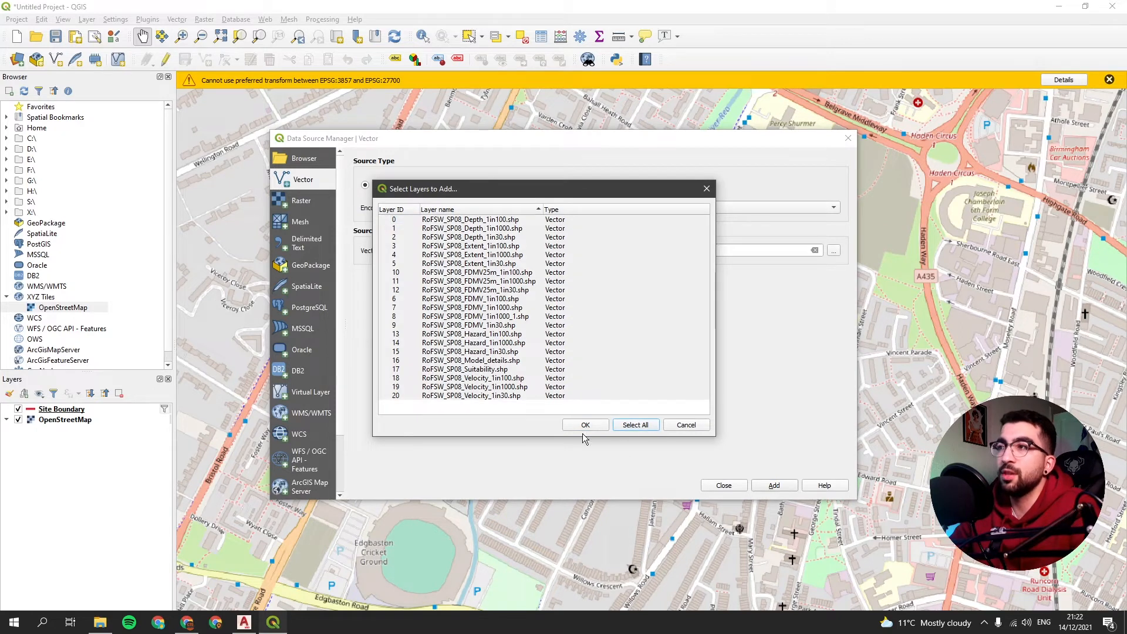
mouse_move(478, 379)
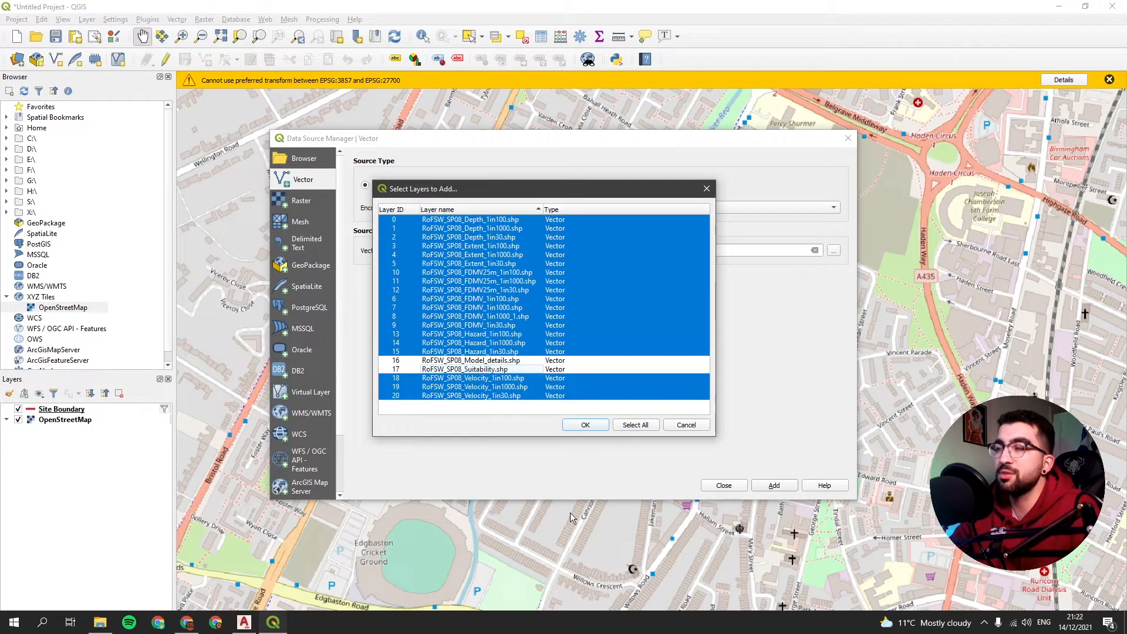
mouse_move(509, 404)
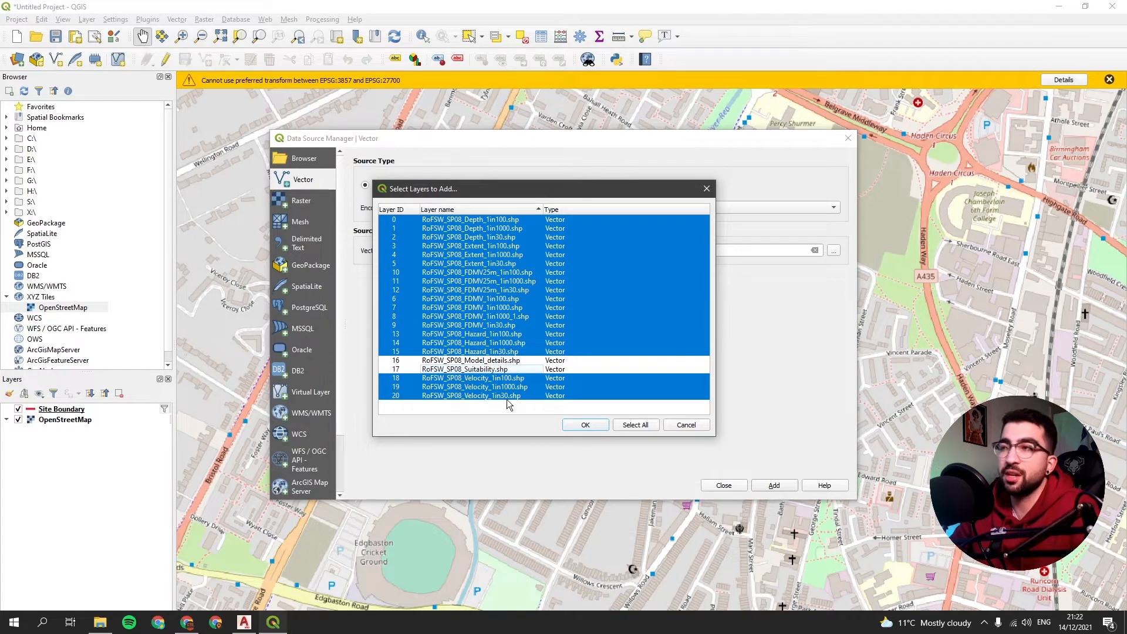
left_click(585, 424)
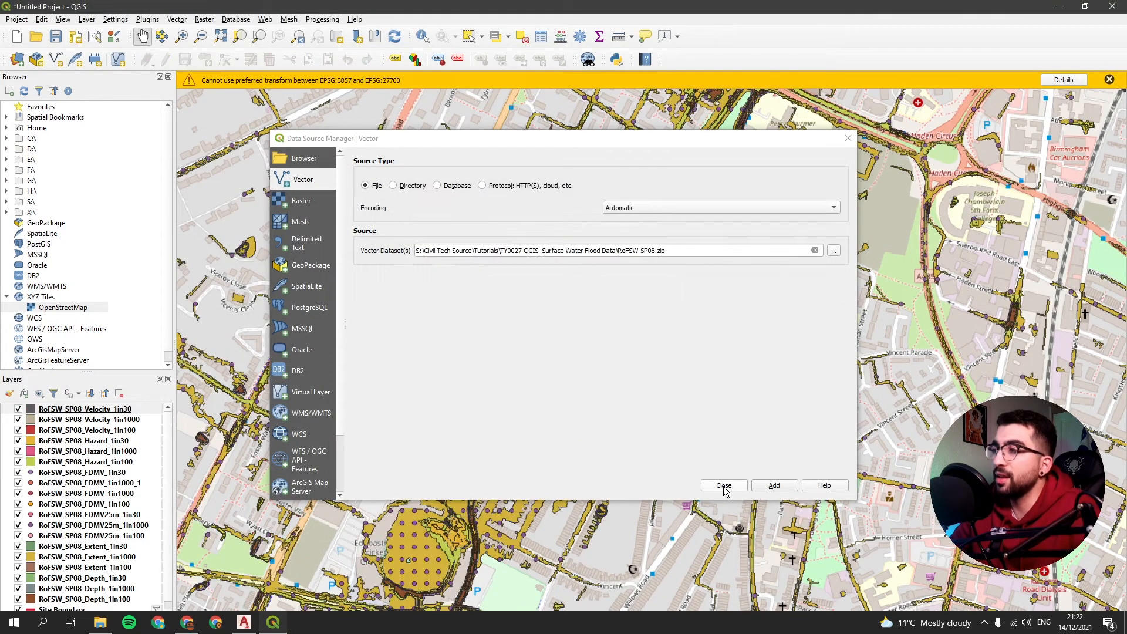
Step: Hide all RoFSW flood layers, leaving only RoFSW_SP08_Depth_1in1000 visible
left_click(724, 485)
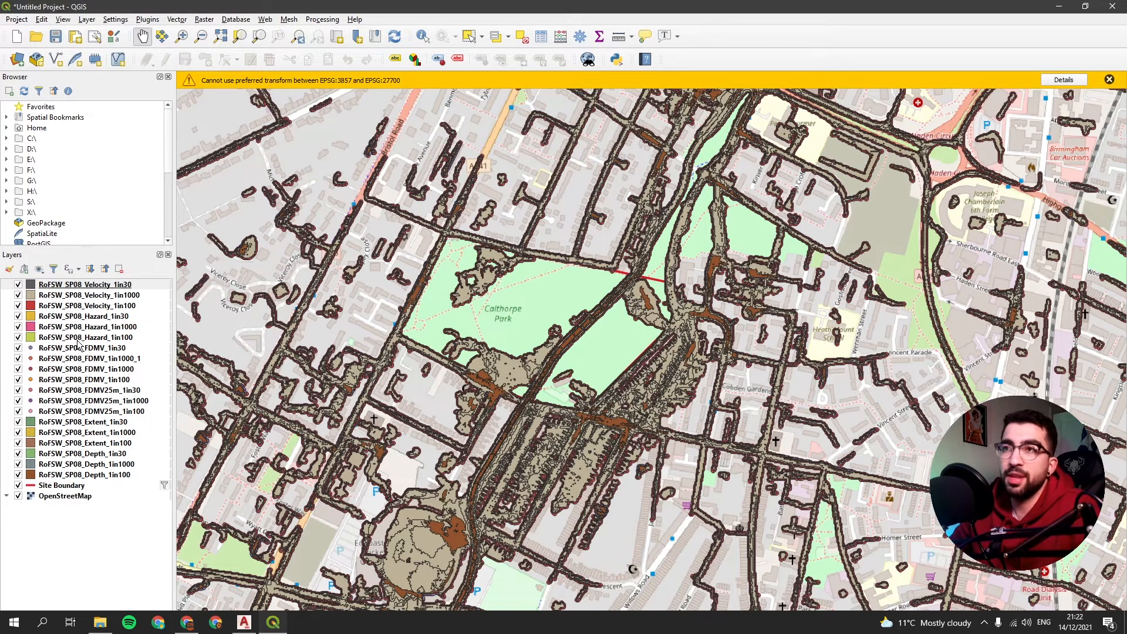
left_click(17, 294)
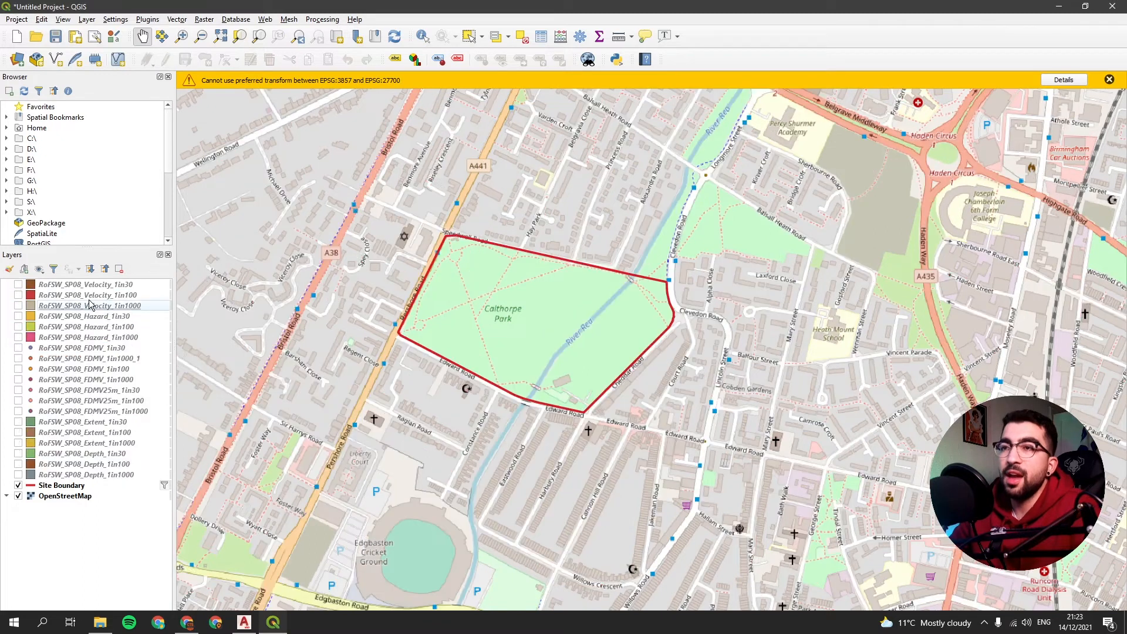
left_click(87, 305)
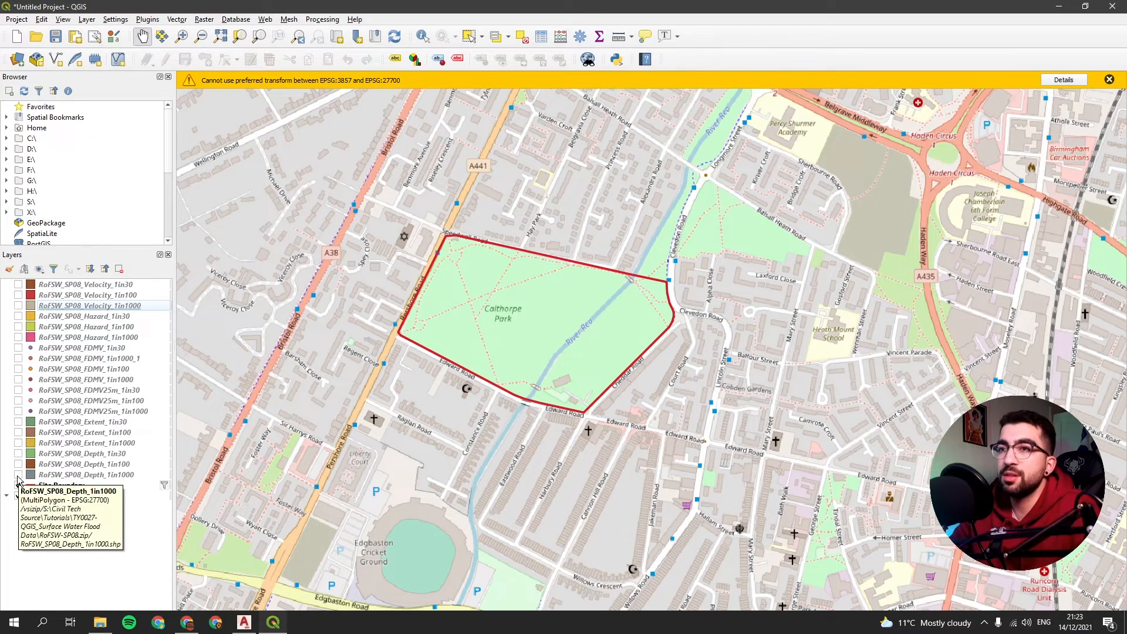
left_click(18, 474)
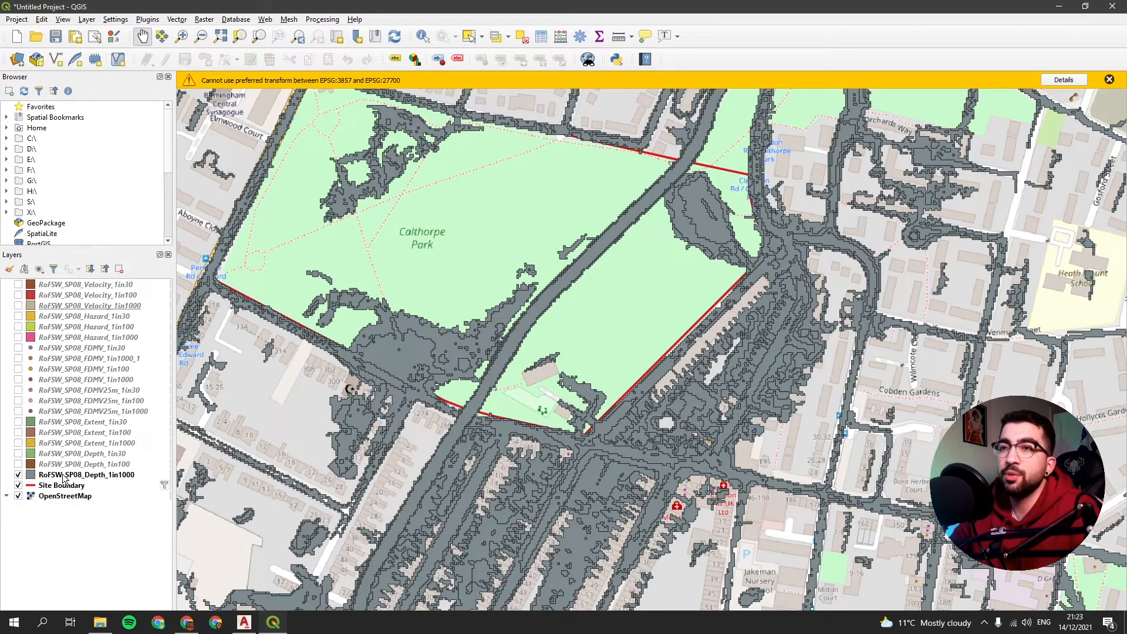
Step: Style RoFSW_SP08_Depth_1in1000 as Categorized on depth using the Blues ramp
double_click(87, 474)
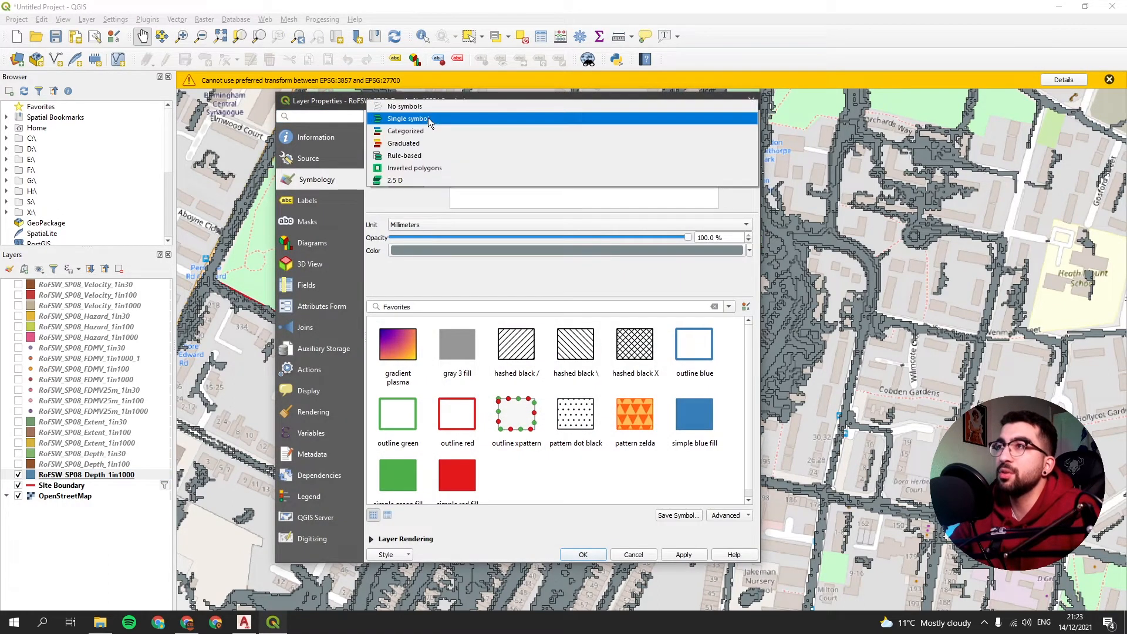
left_click(405, 131)
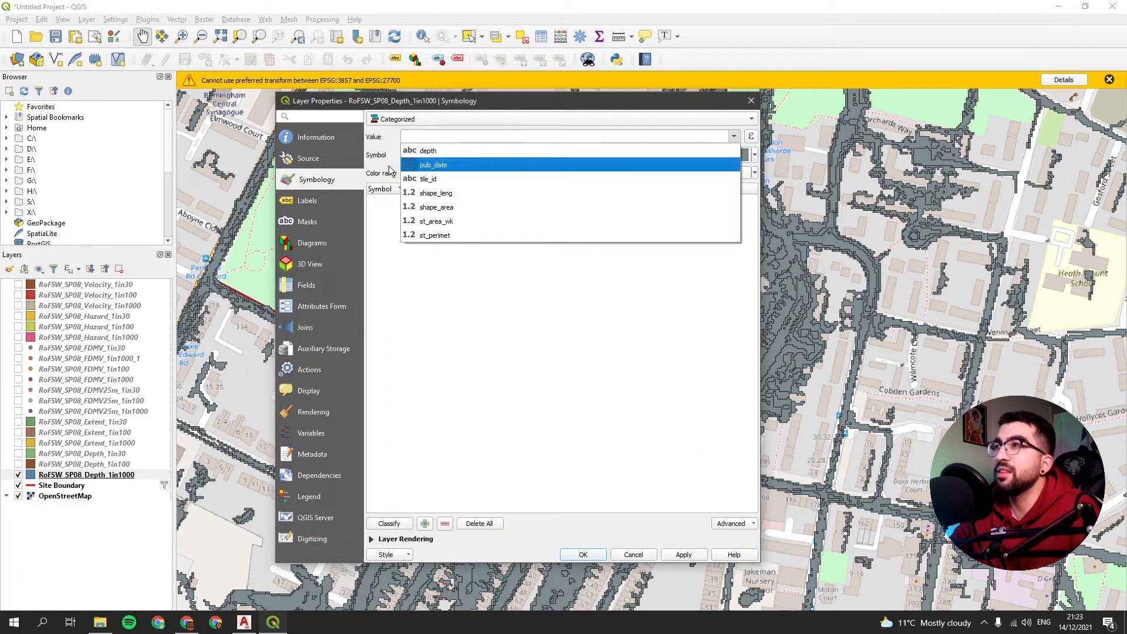
left_click(428, 150)
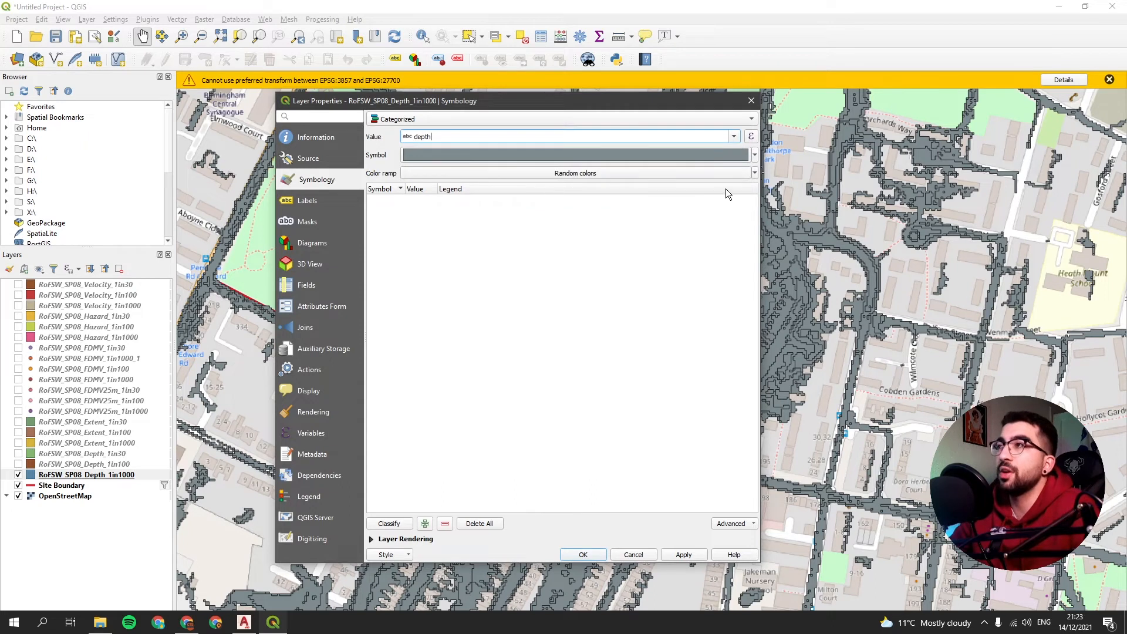
left_click(753, 172)
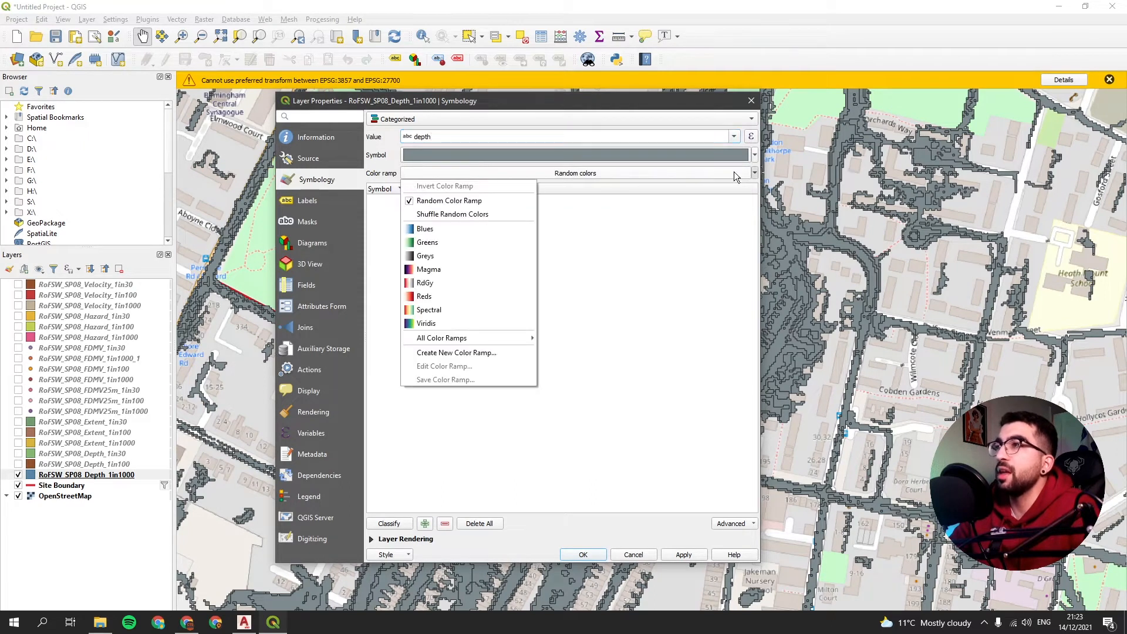
left_click(424, 228)
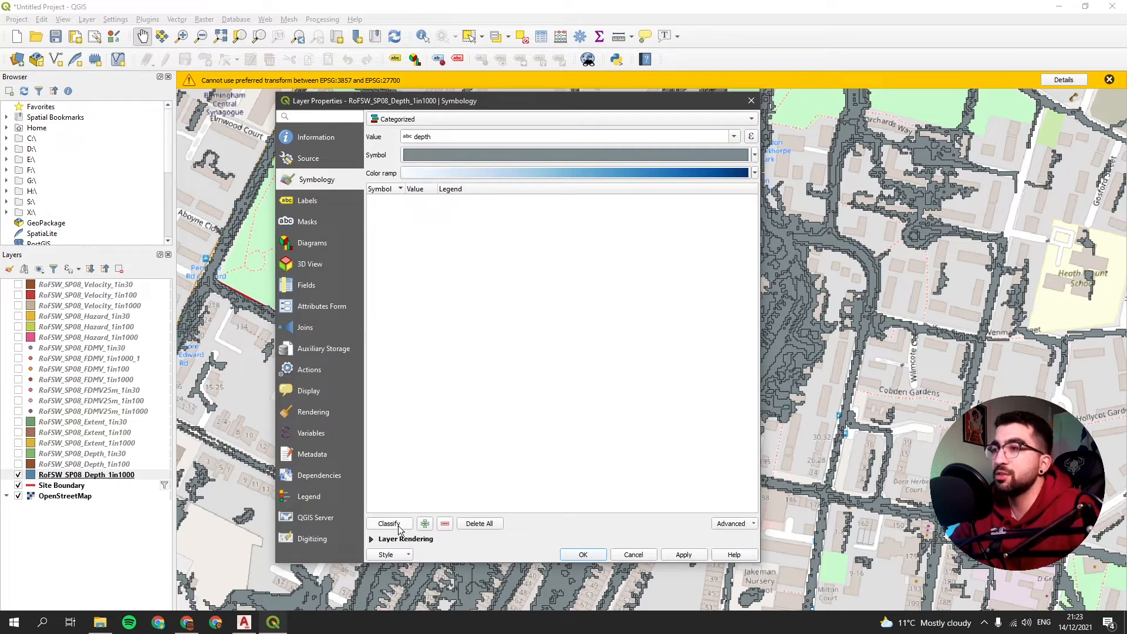
left_click(389, 522)
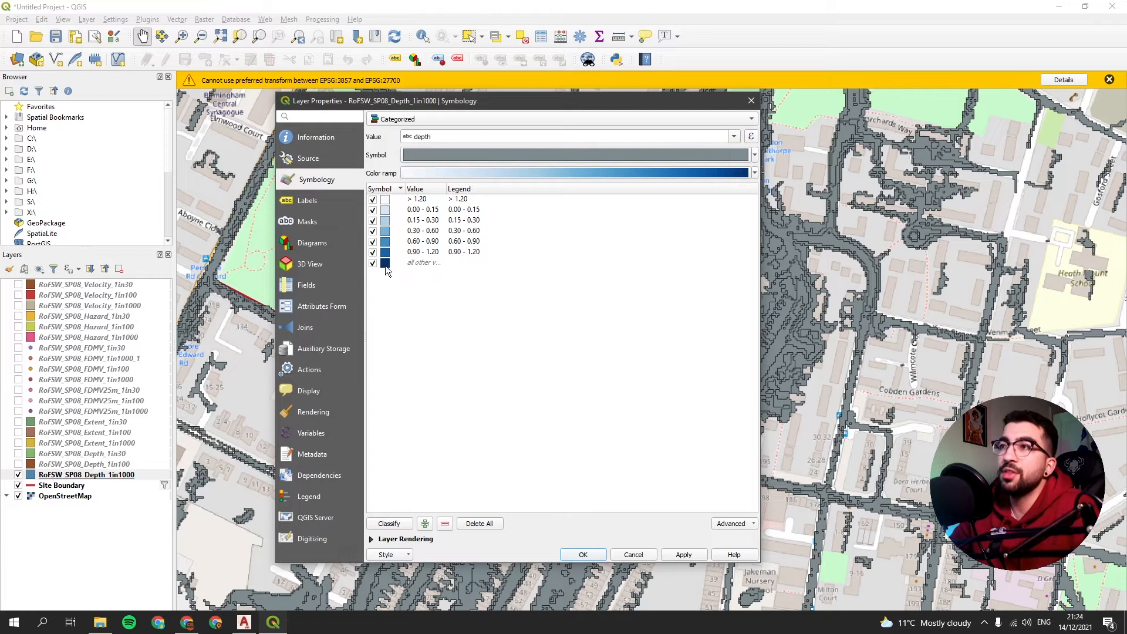
Step: Check a depth class's symbol fill colour and confirm its pale blue colour
double_click(385, 262)
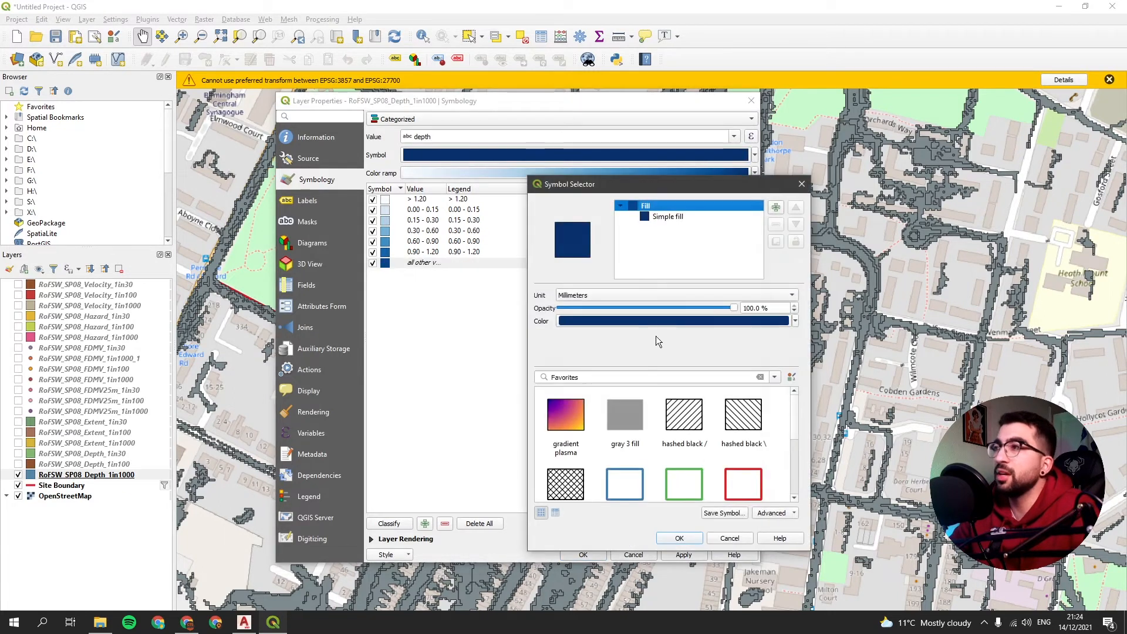
left_click(674, 321)
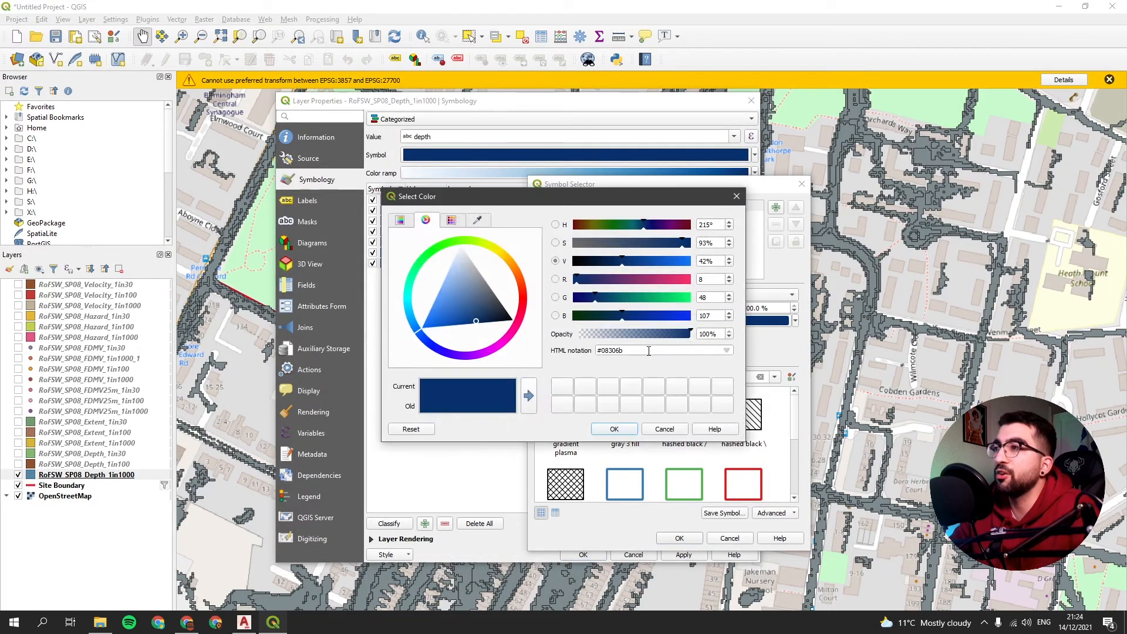
left_click(612, 428)
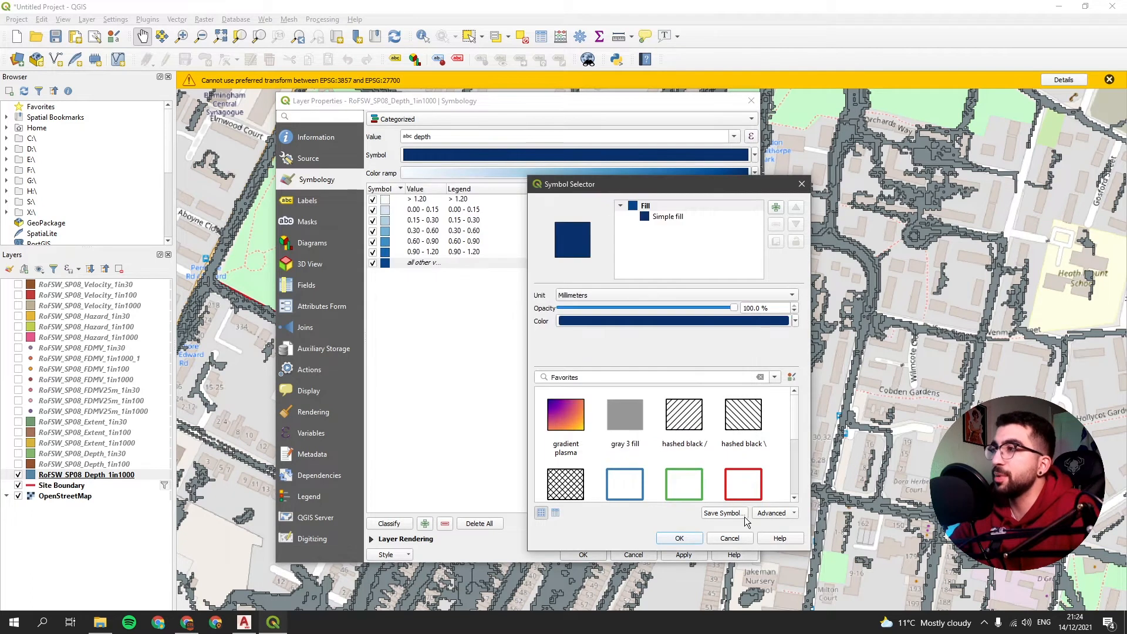
left_click(679, 538)
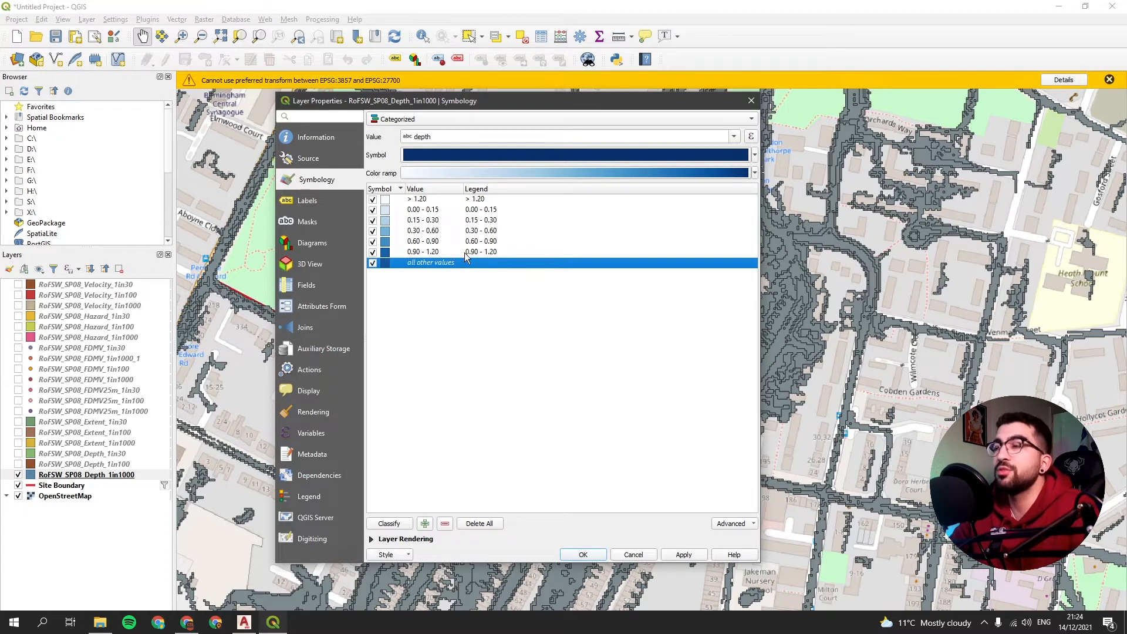
mouse_move(416, 272)
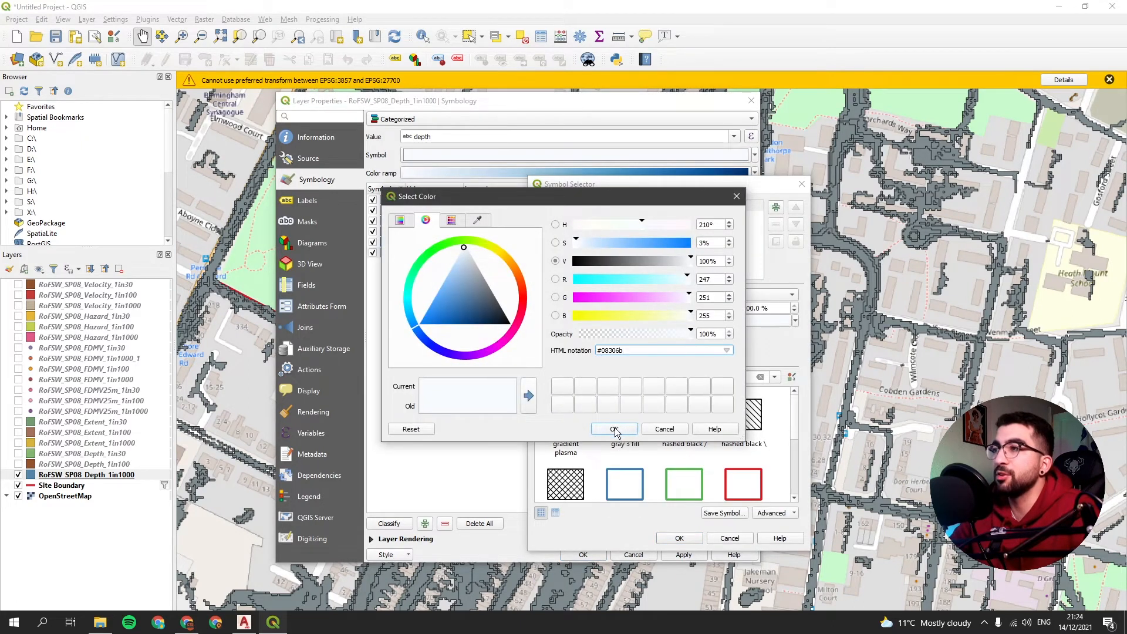
left_click(613, 429)
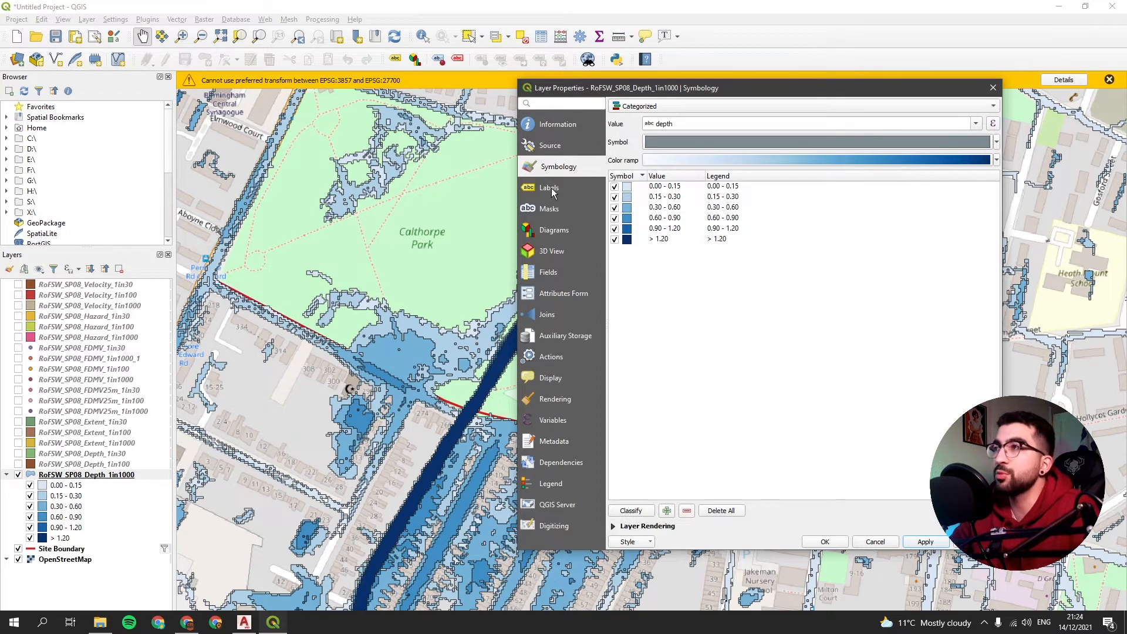
Step: Label the flood polygons with the 'depth' attribute and turn on a text buffer
left_click(550, 188)
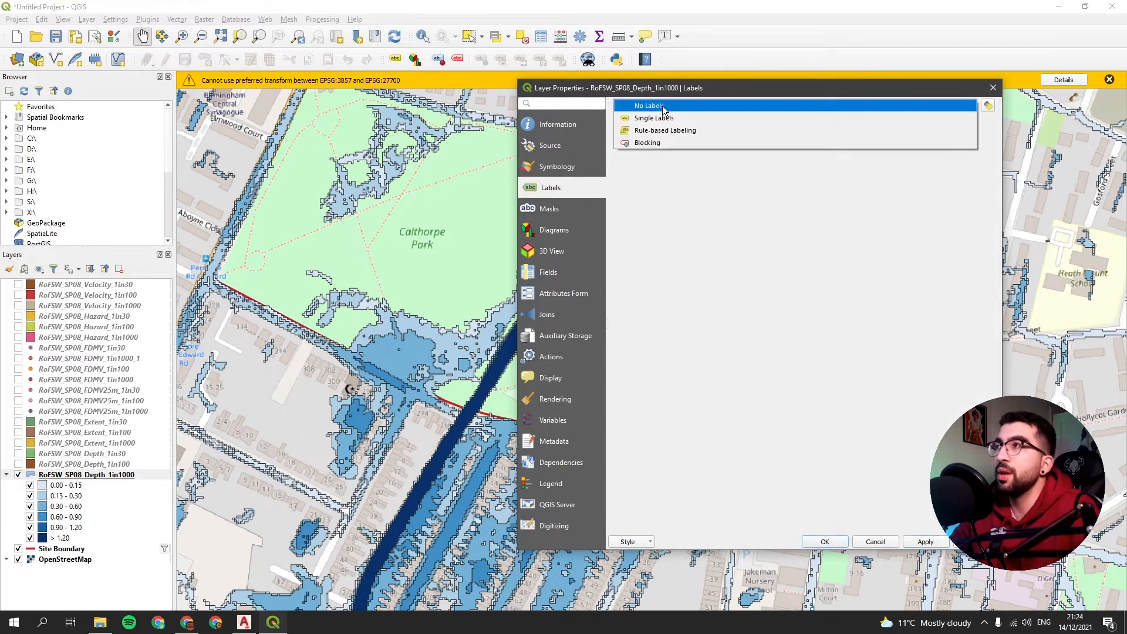
left_click(651, 118)
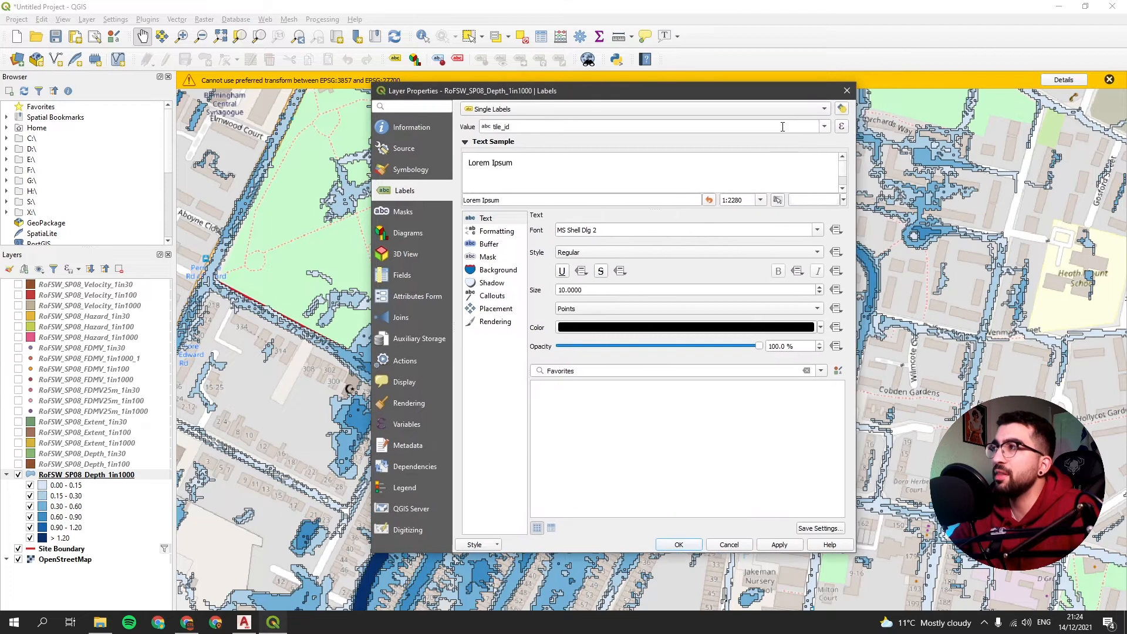
type("depth")
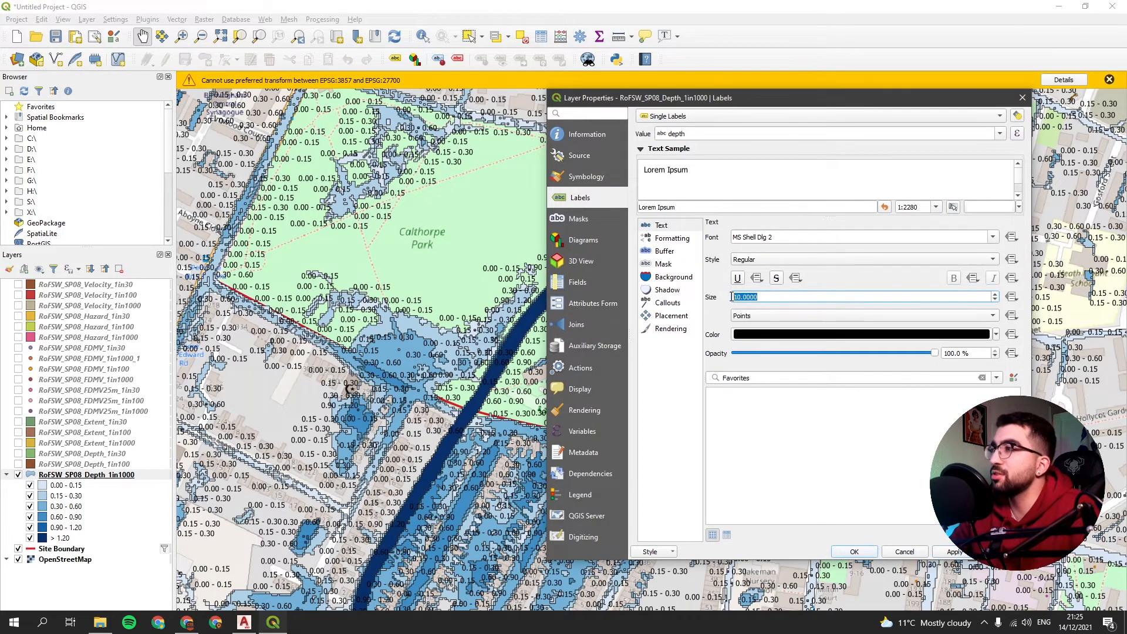
mouse_move(705, 301)
type("7.5000")
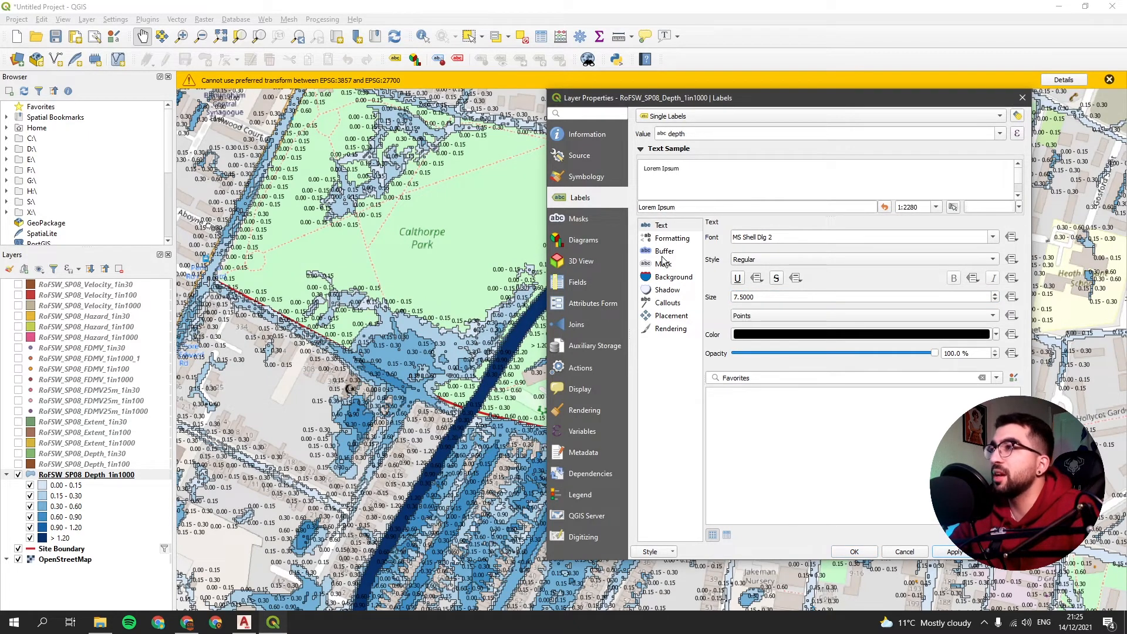
left_click(664, 250)
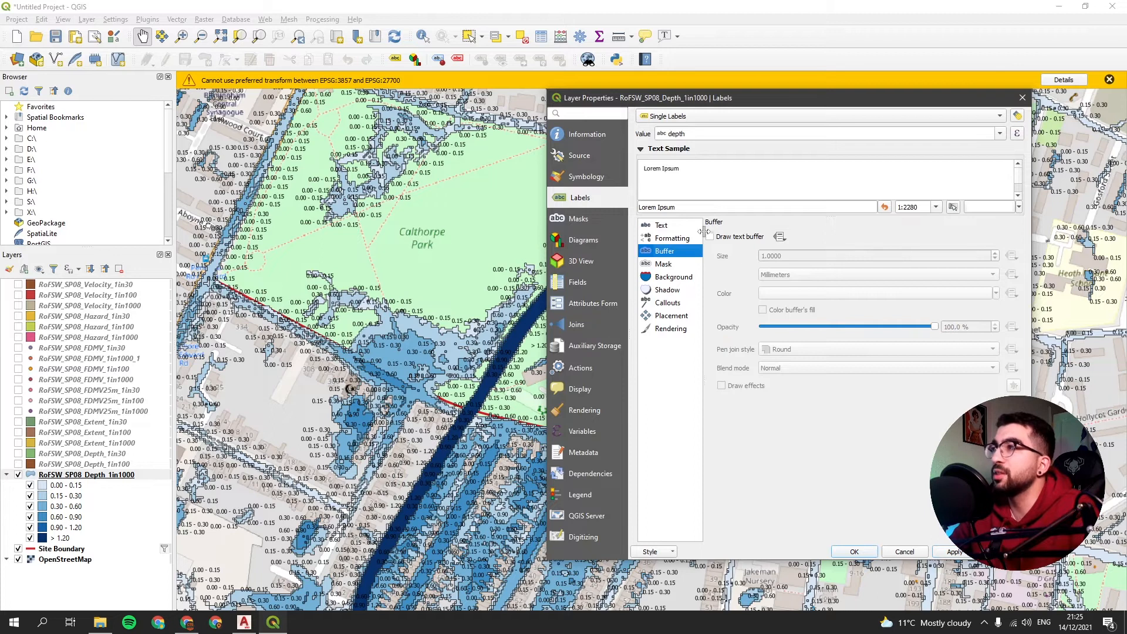
left_click(709, 236)
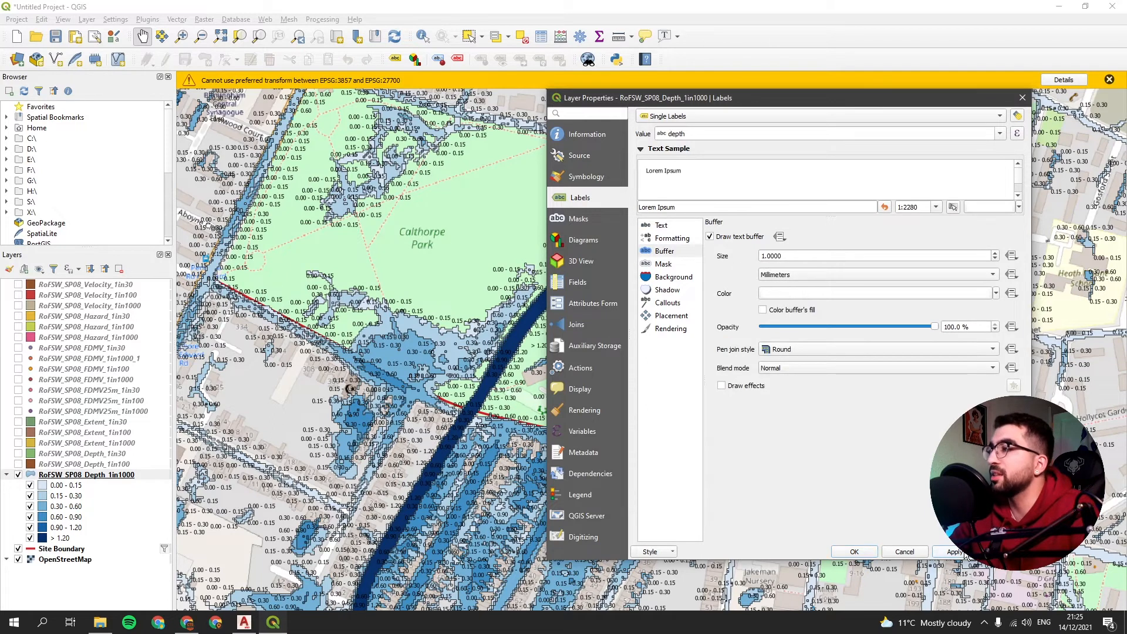
left_click(954, 551)
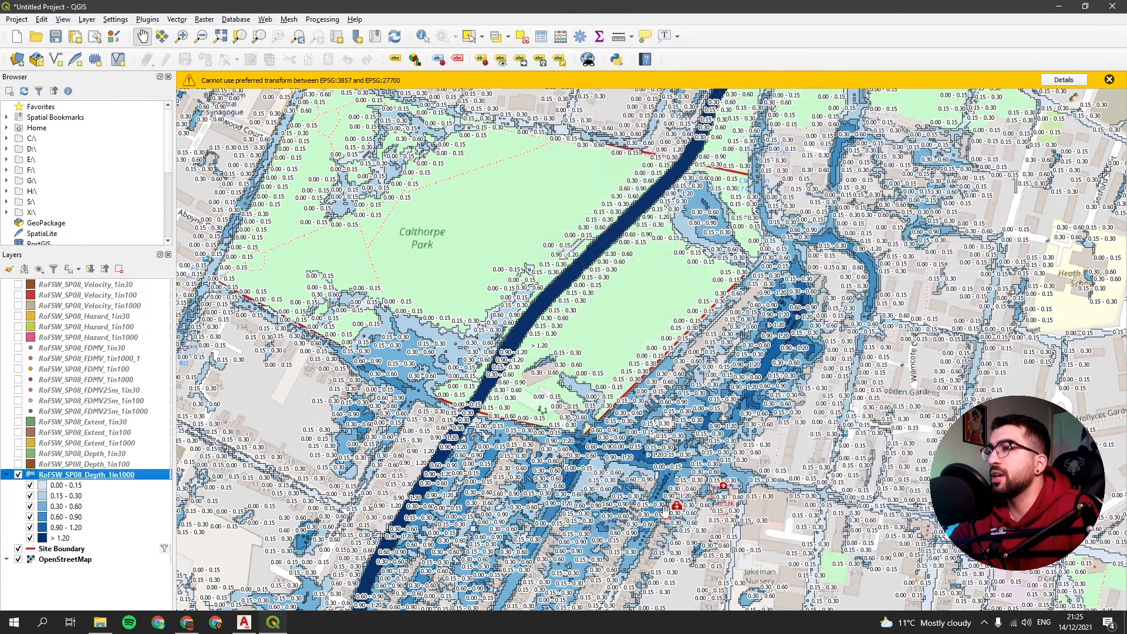
Step: Copy the 1-in-1000 depth style onto the other depth layer and show the 1-in-1000 layer again
scroll("down", 3)
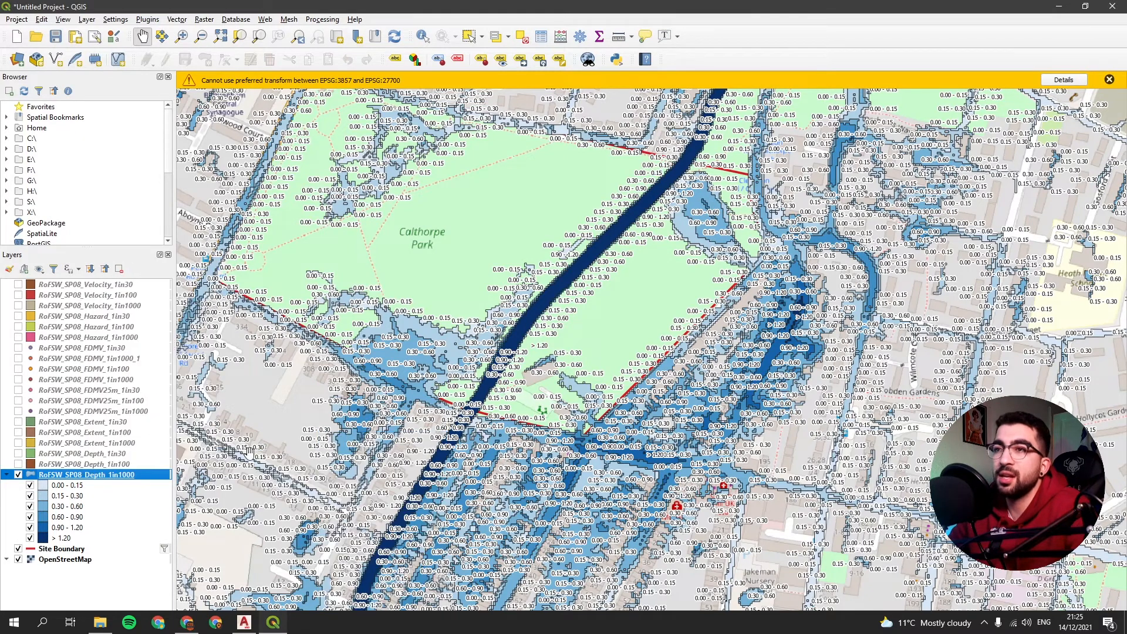
right_click(86, 474)
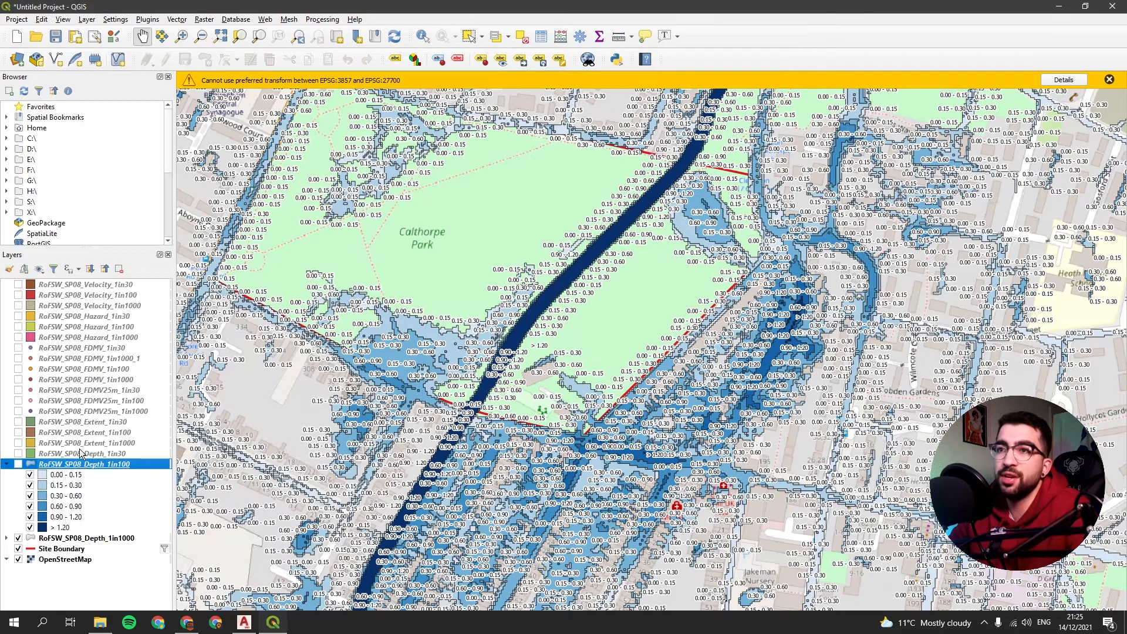
right_click(83, 464)
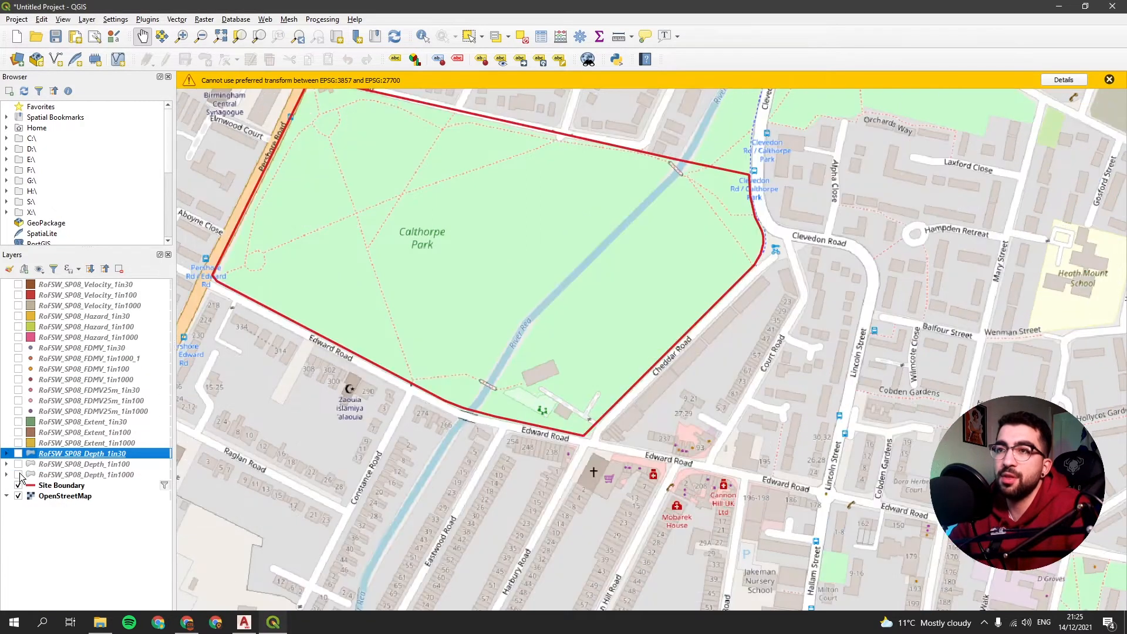
left_click(19, 464)
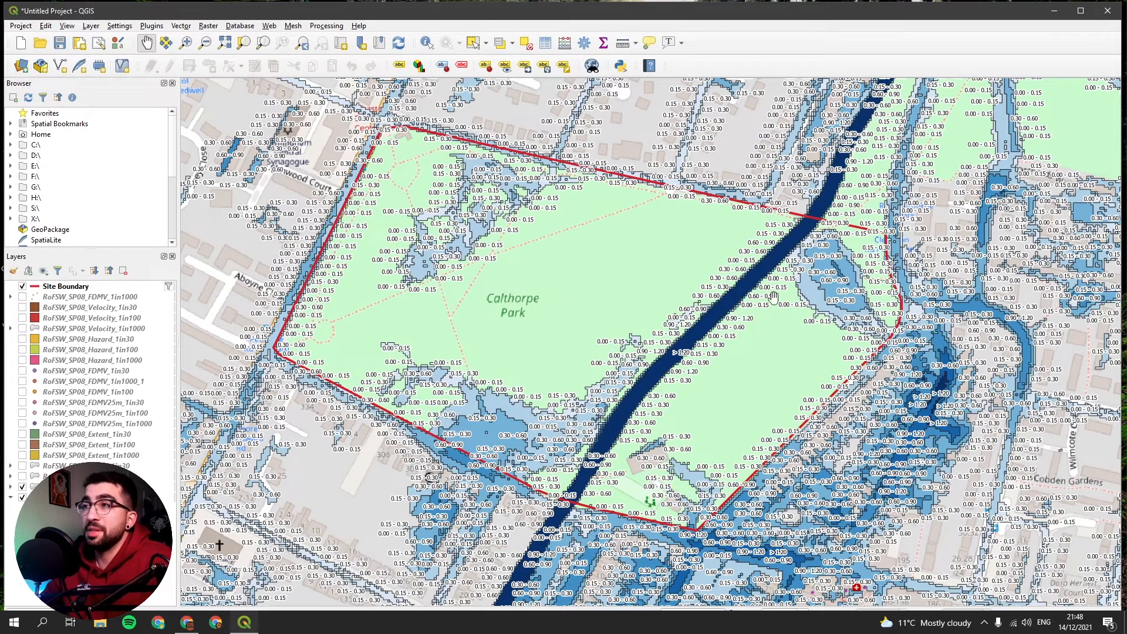
mouse_move(588, 249)
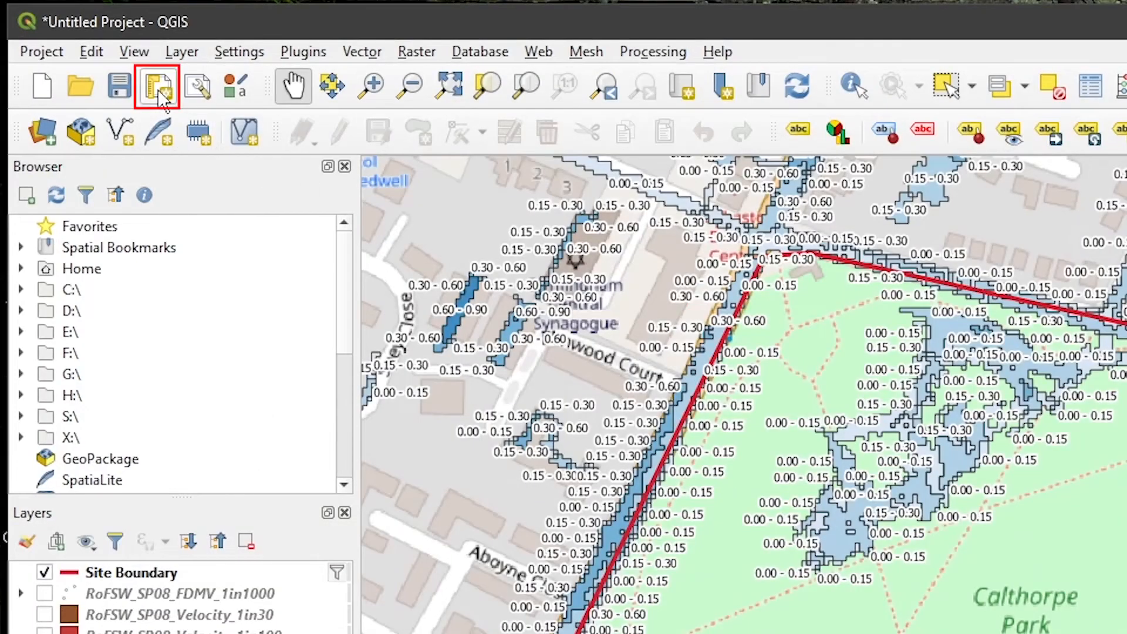
mouse_move(156, 86)
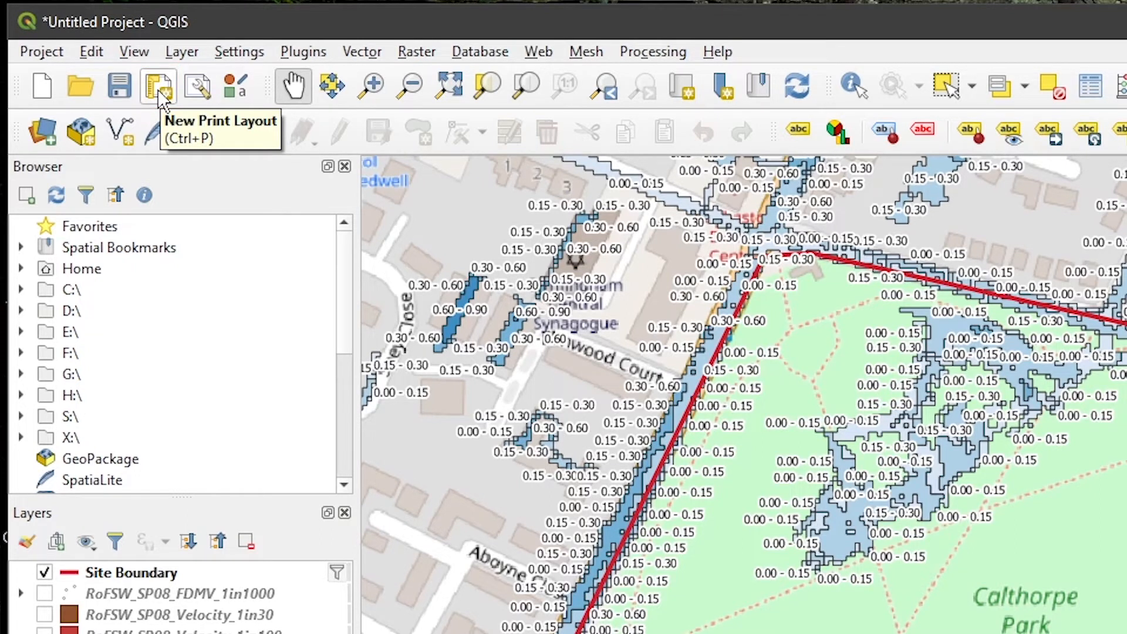
Step: Create a new print layout and draw a map frame across the page
left_click(157, 86)
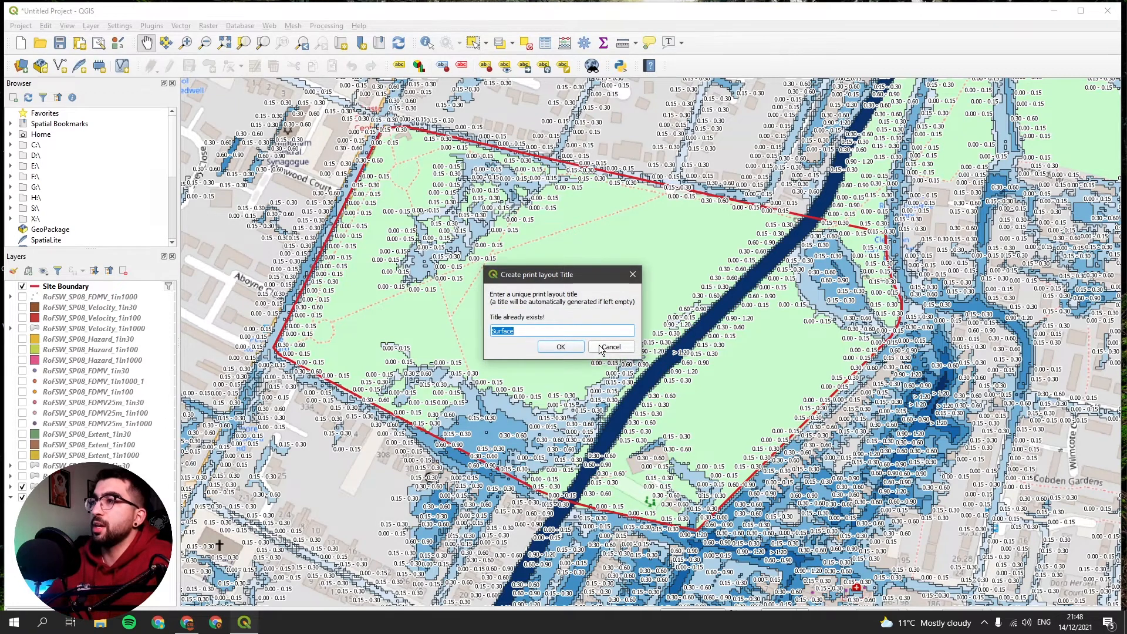
left_click(561, 346)
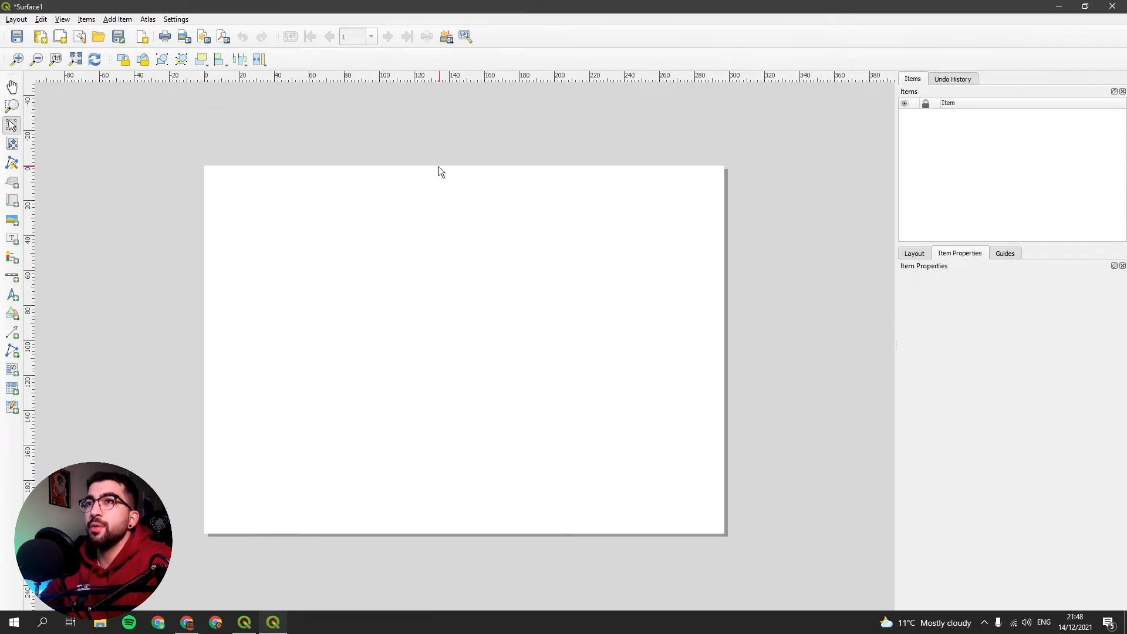
mouse_move(103, 189)
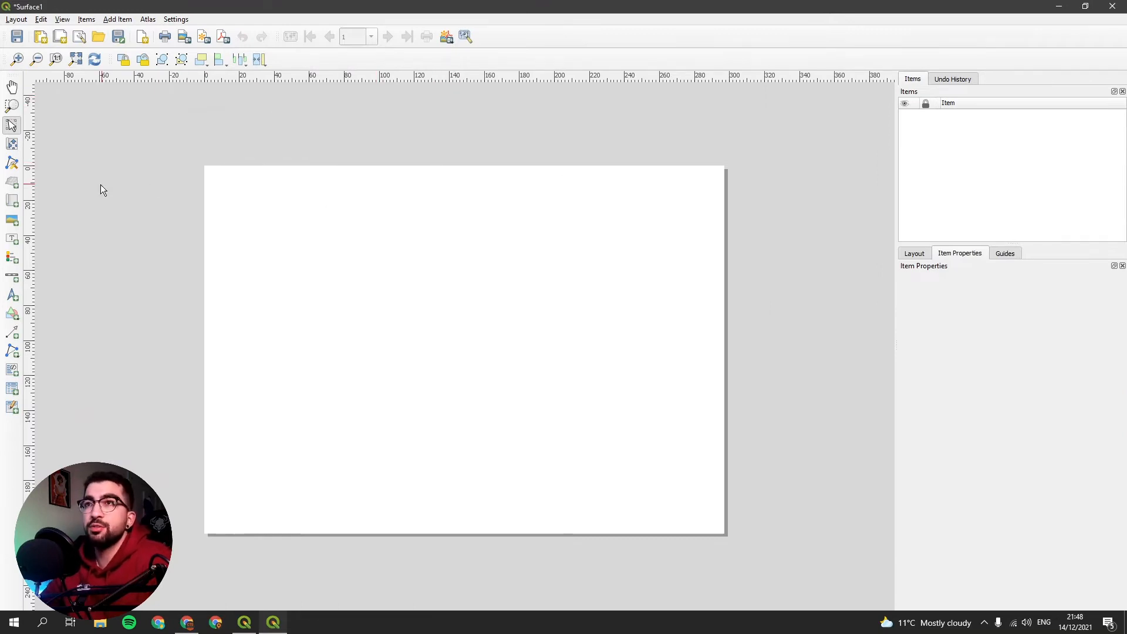
mouse_move(12, 200)
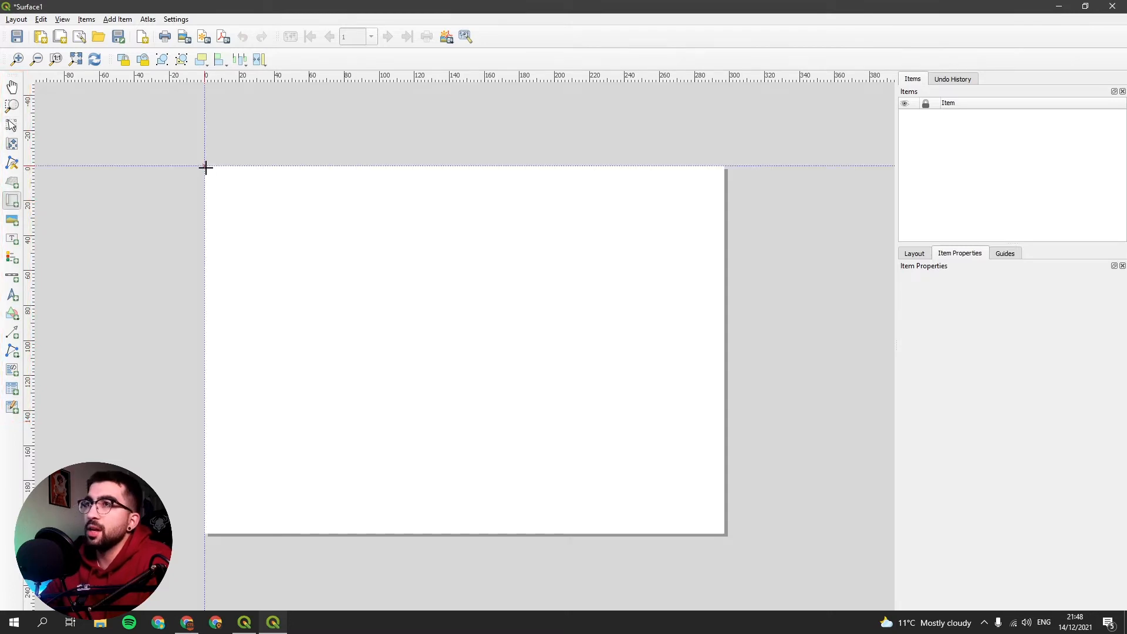
left_click_drag(207, 167, 256, 207)
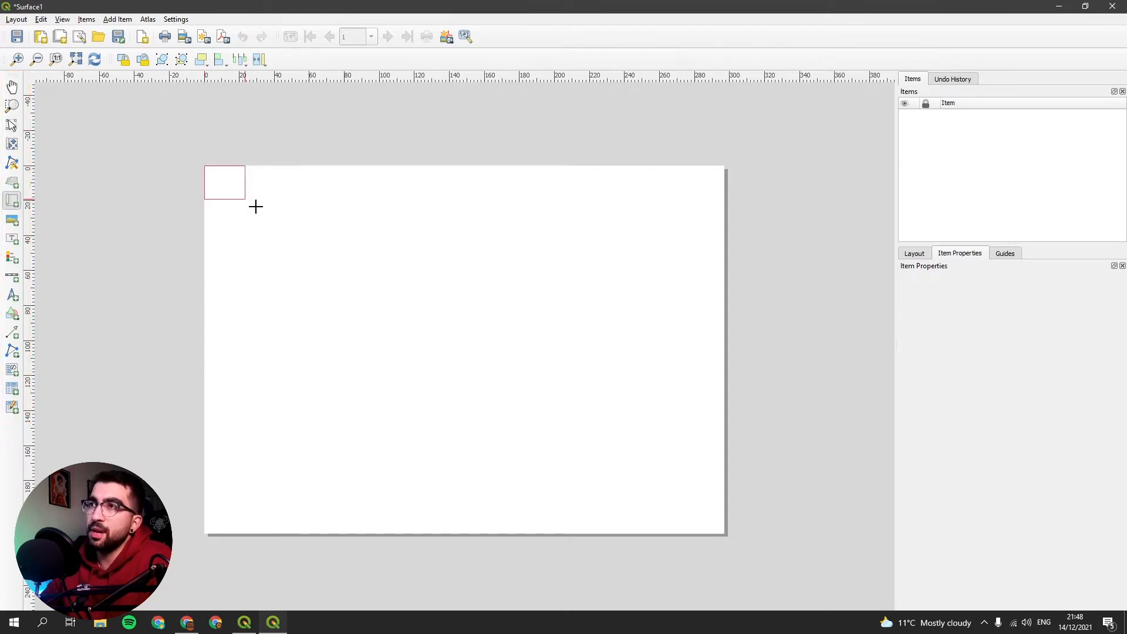
left_click_drag(205, 169, 723, 532)
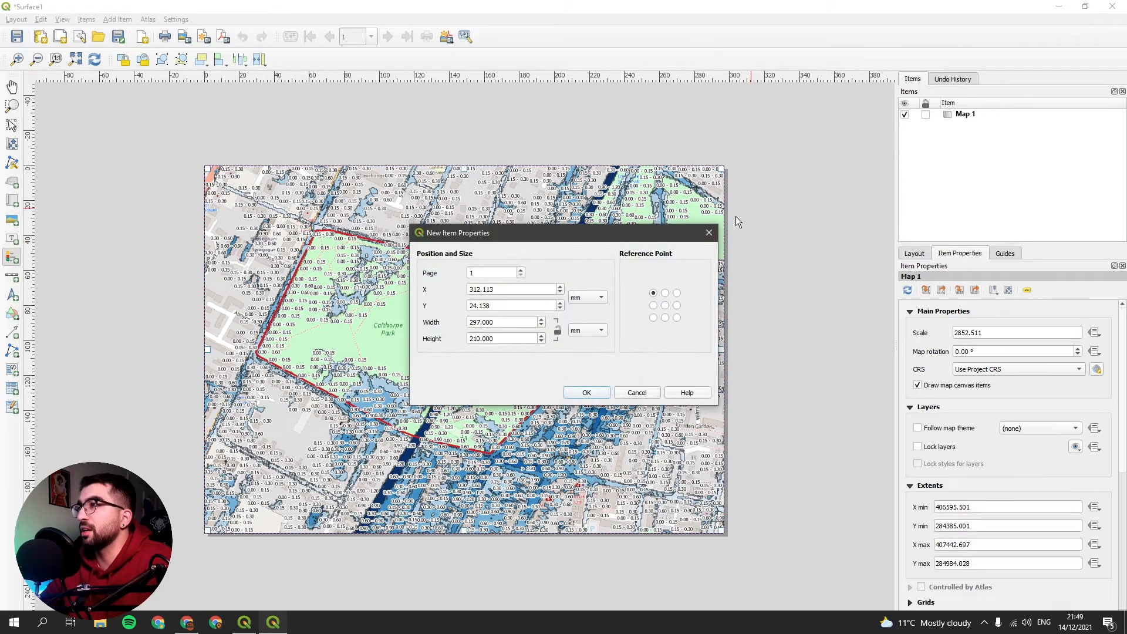
Step: Place the legend, remove unwanted layers, and open the first depth class label
left_click(586, 393)
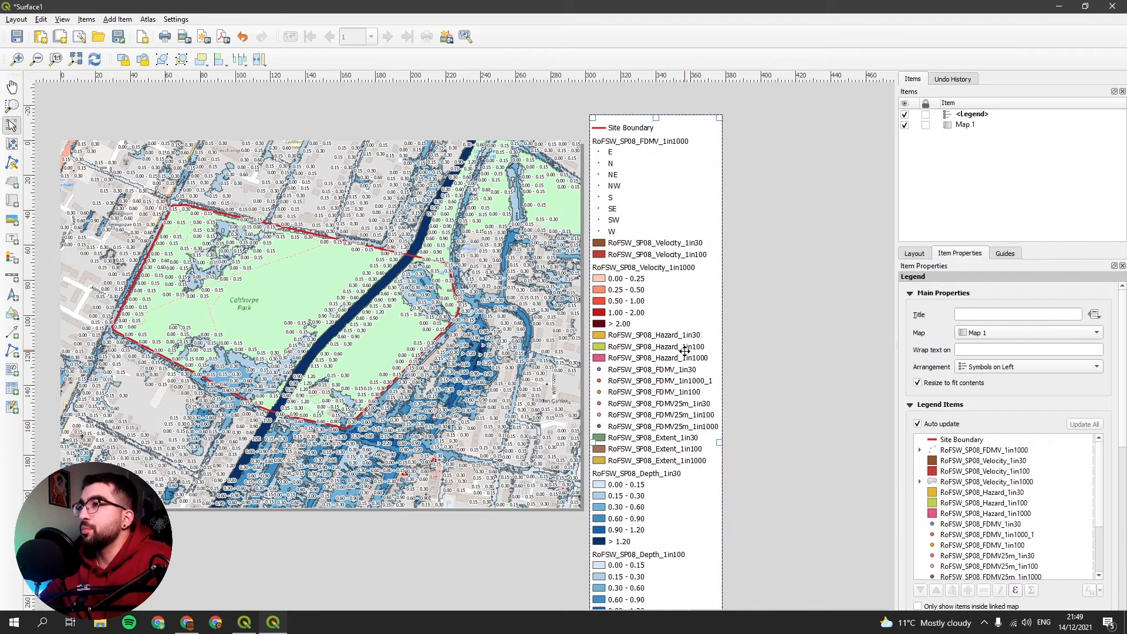
mouse_move(946, 284)
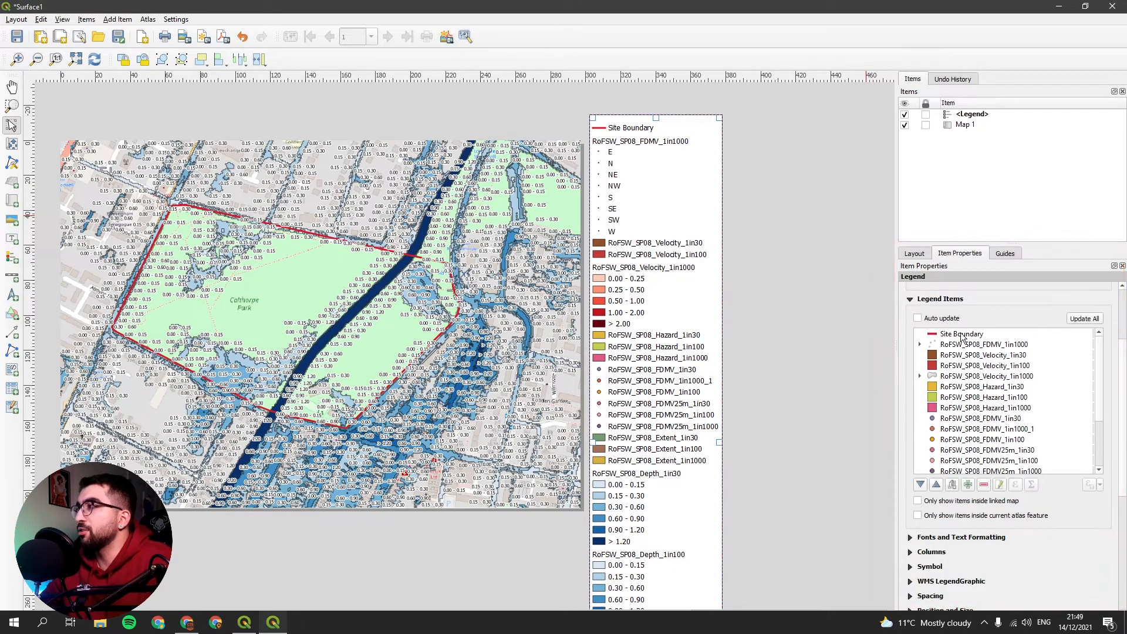
left_click(987, 343)
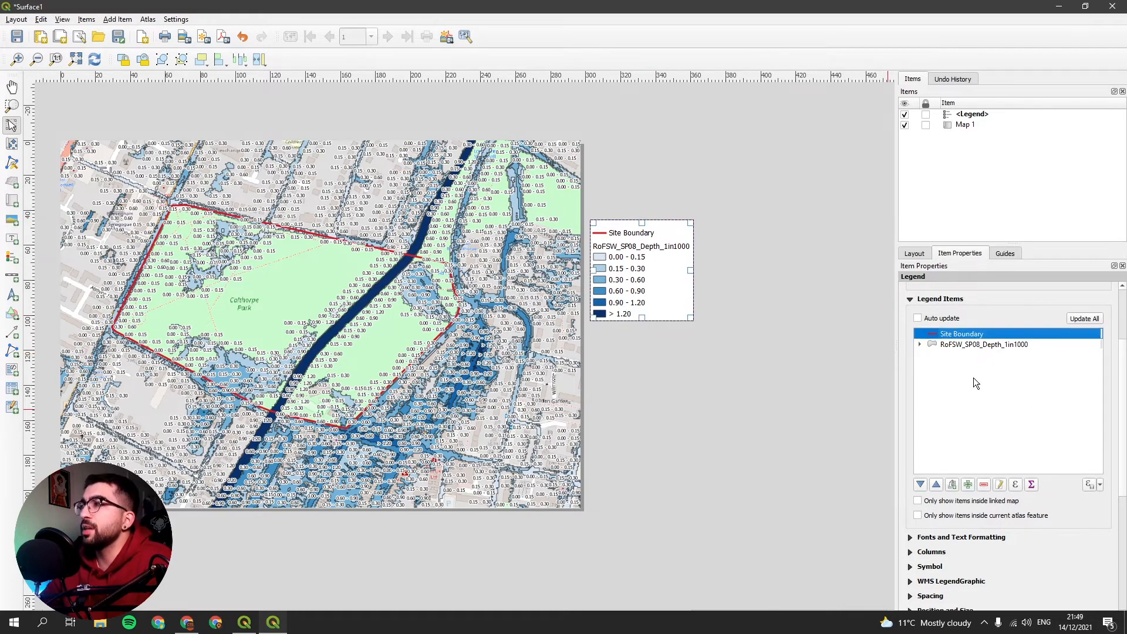
left_click(920, 345)
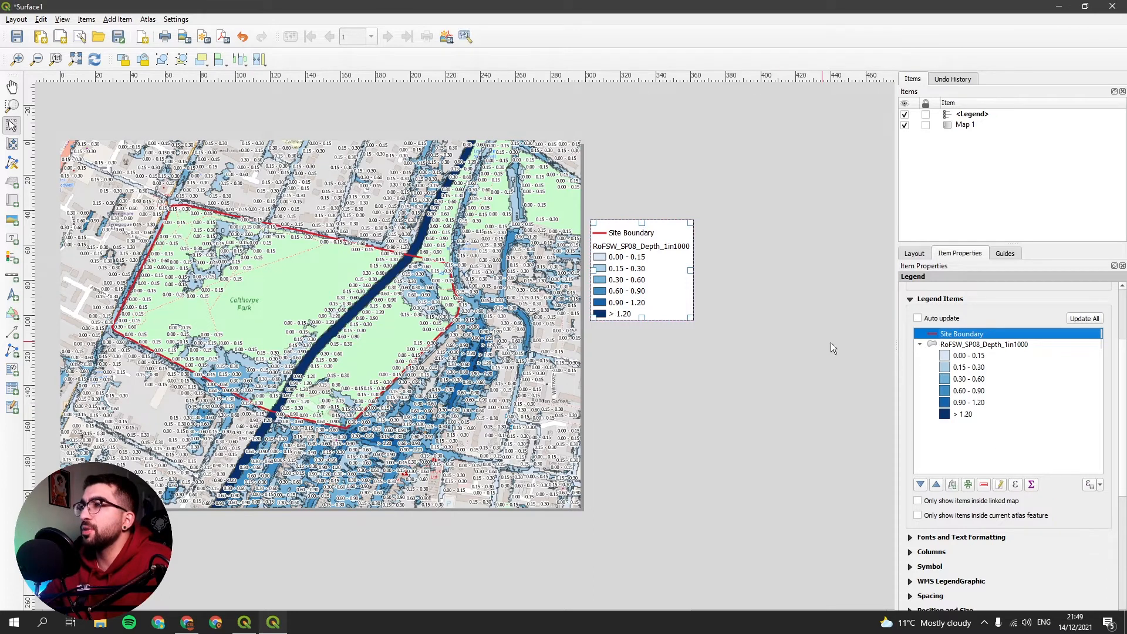
left_click(968, 355)
type("0.00m - 0.15")
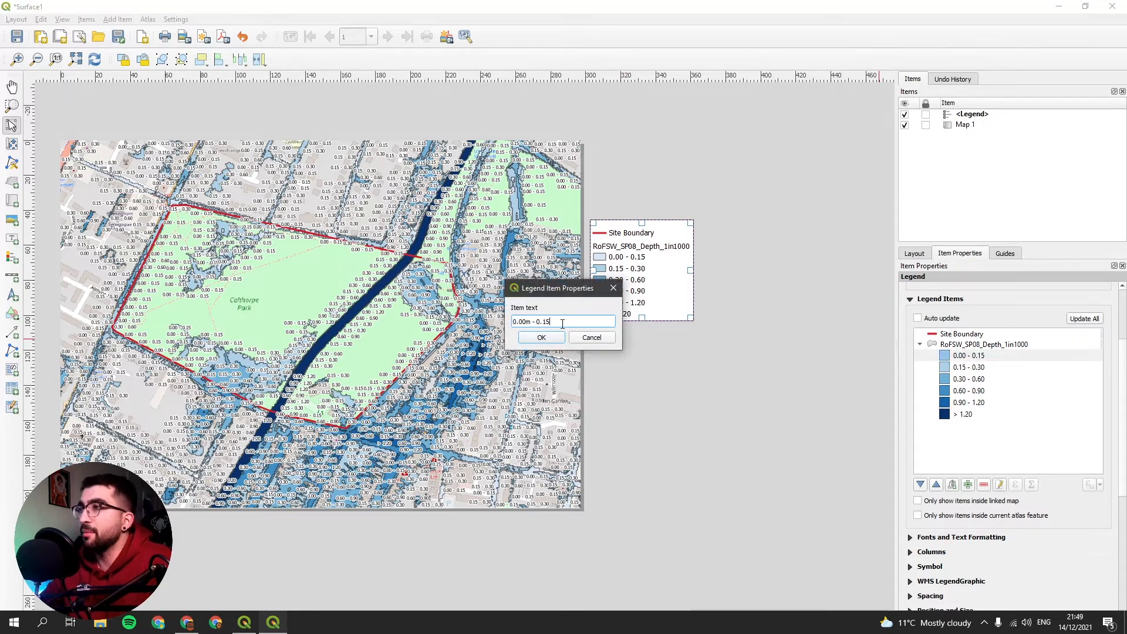
Step: Confirm the first metre label and relabel the next class '0.15m - 0.30m'
left_click(541, 337)
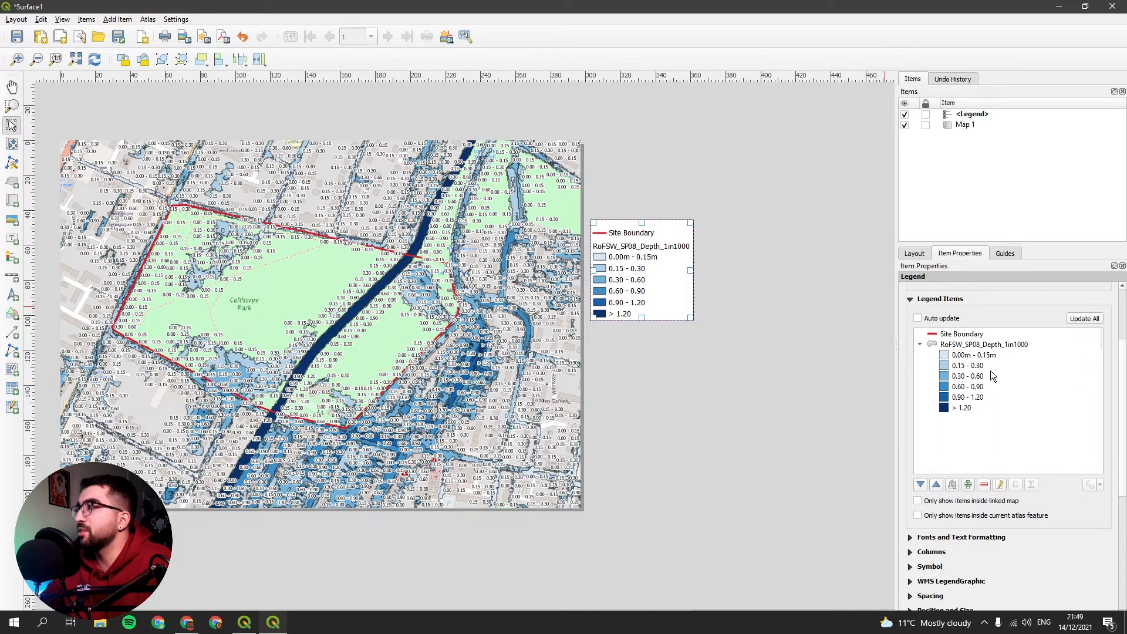
double_click(968, 366)
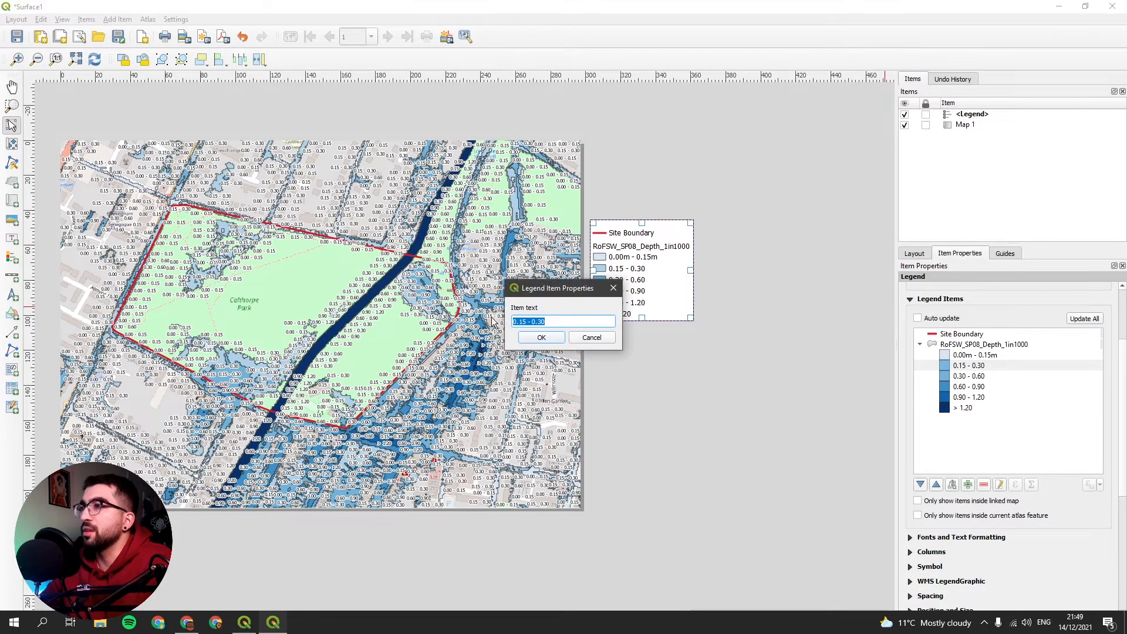
type("0.15m - 0.30m")
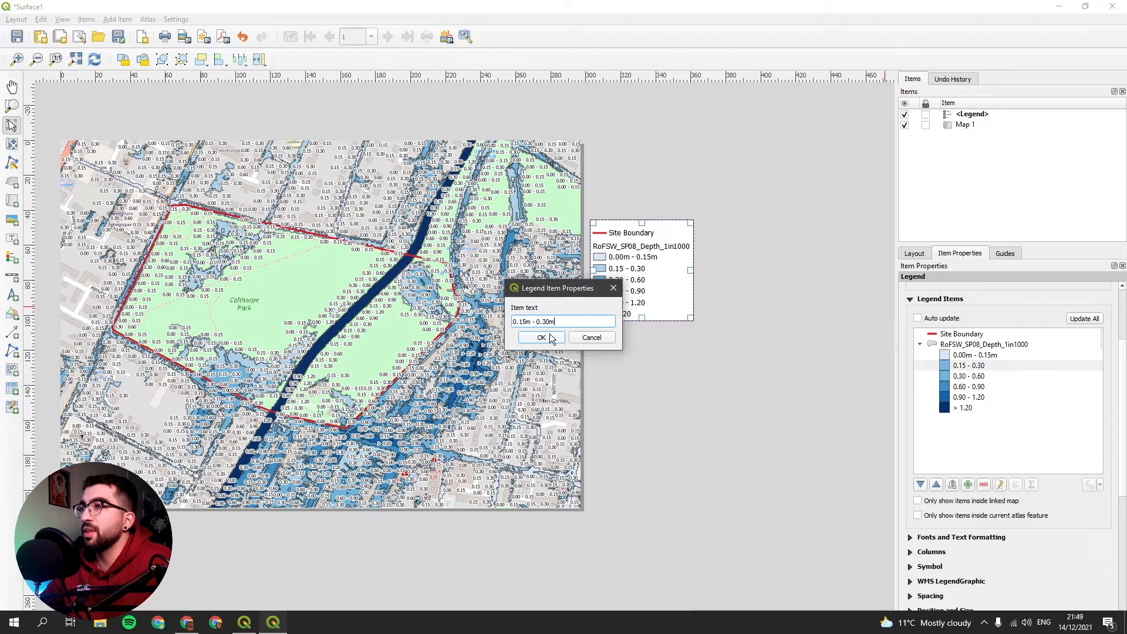
left_click(540, 337)
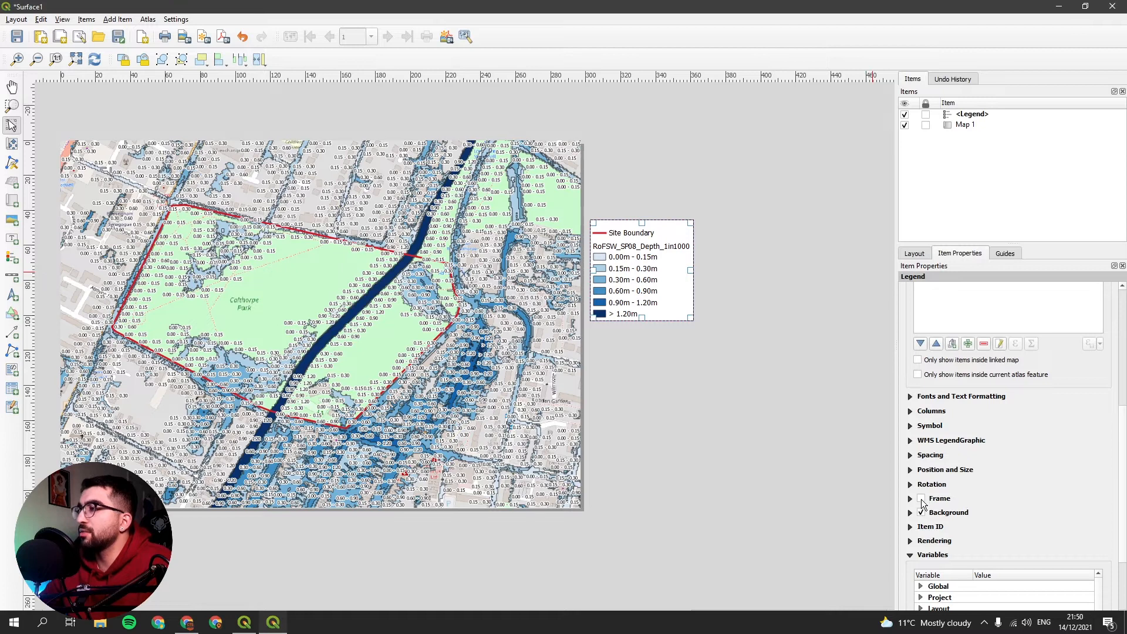
Step: Turn on a frame around the legend and bring up the Layout menu
left_click(922, 498)
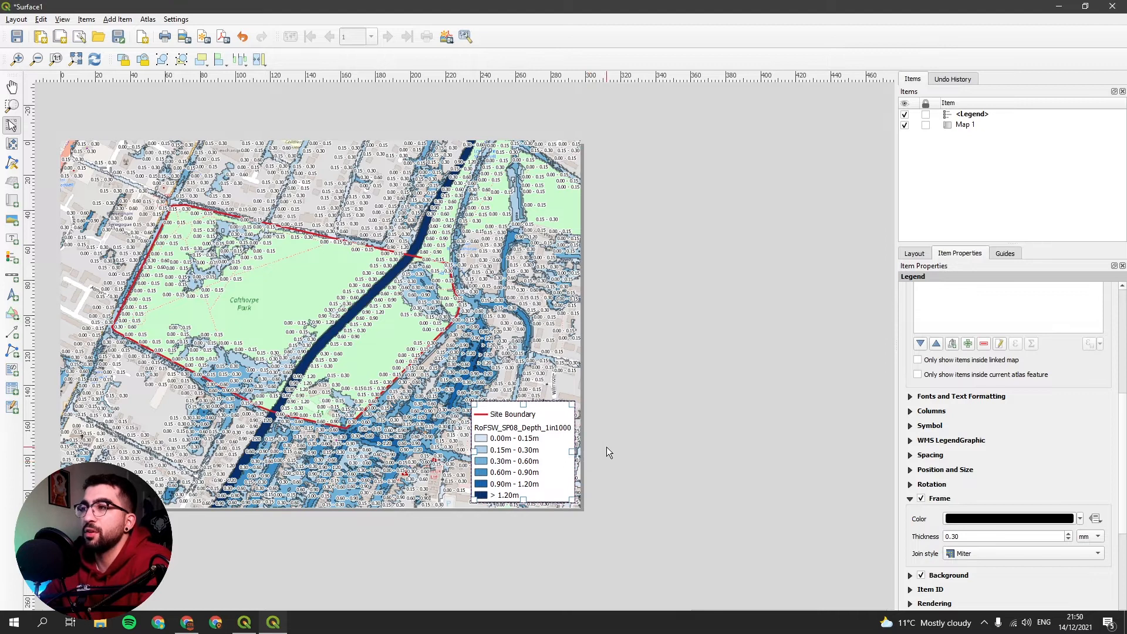
mouse_move(624, 420)
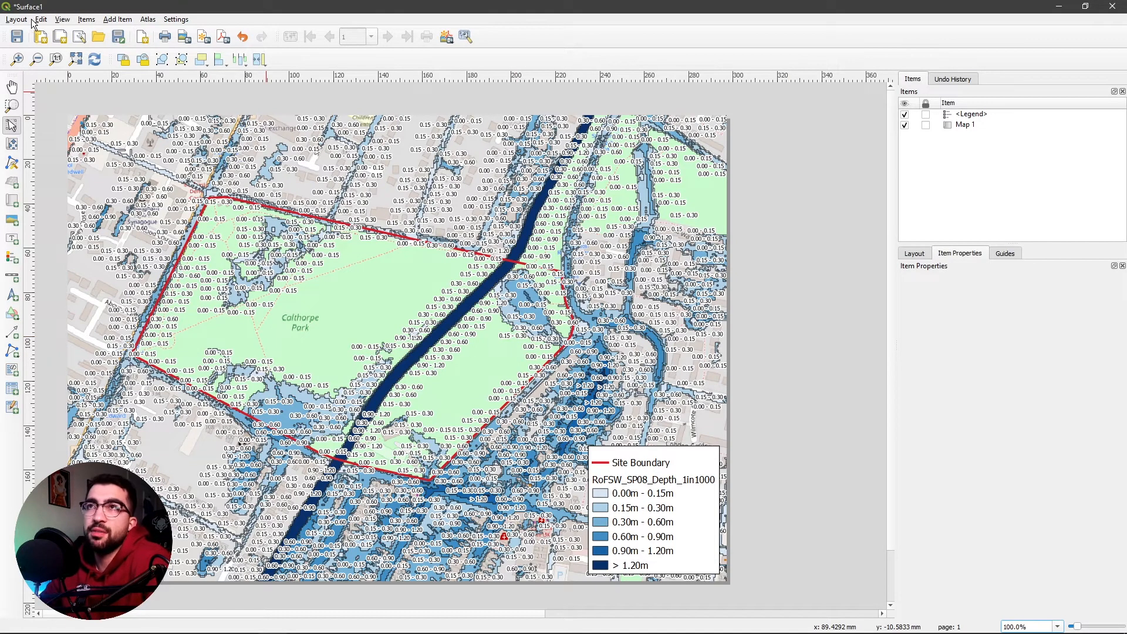
left_click(16, 19)
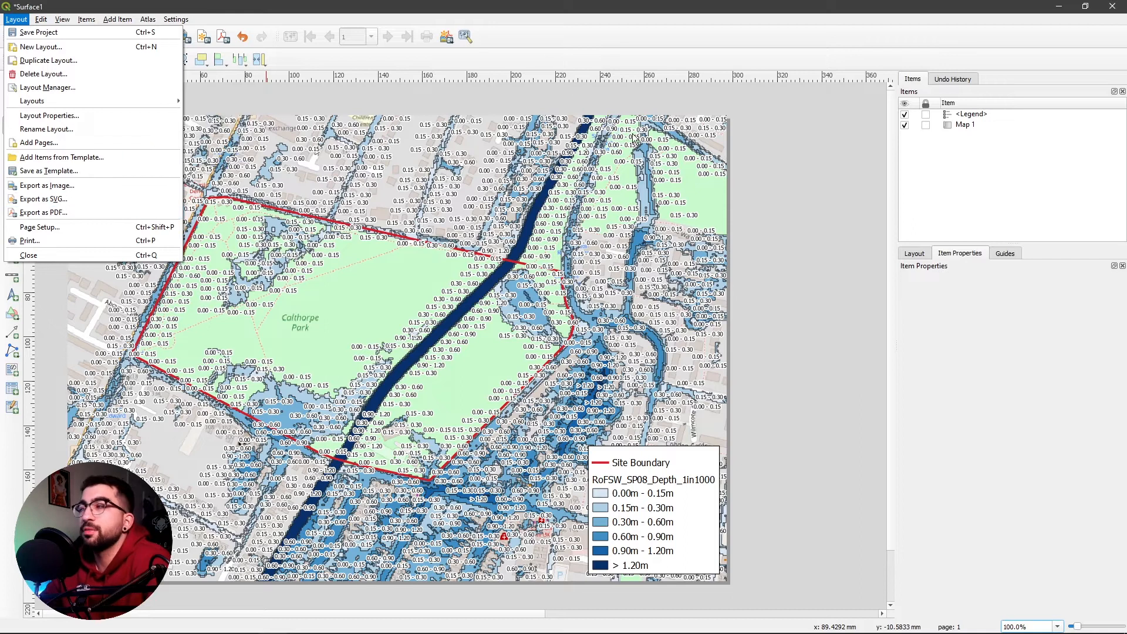
Step: Export the layout as an all-vector PDF named 'Surface Depth 1 in 1000'
left_click(45, 212)
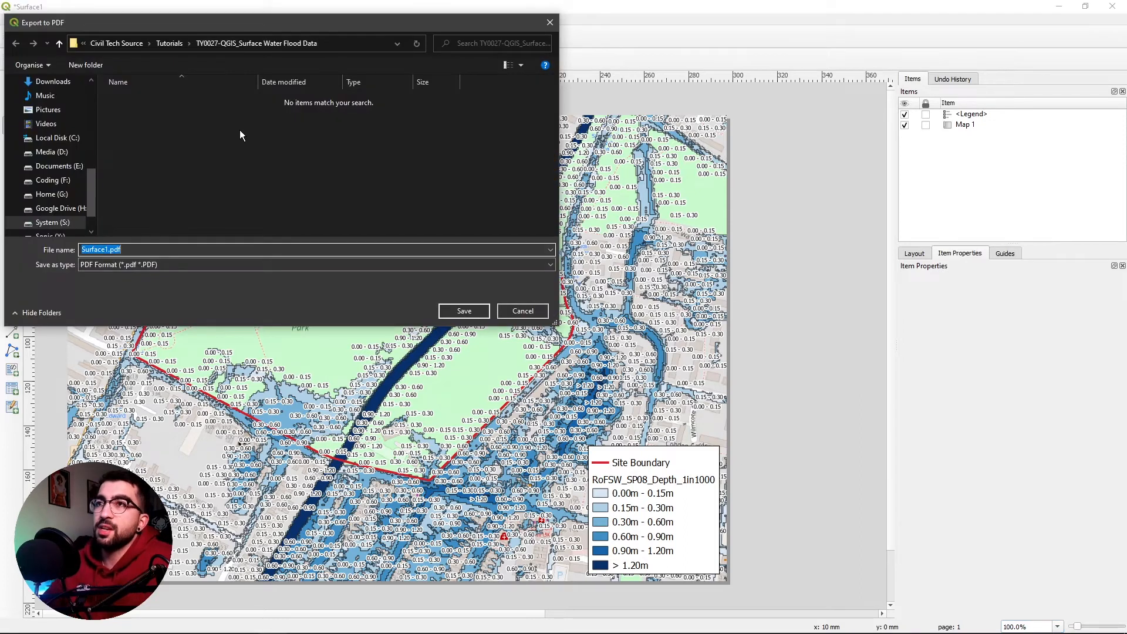
left_click(137, 250)
type(" Depth 1 in ")
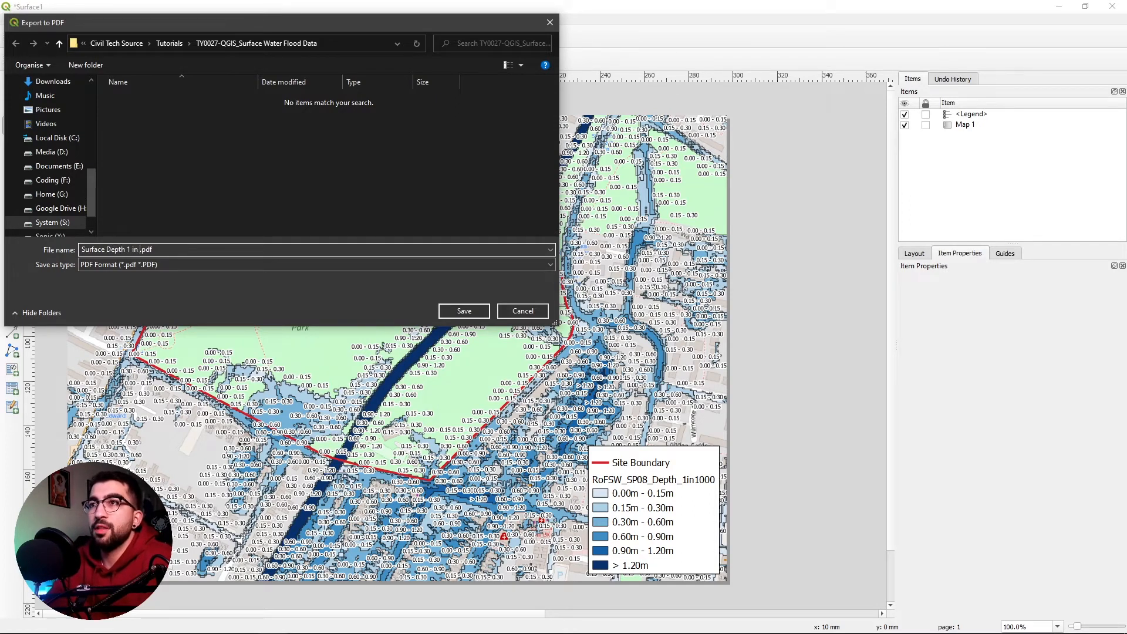
left_click(463, 310)
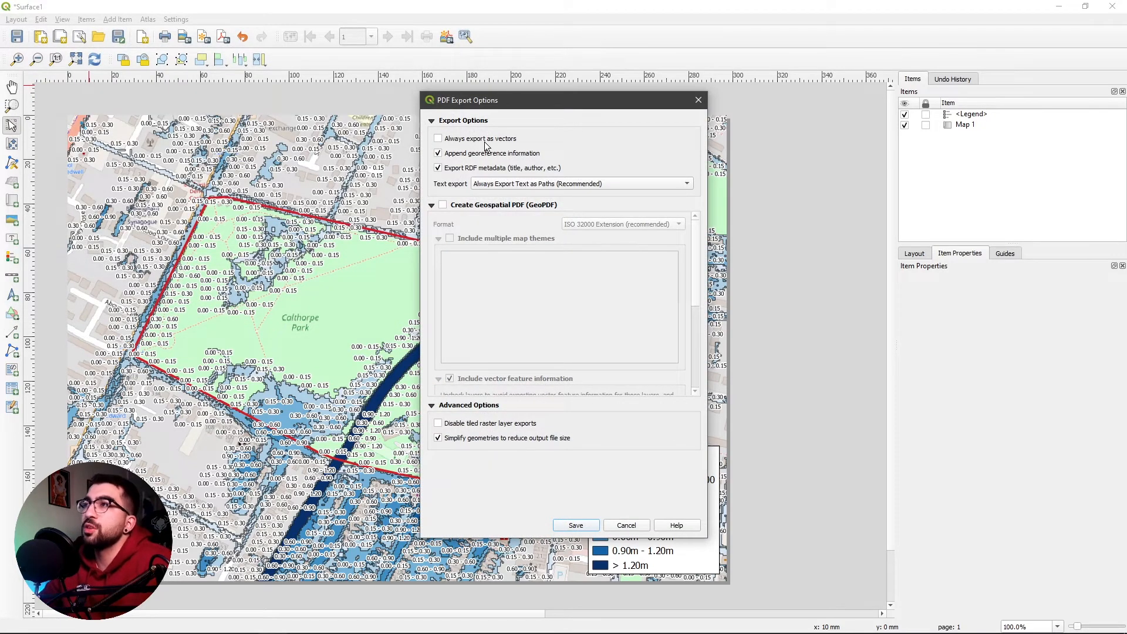
left_click(438, 138)
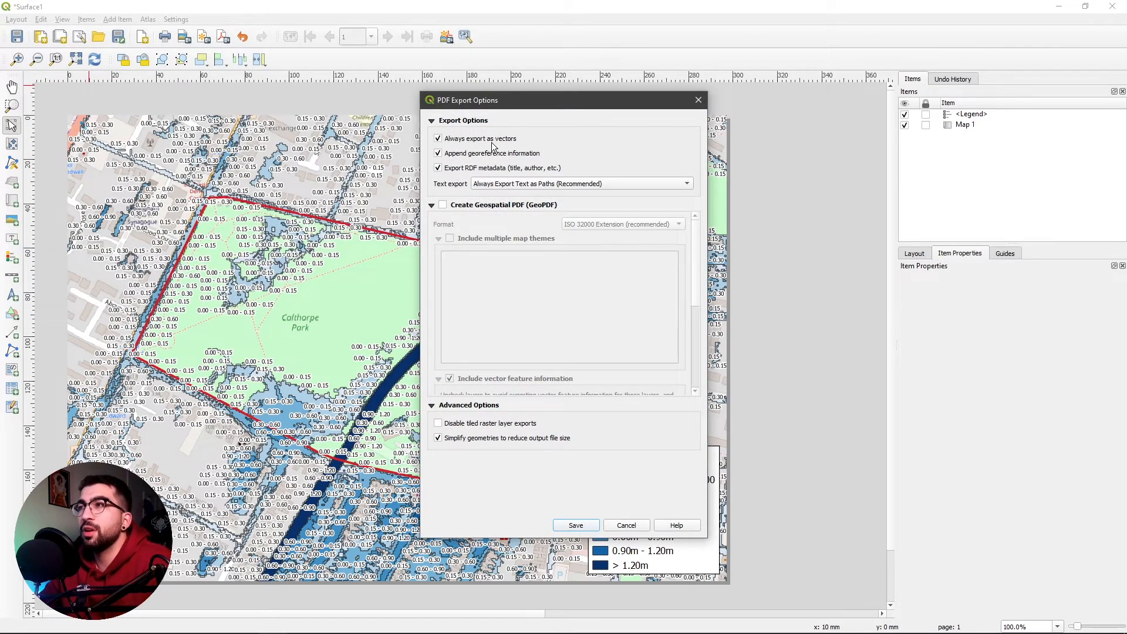
mouse_move(554, 516)
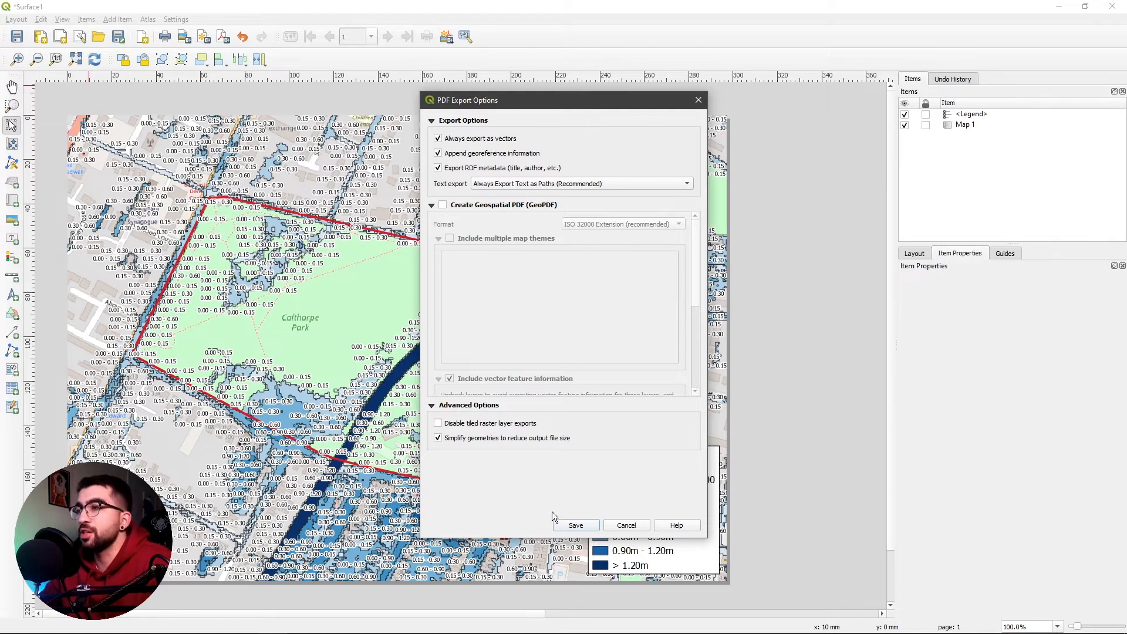
left_click(575, 525)
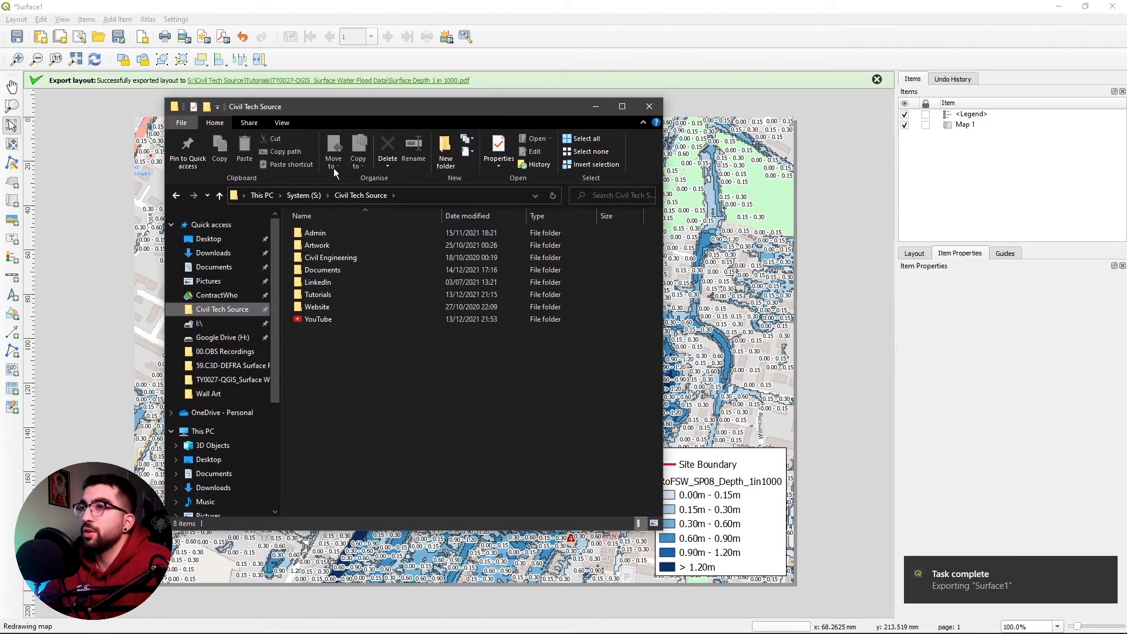
Step: Open the 1-in-1000 PDF in Edge to check it, then close Edge
double_click(318, 294)
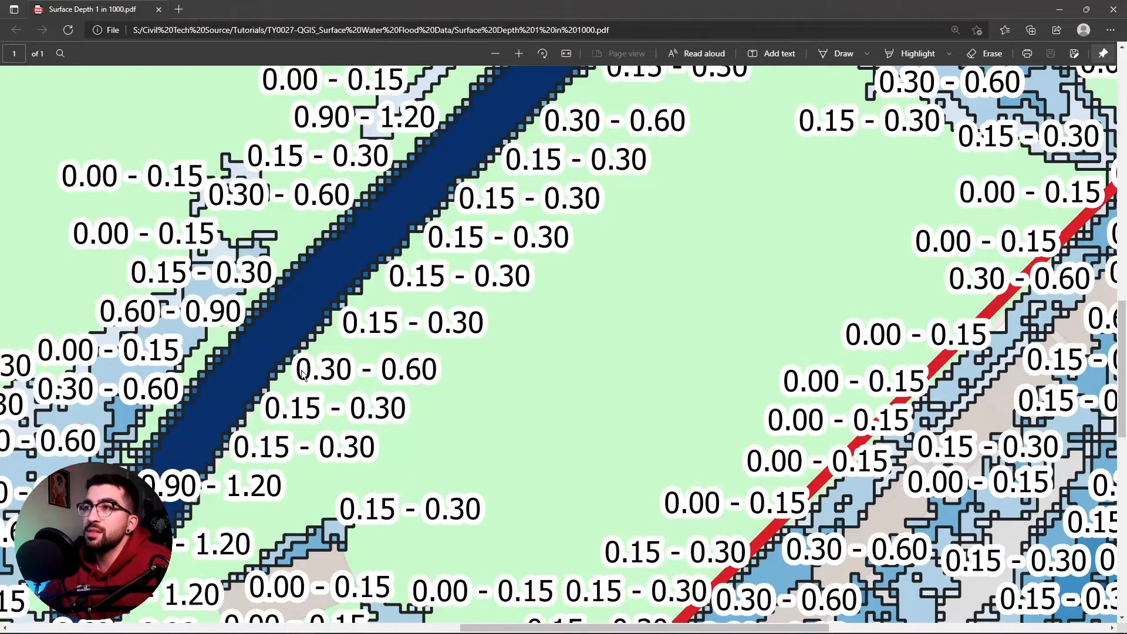
left_click(505, 53)
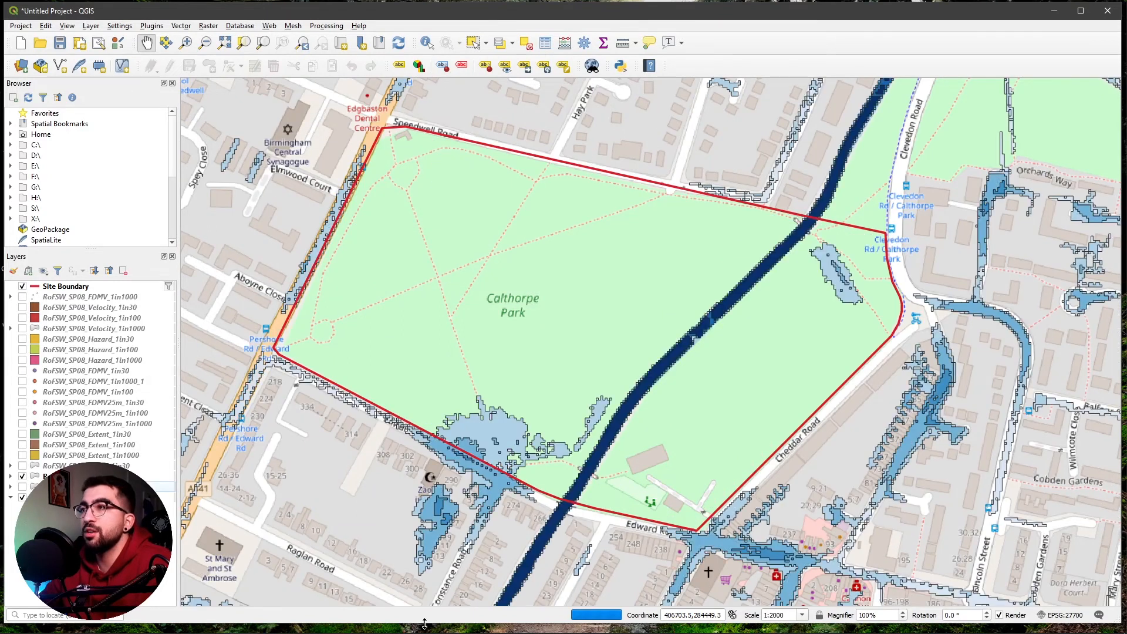
Step: Back in the layout, rename the legend's depth layer entry to 1in100
key("alt+tab")
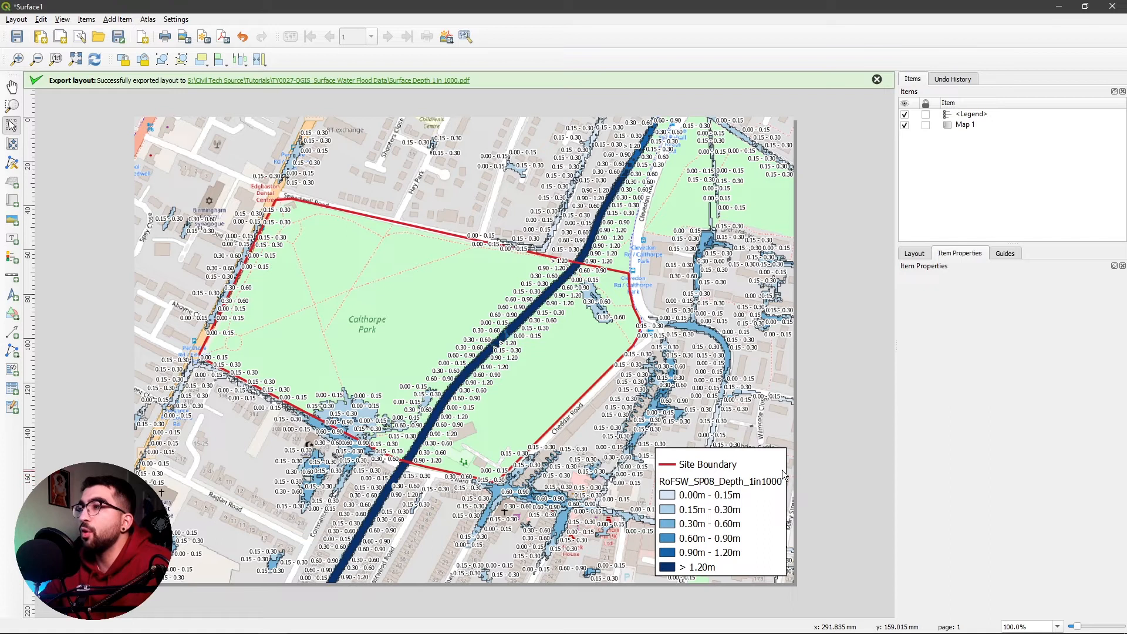
left_click(719, 482)
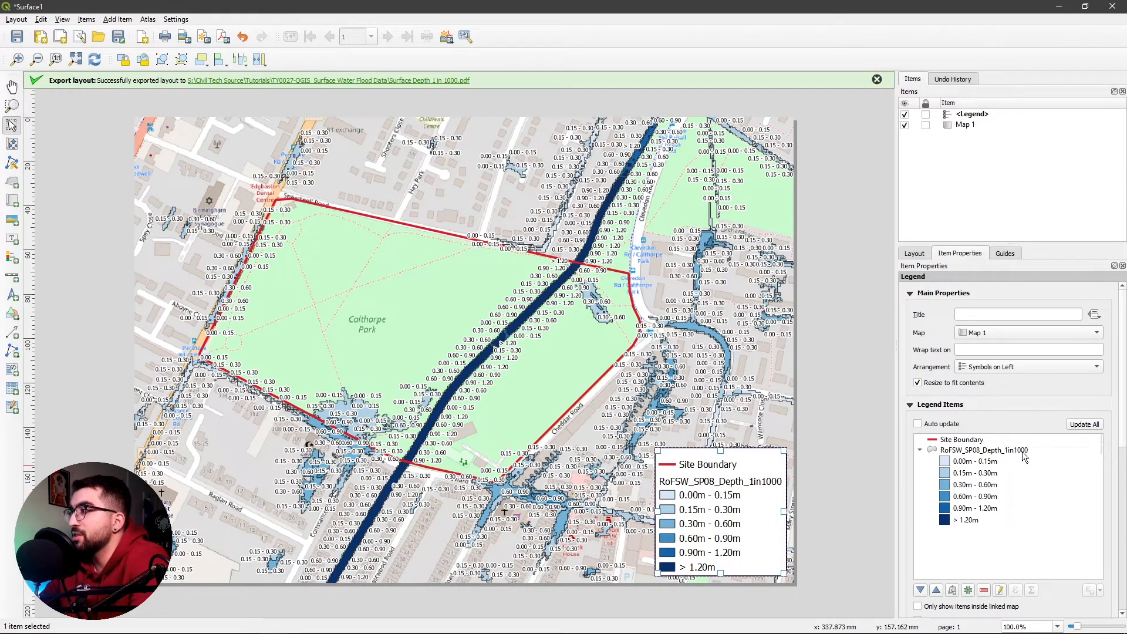
double_click(983, 449)
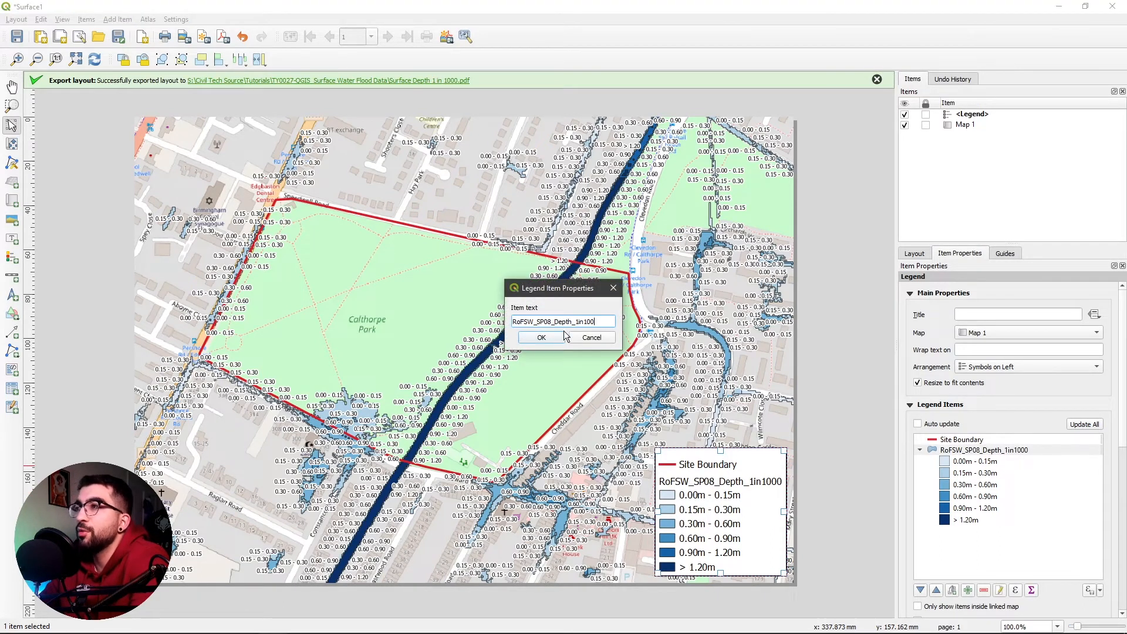
left_click(542, 337)
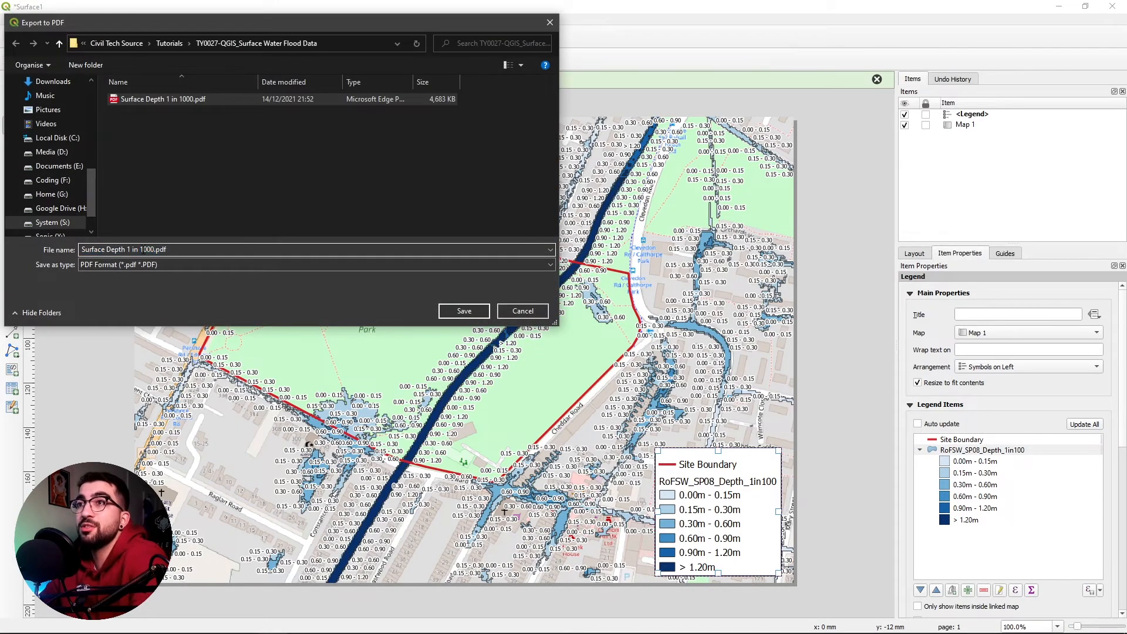
Step: Save the 'Surface Depth 1 in 100.pdf' export and open it in Microsoft Edge
left_click(463, 310)
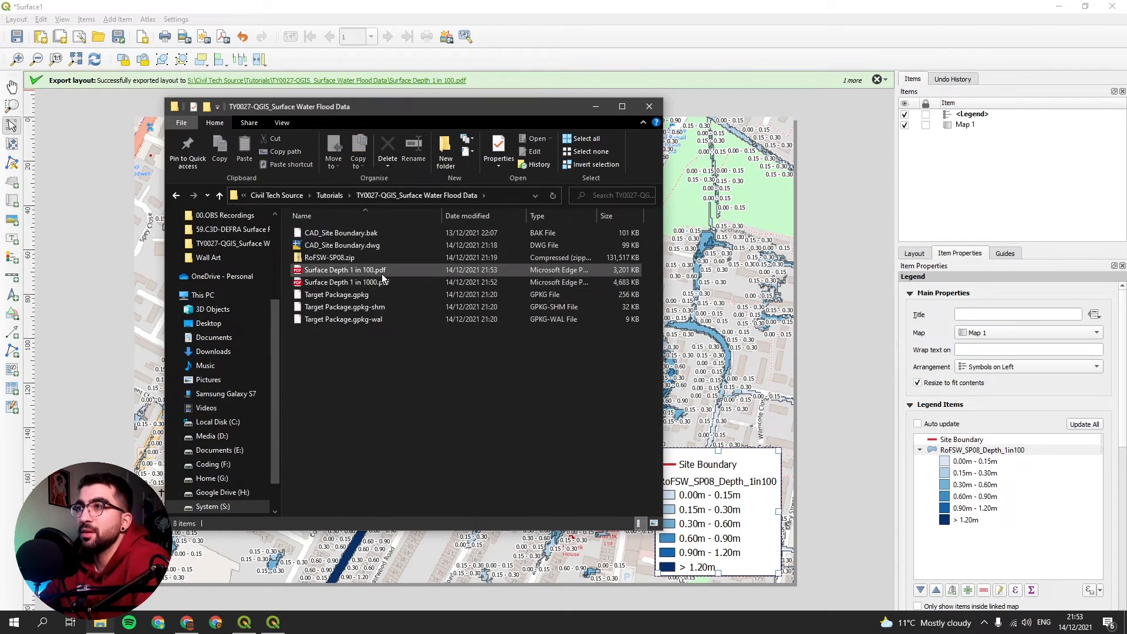
double_click(344, 269)
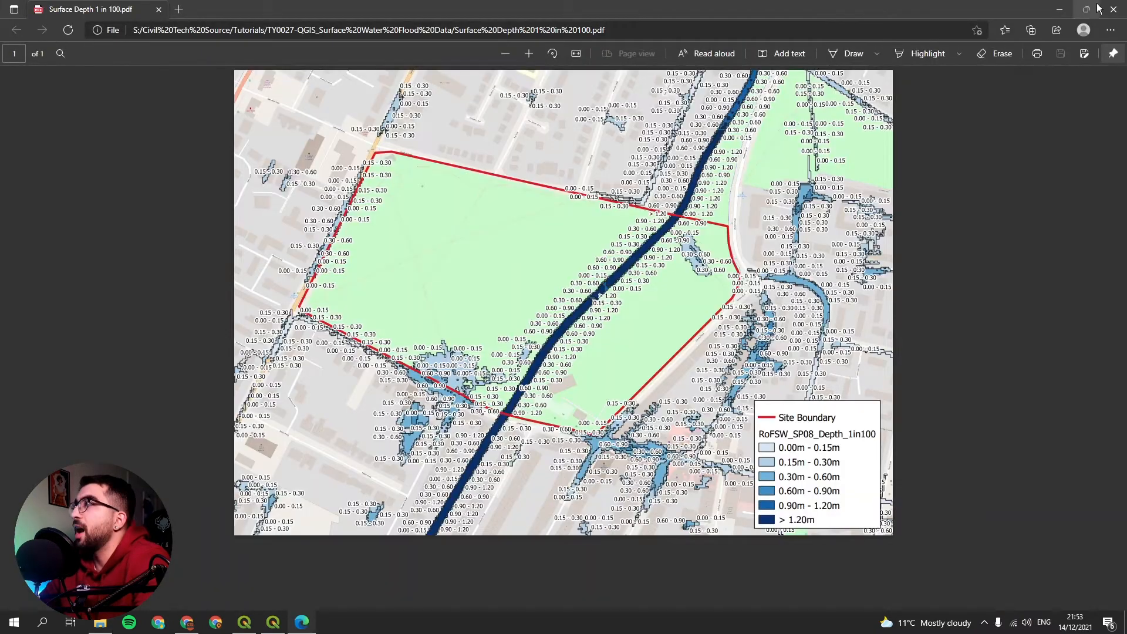